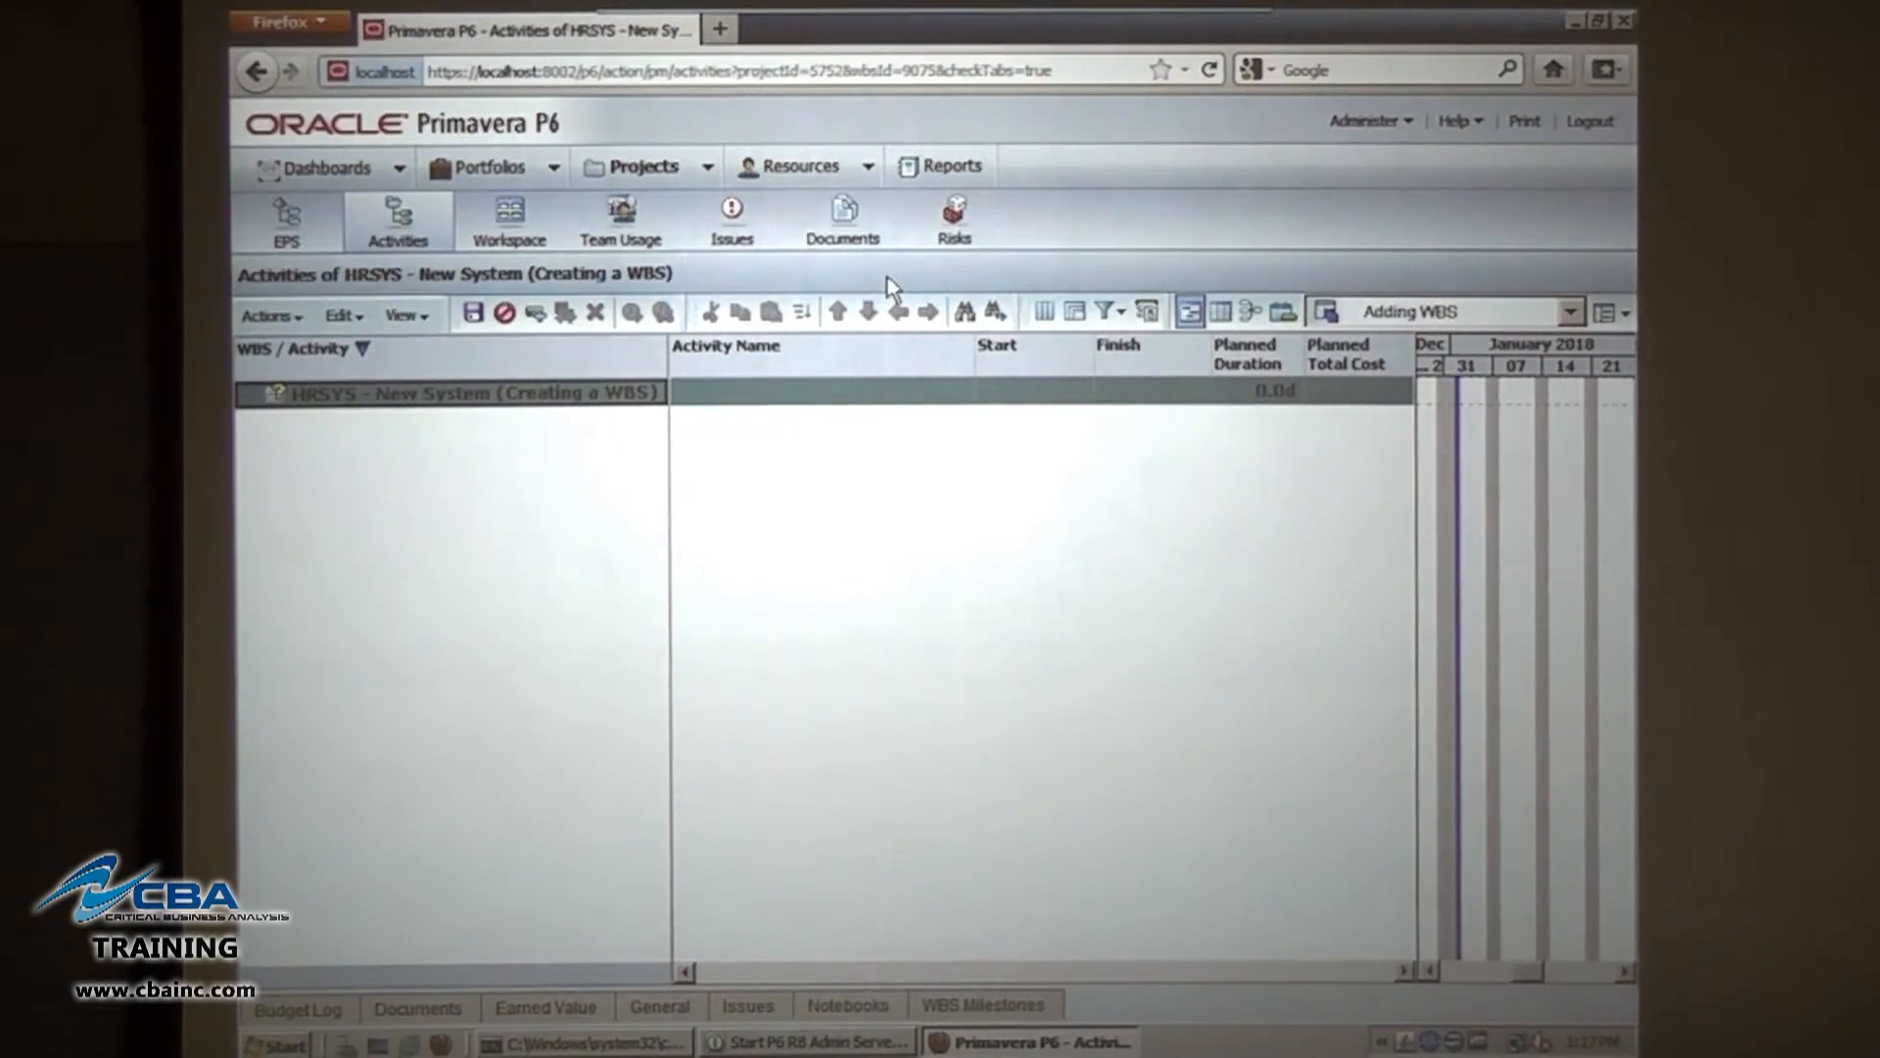
pyautogui.moveTo(455, 417)
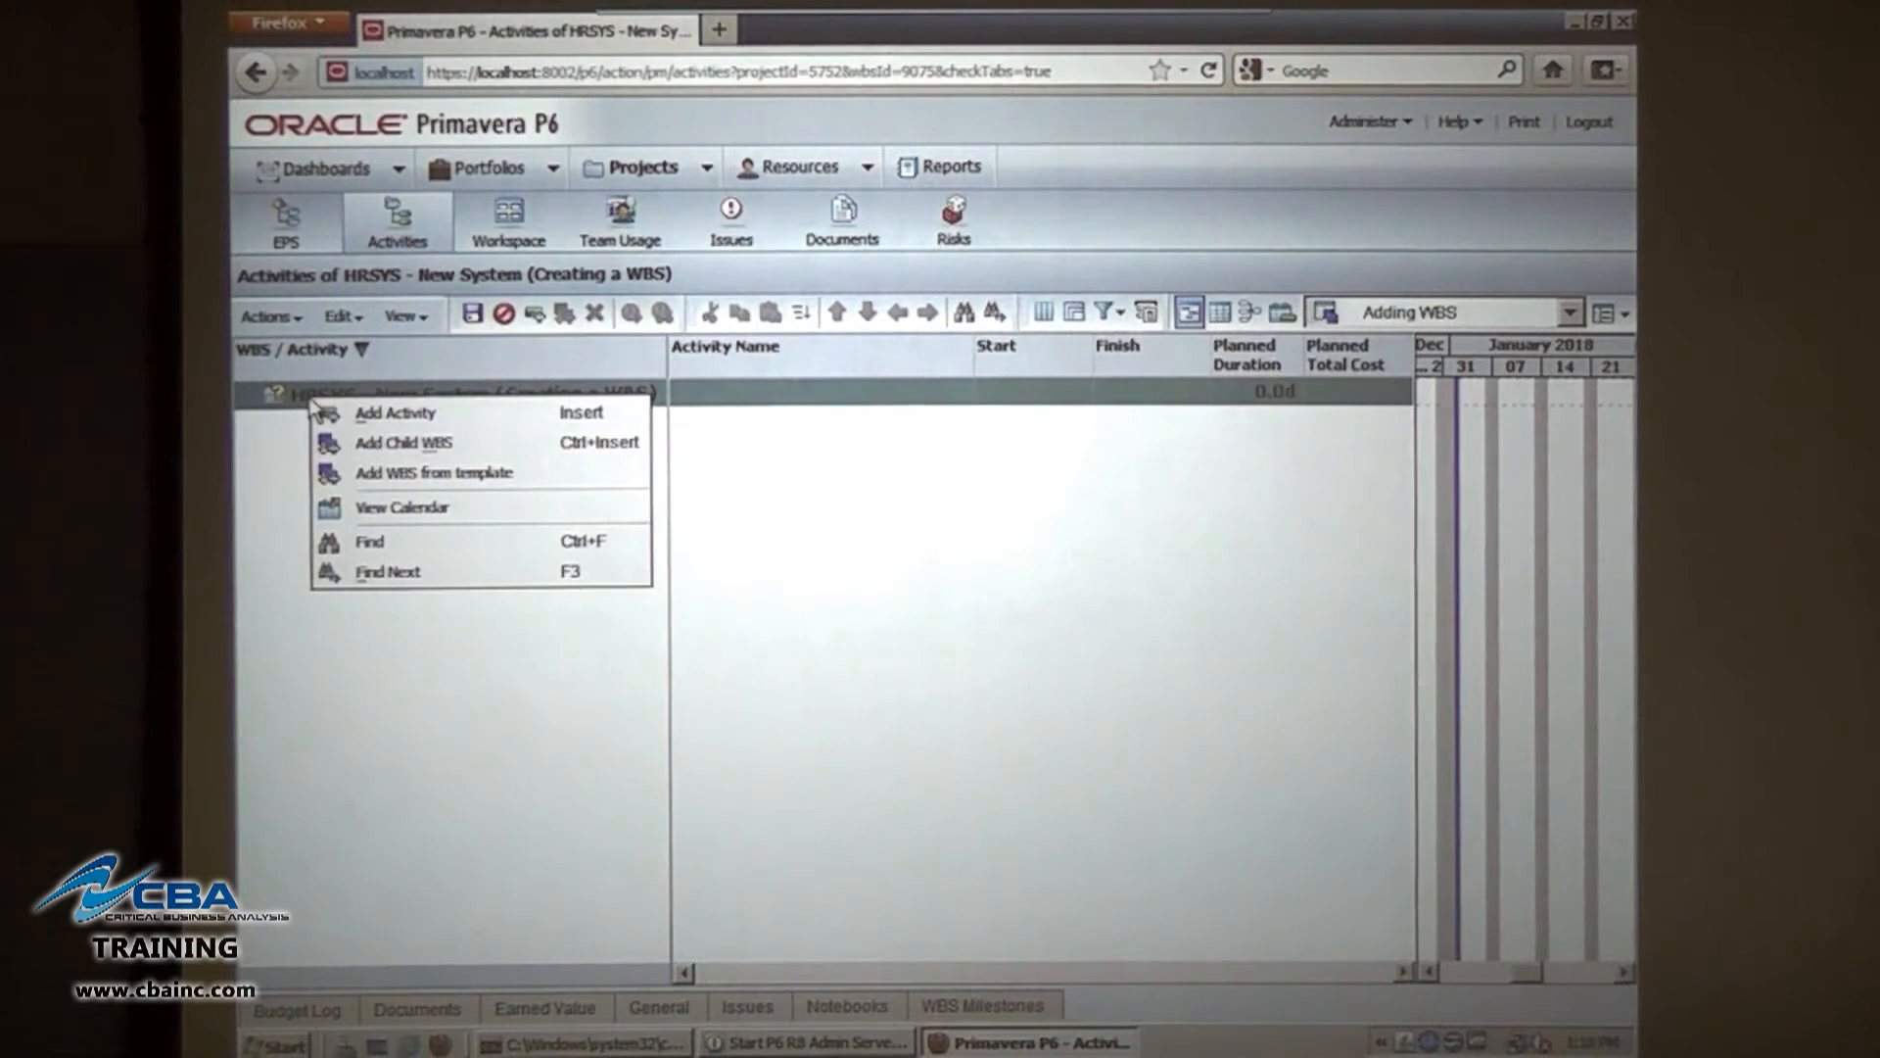
pyautogui.moveTo(402, 442)
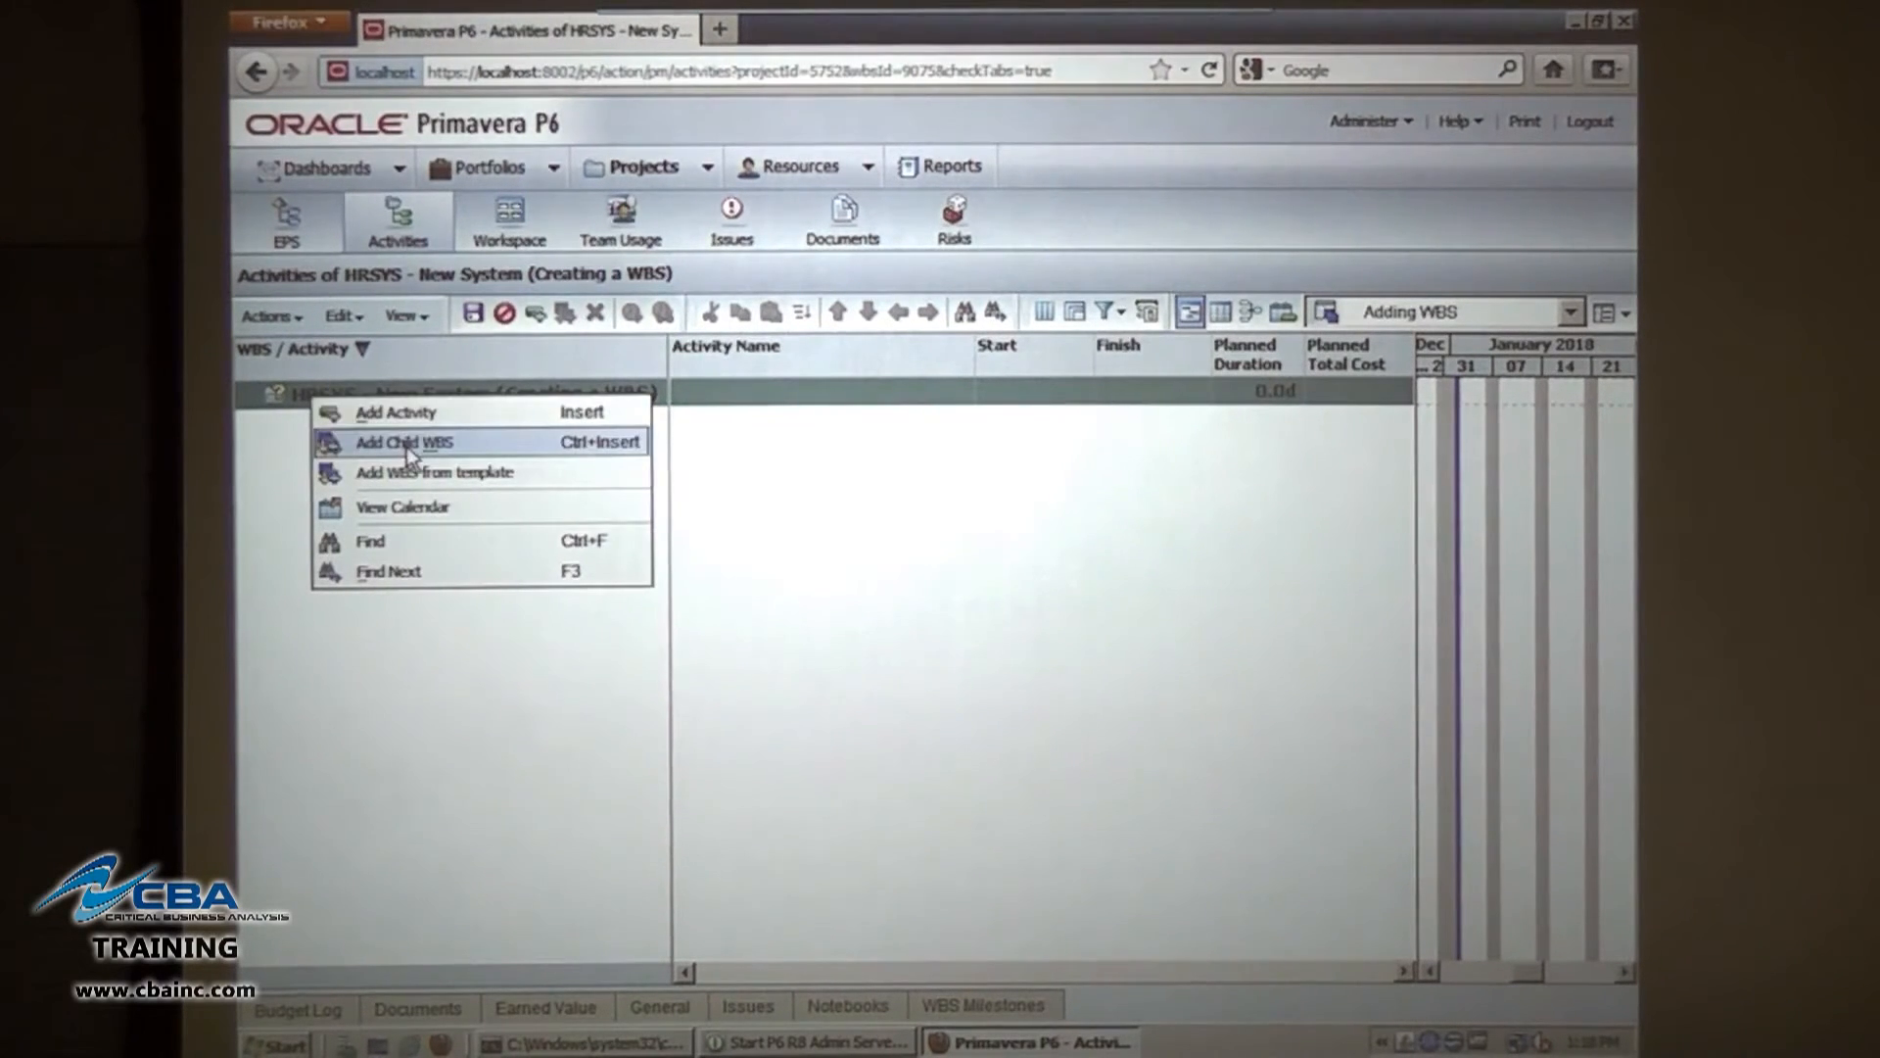
pyautogui.moveTo(405, 442)
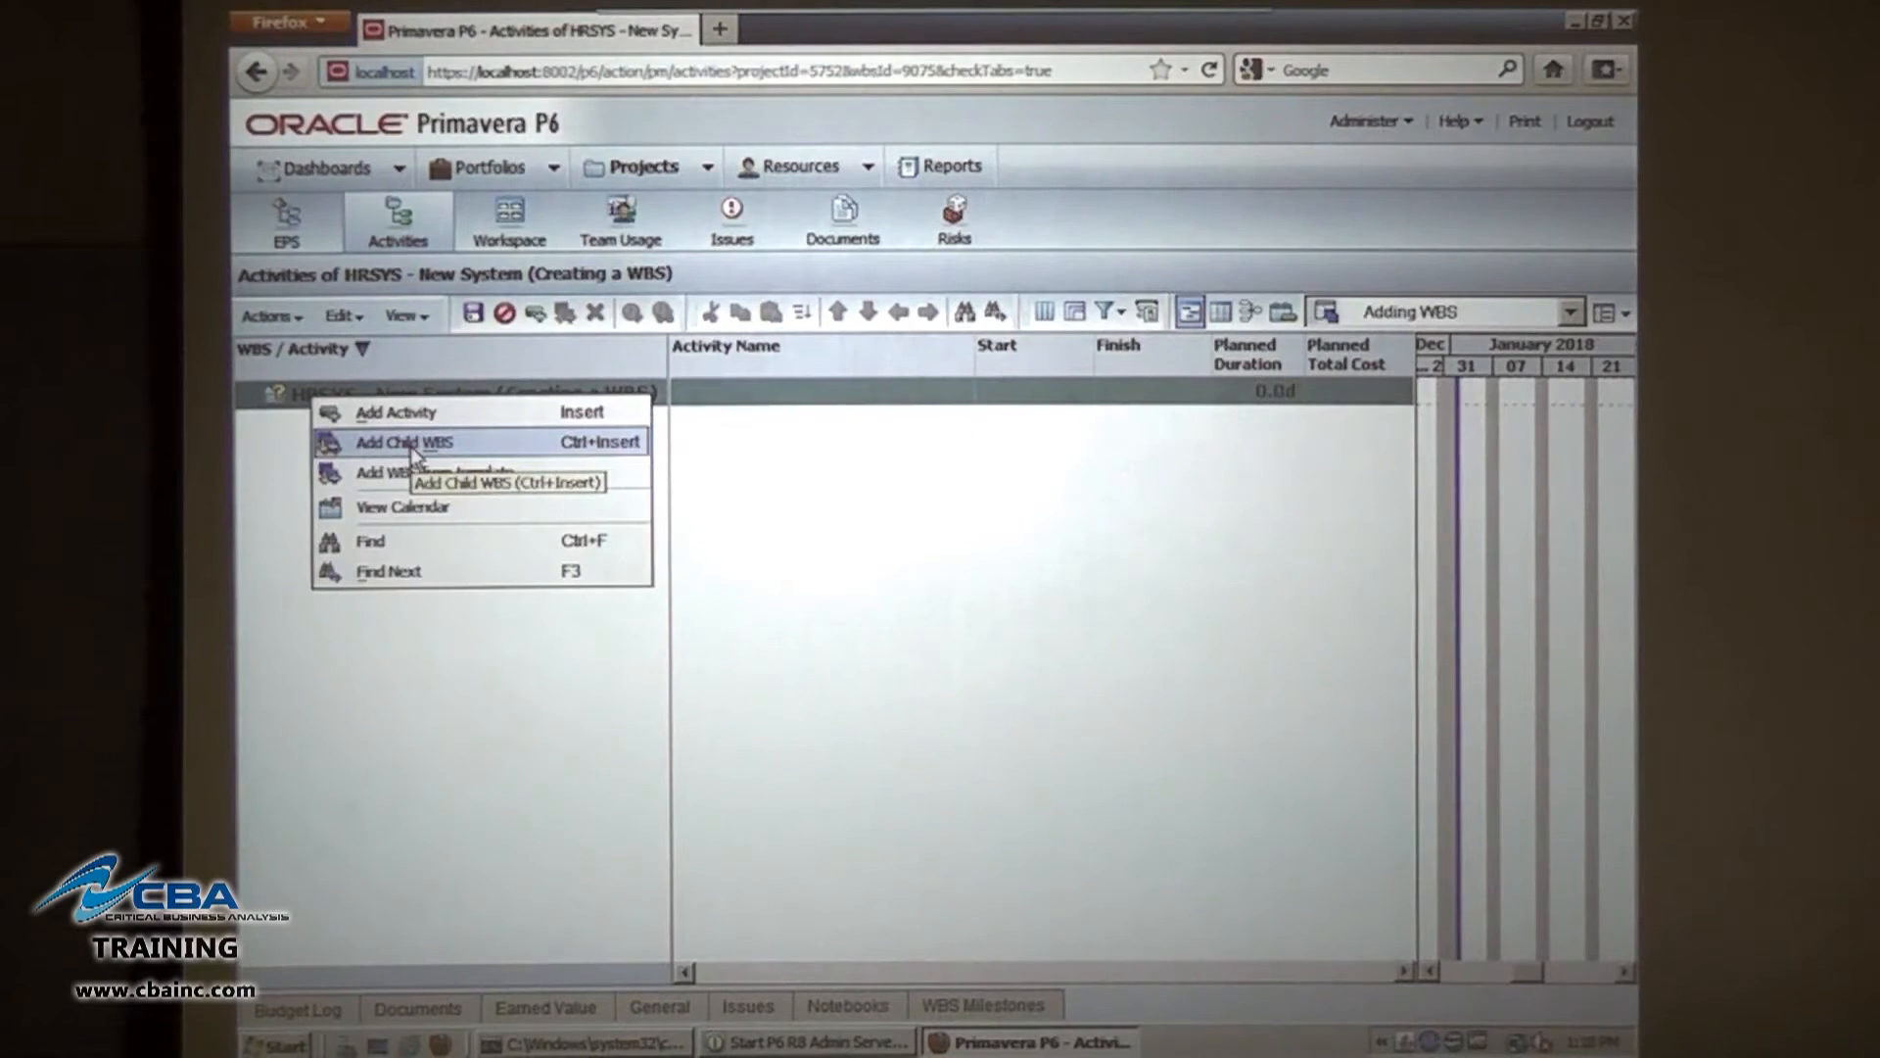
# Create a child WBS element 'System Development' beneath the HRSYS New System project.
pyautogui.click(404, 441)
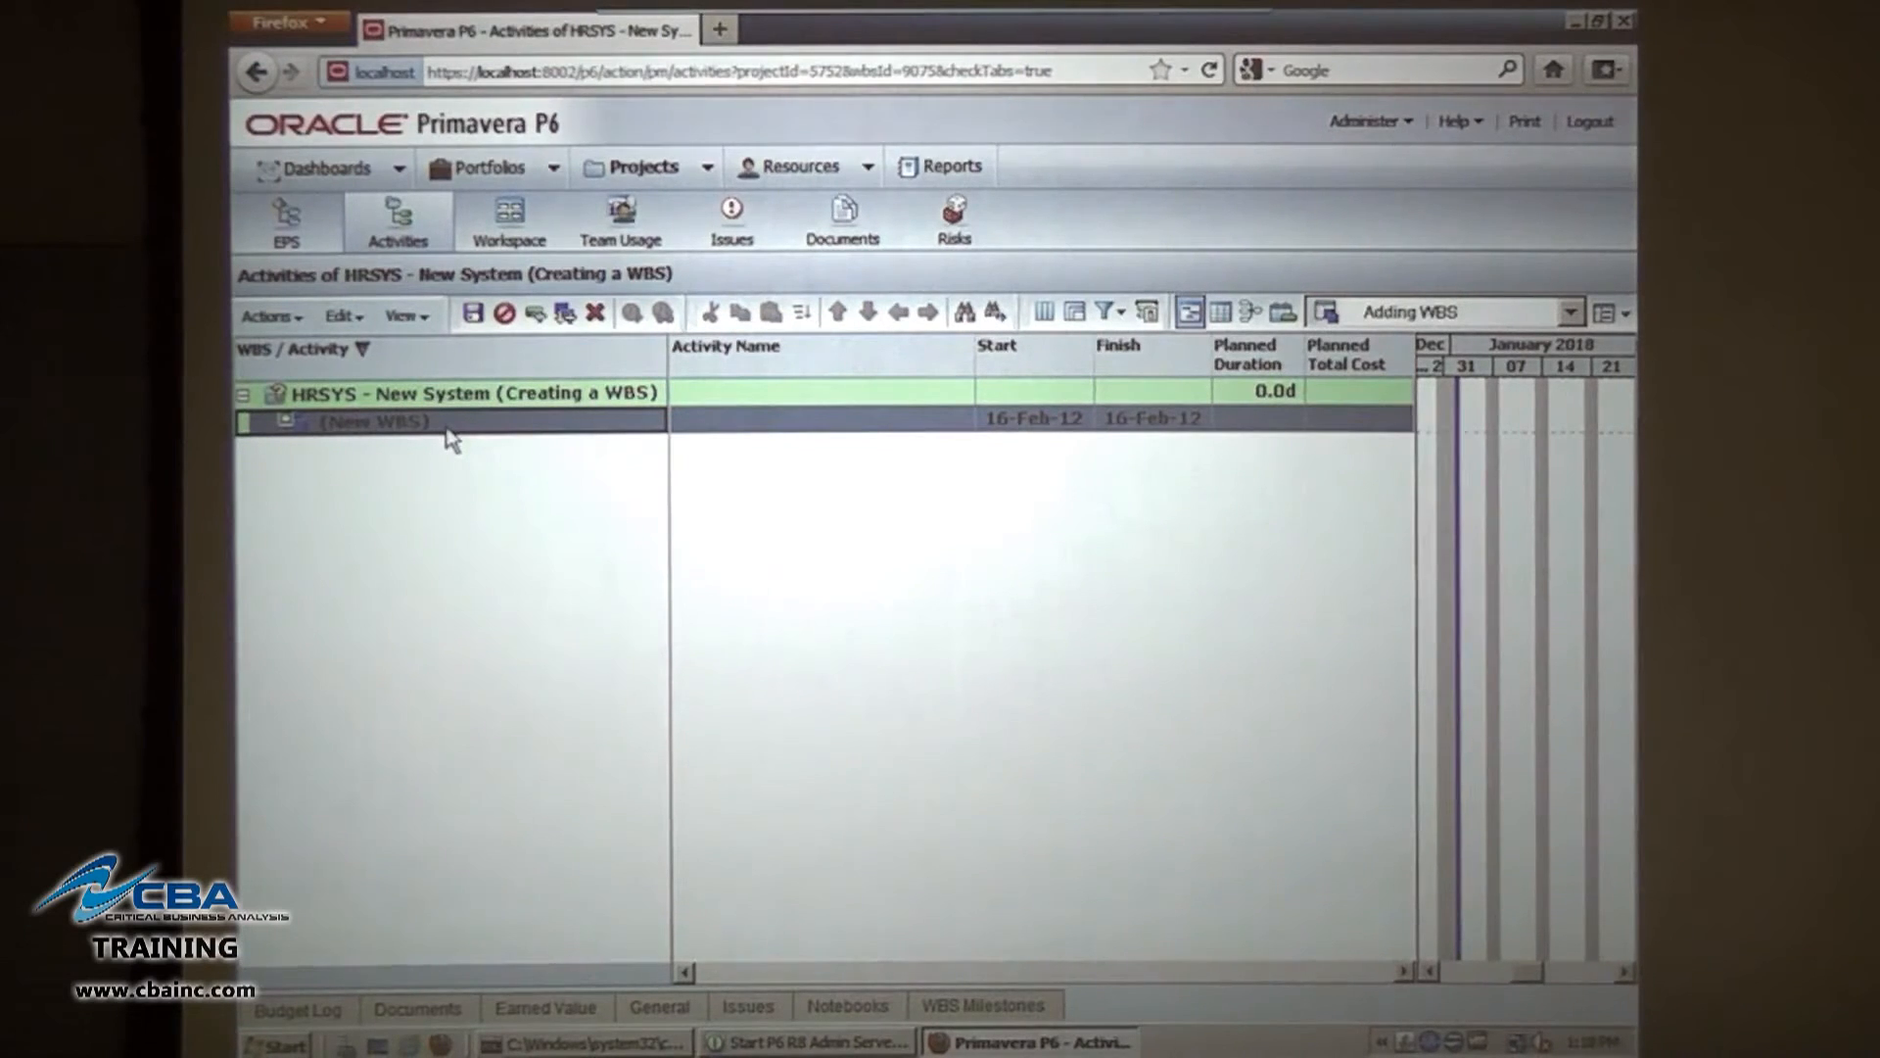
pyautogui.write('System Development')
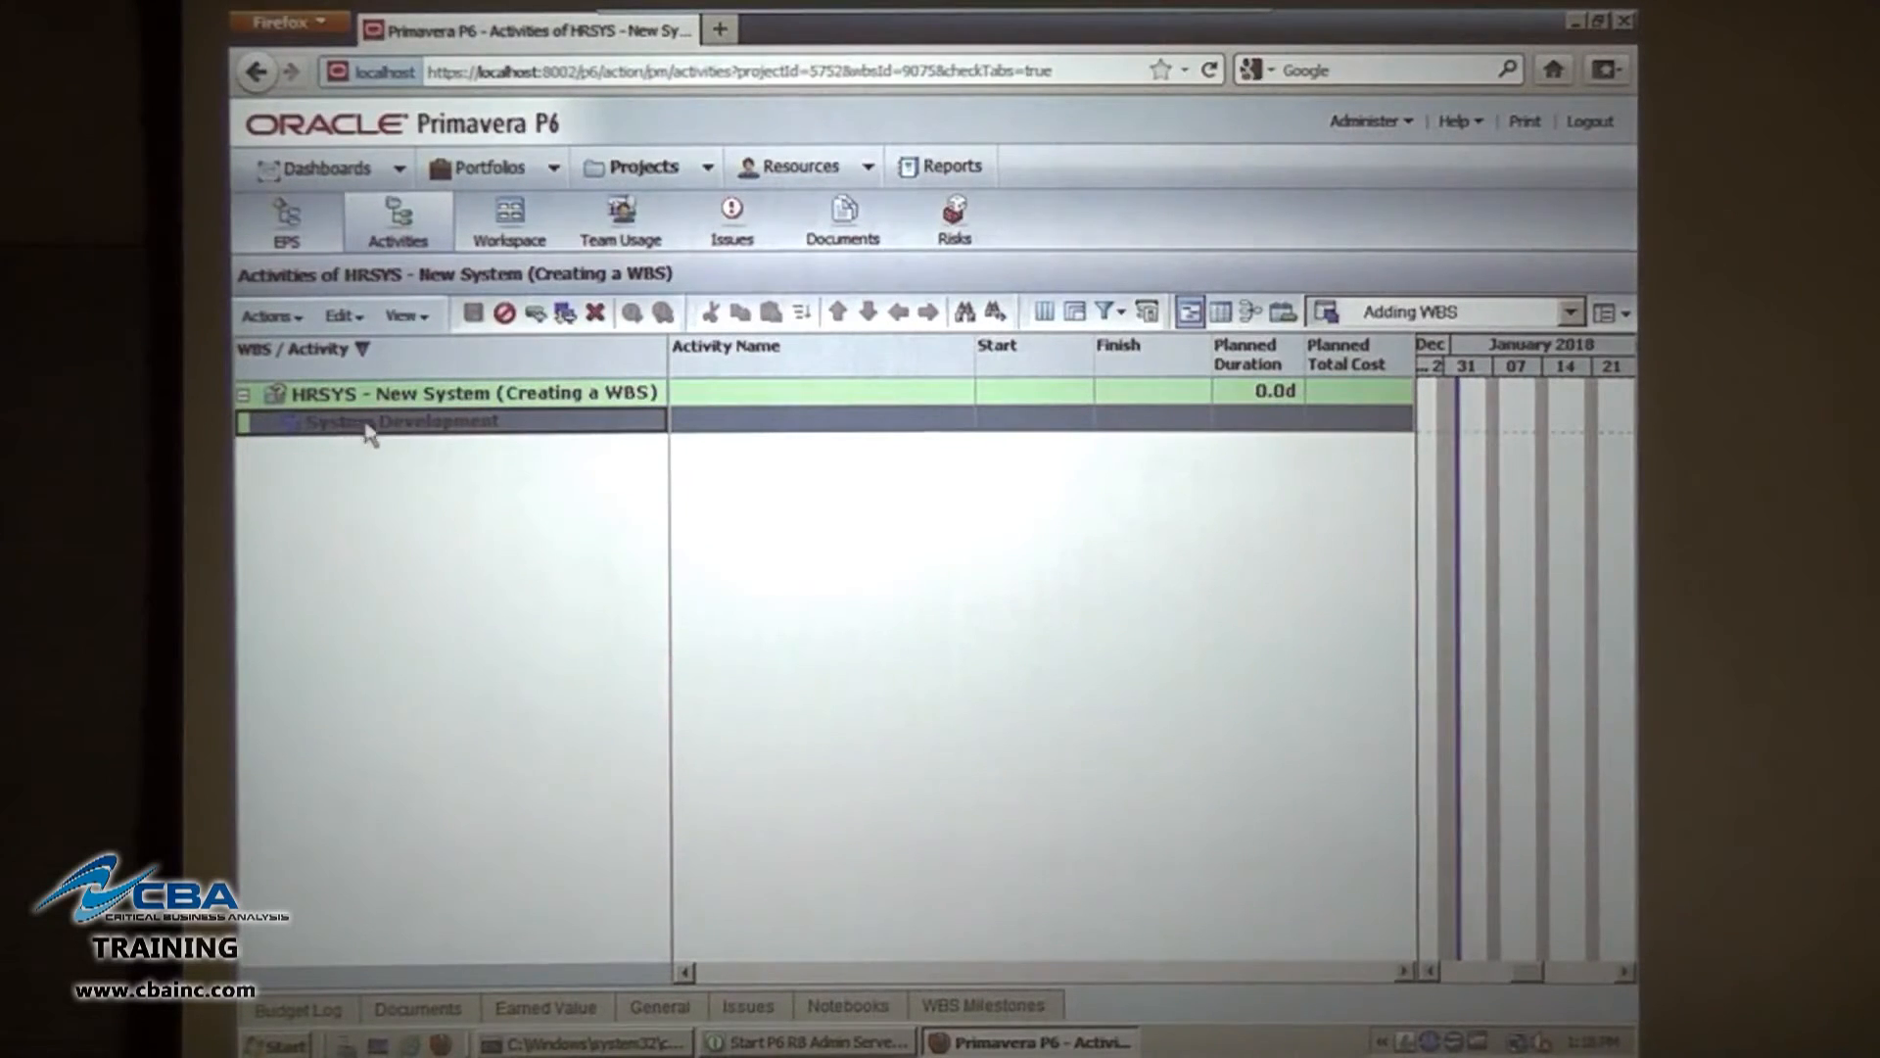
pyautogui.moveTo(480, 435)
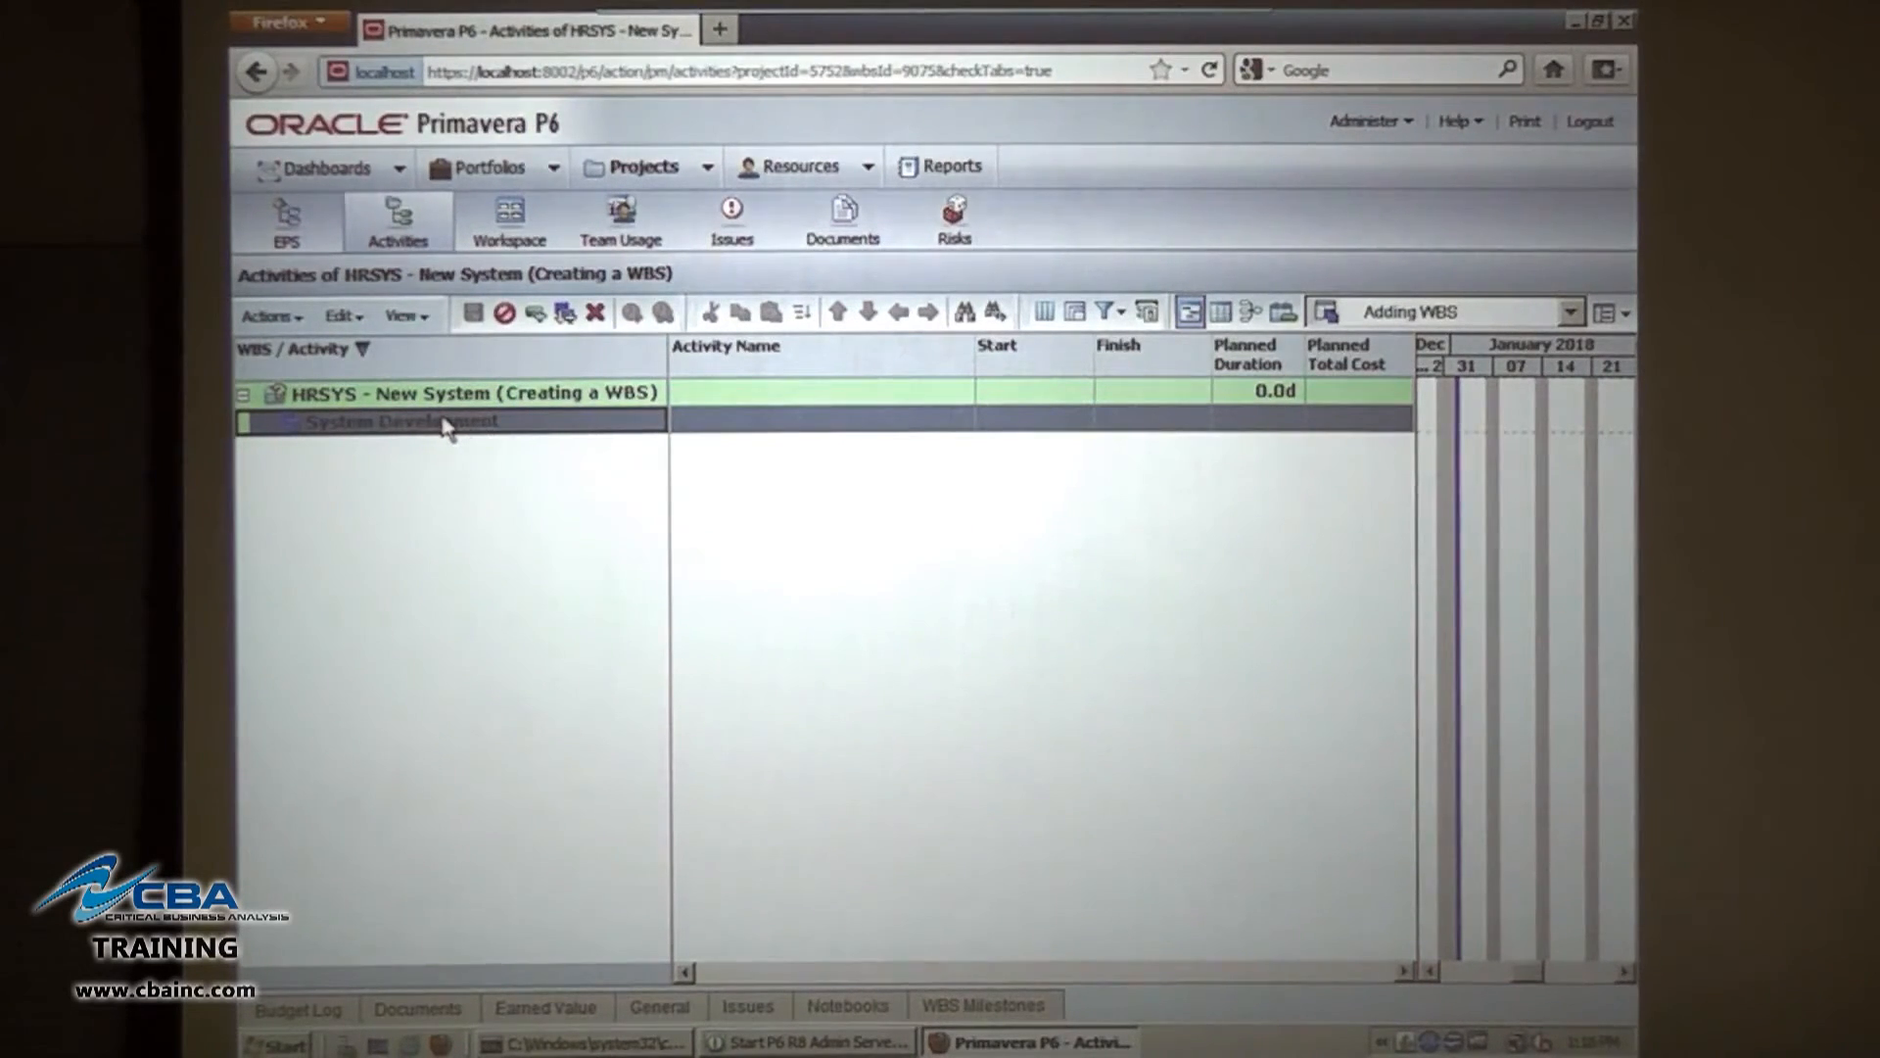
# Add and save a sibling WBS named 'System Testing' next to System Development.
pyautogui.rightClick(444, 422)
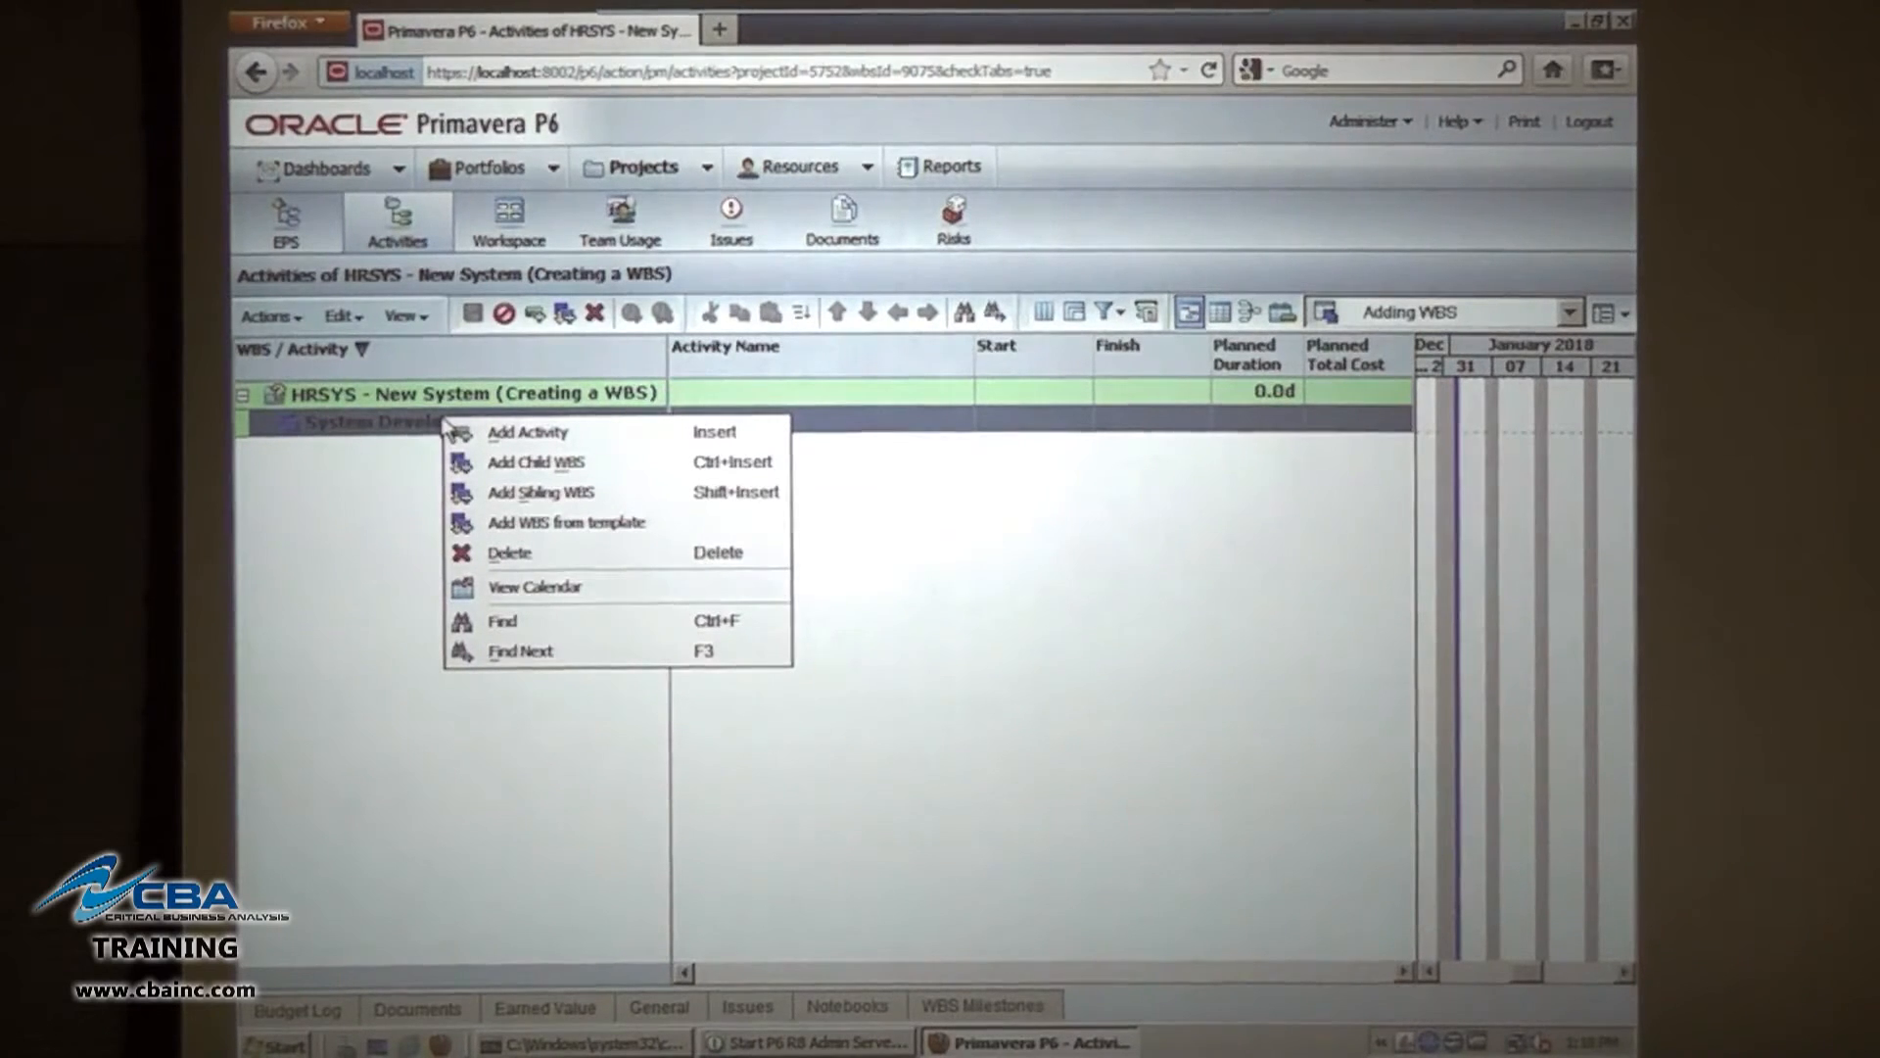
pyautogui.moveTo(528, 465)
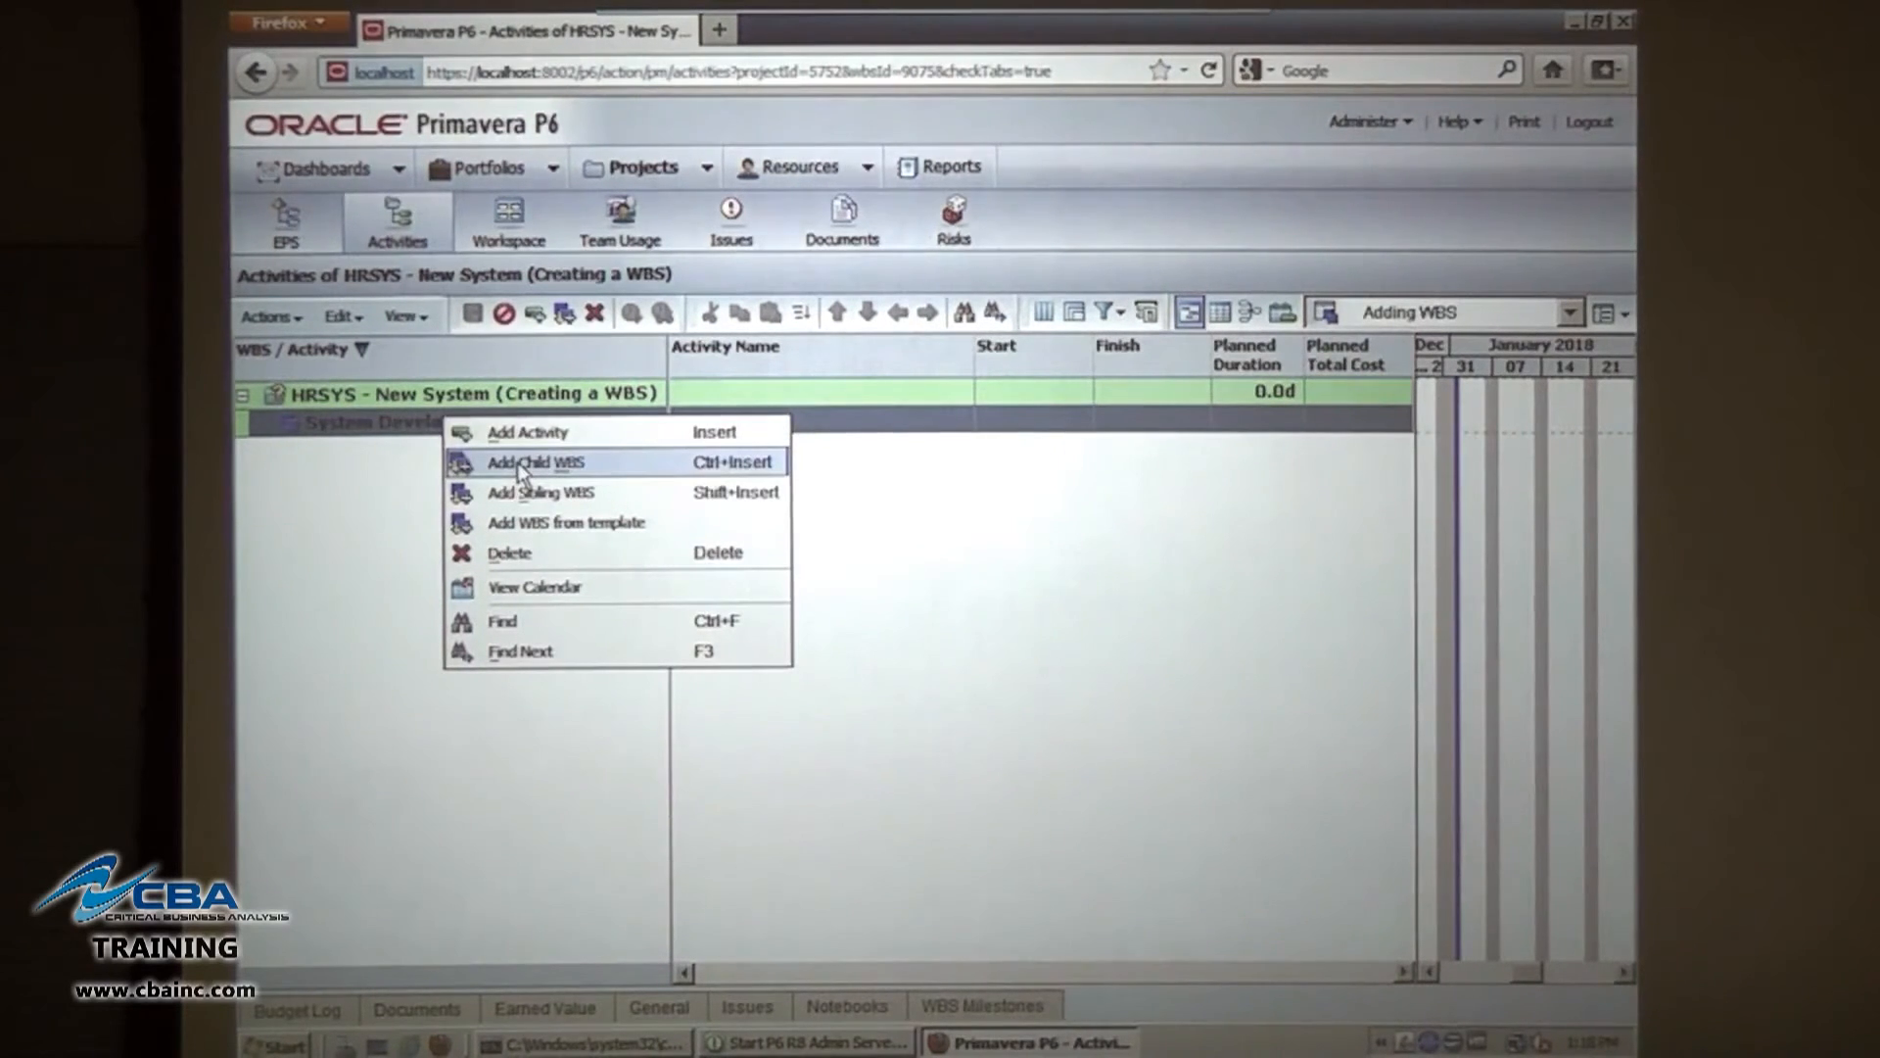
pyautogui.moveTo(540, 492)
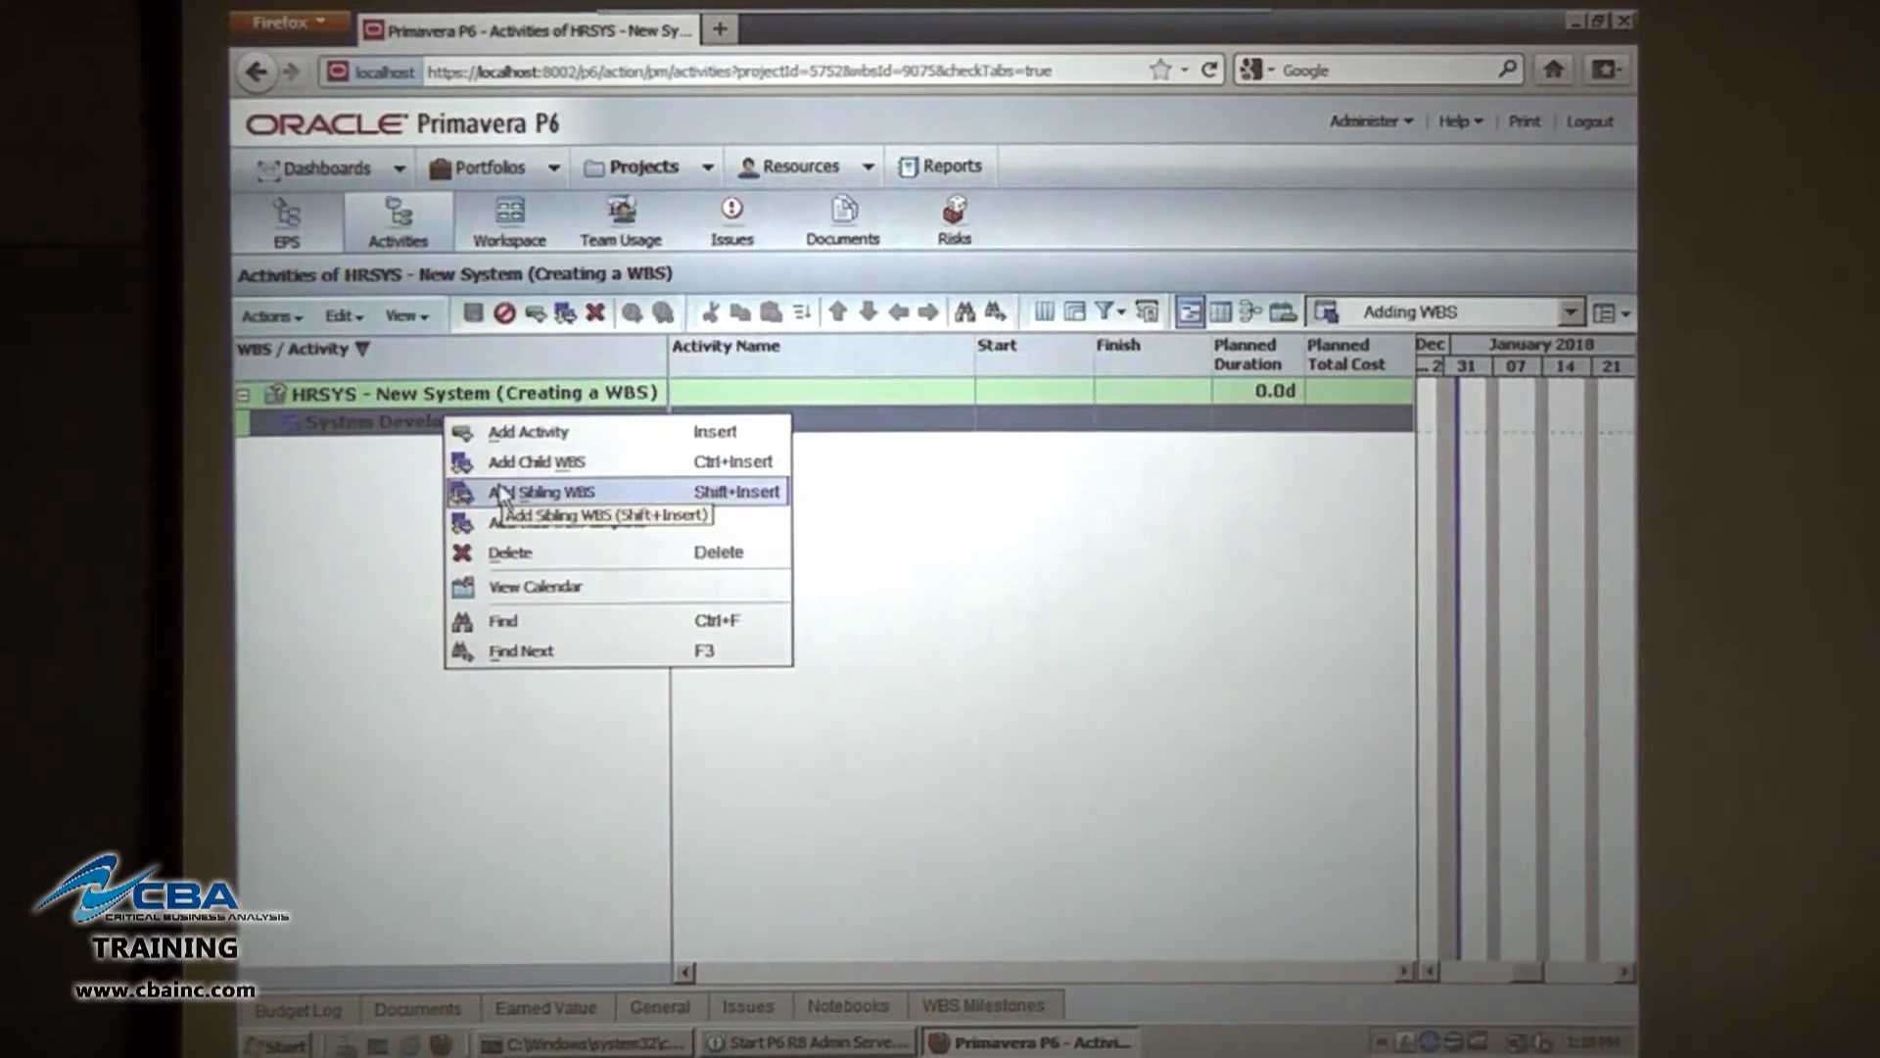
pyautogui.click(549, 490)
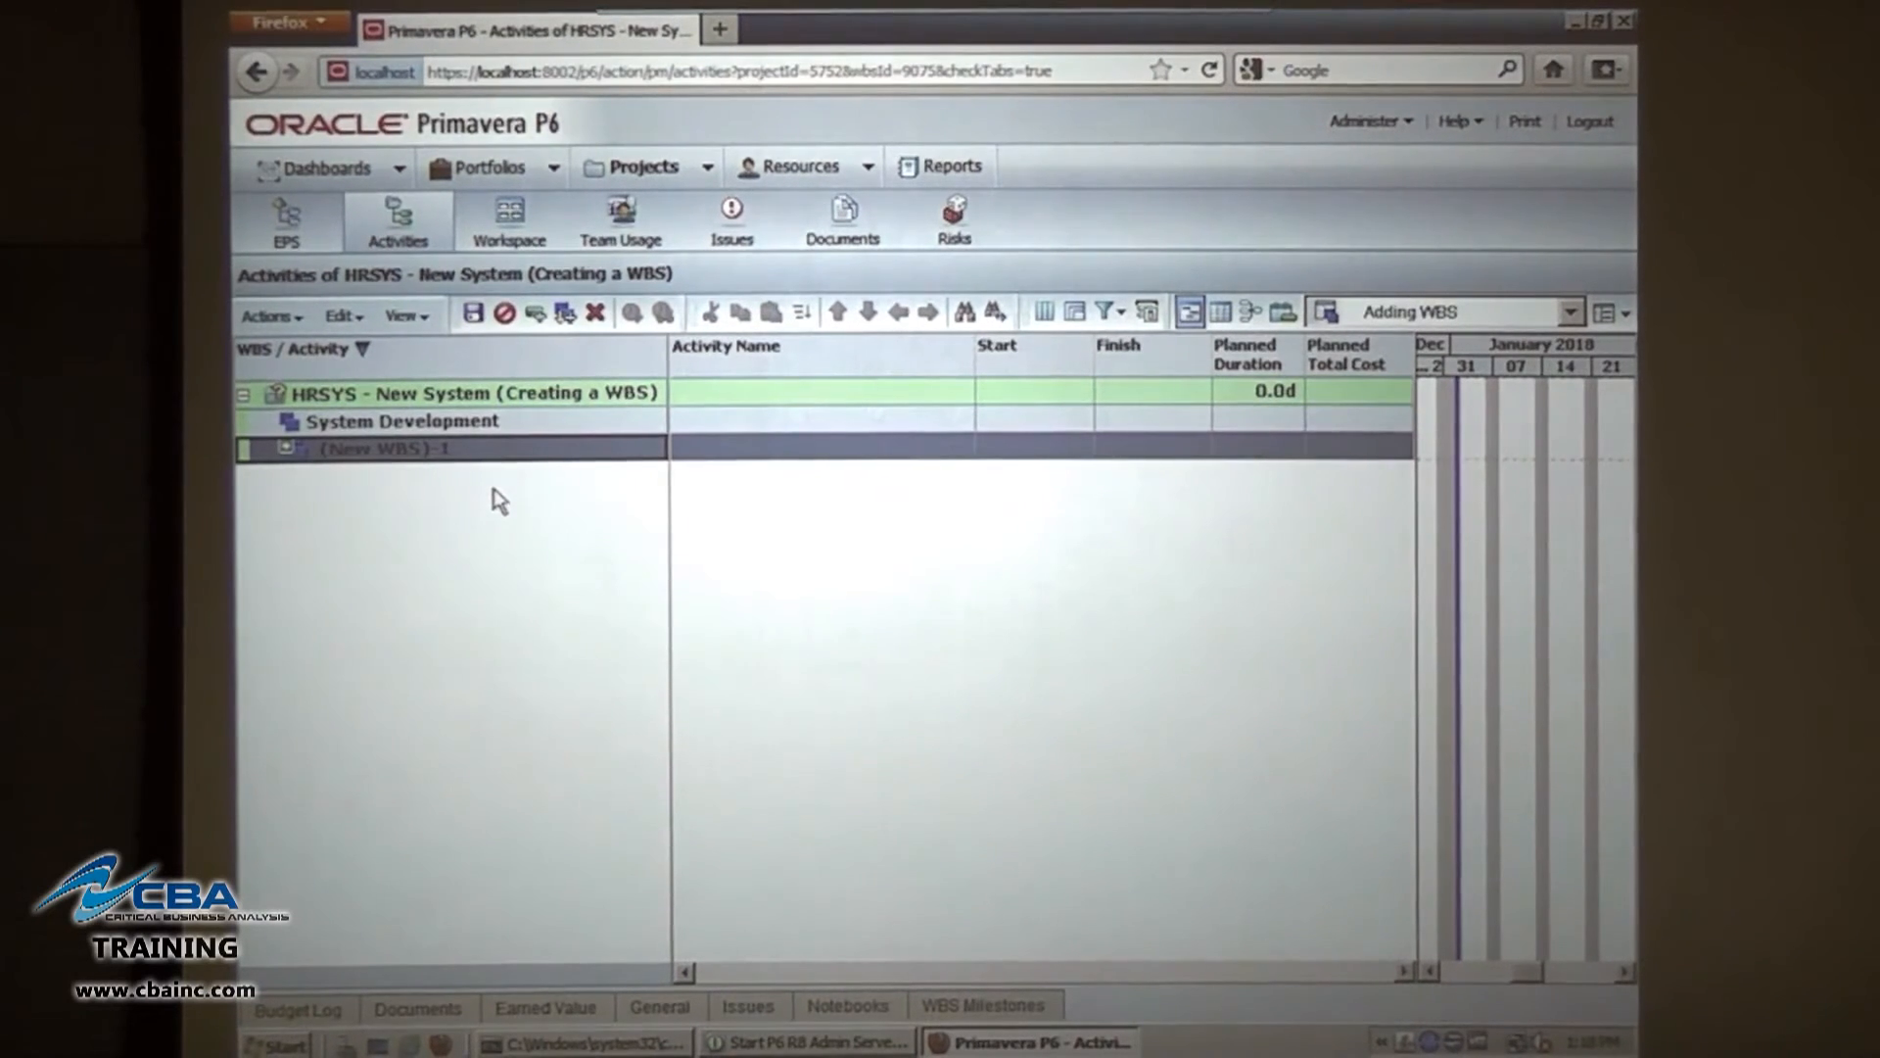
pyautogui.write('System')
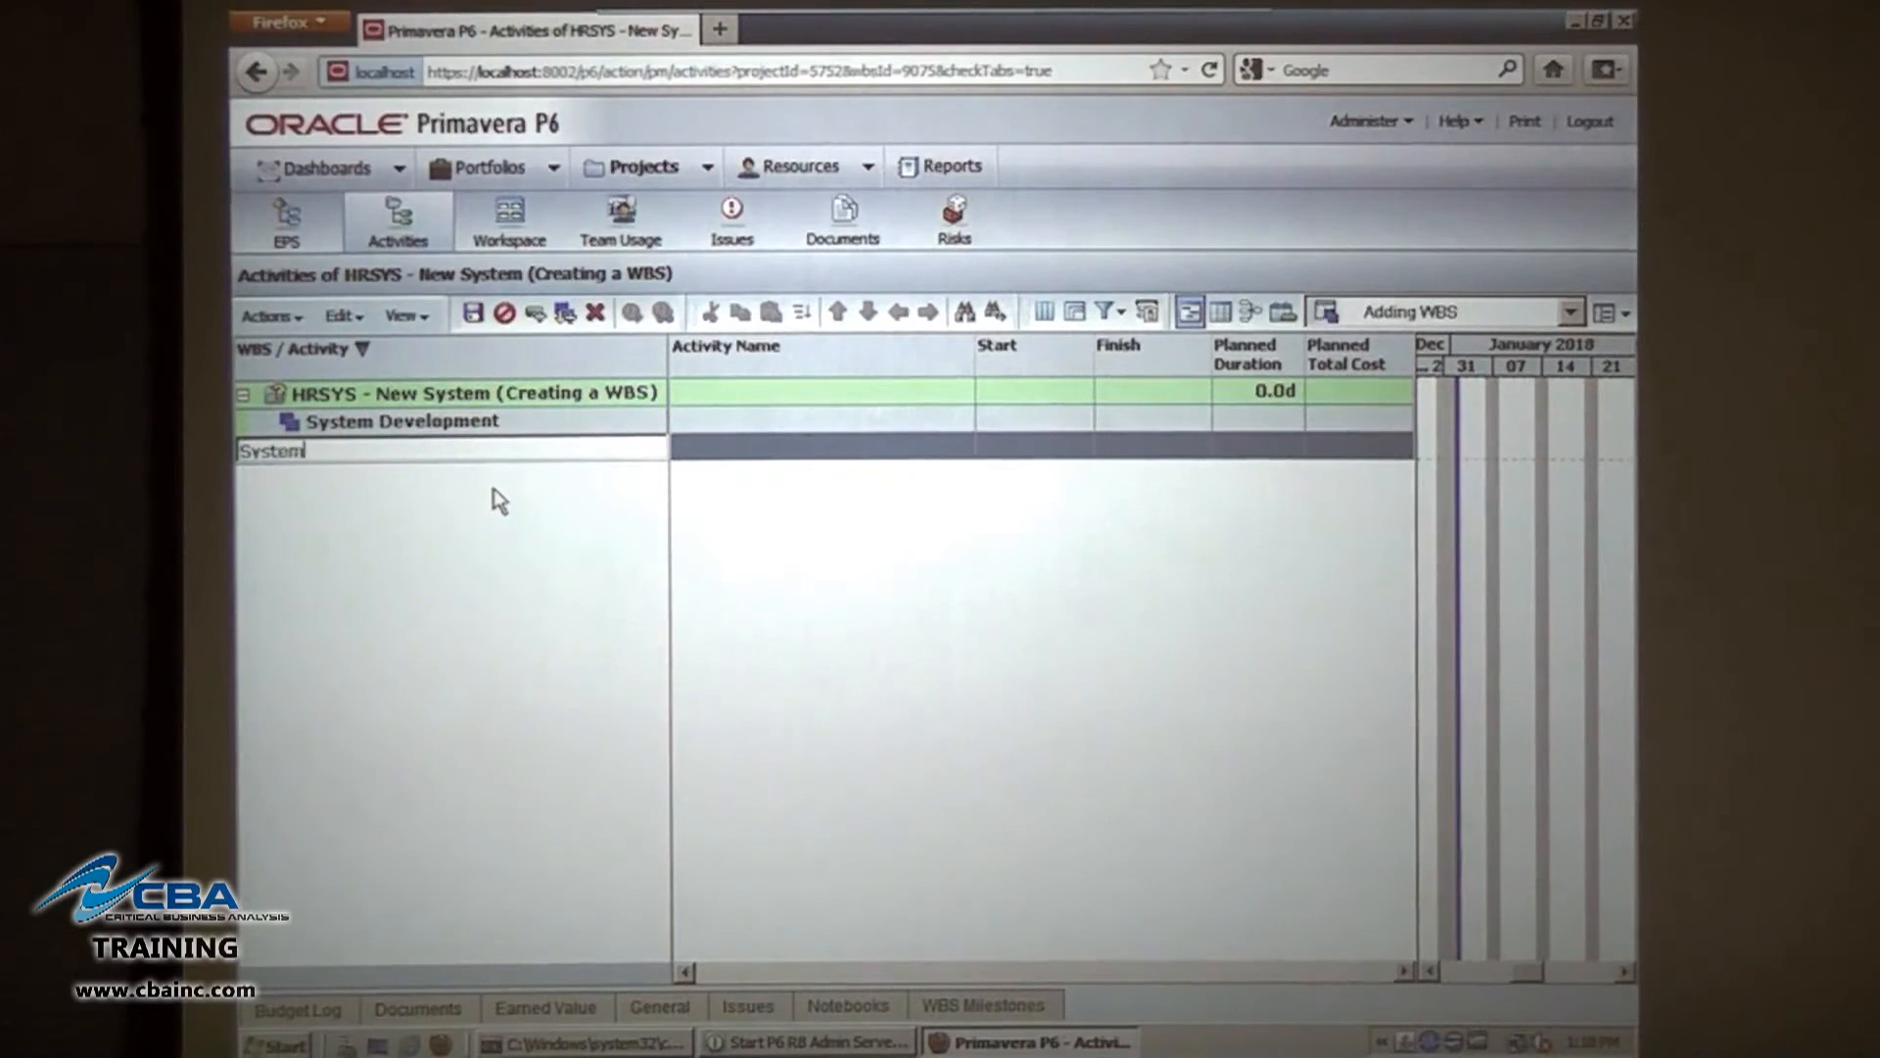
pyautogui.write('Testing')
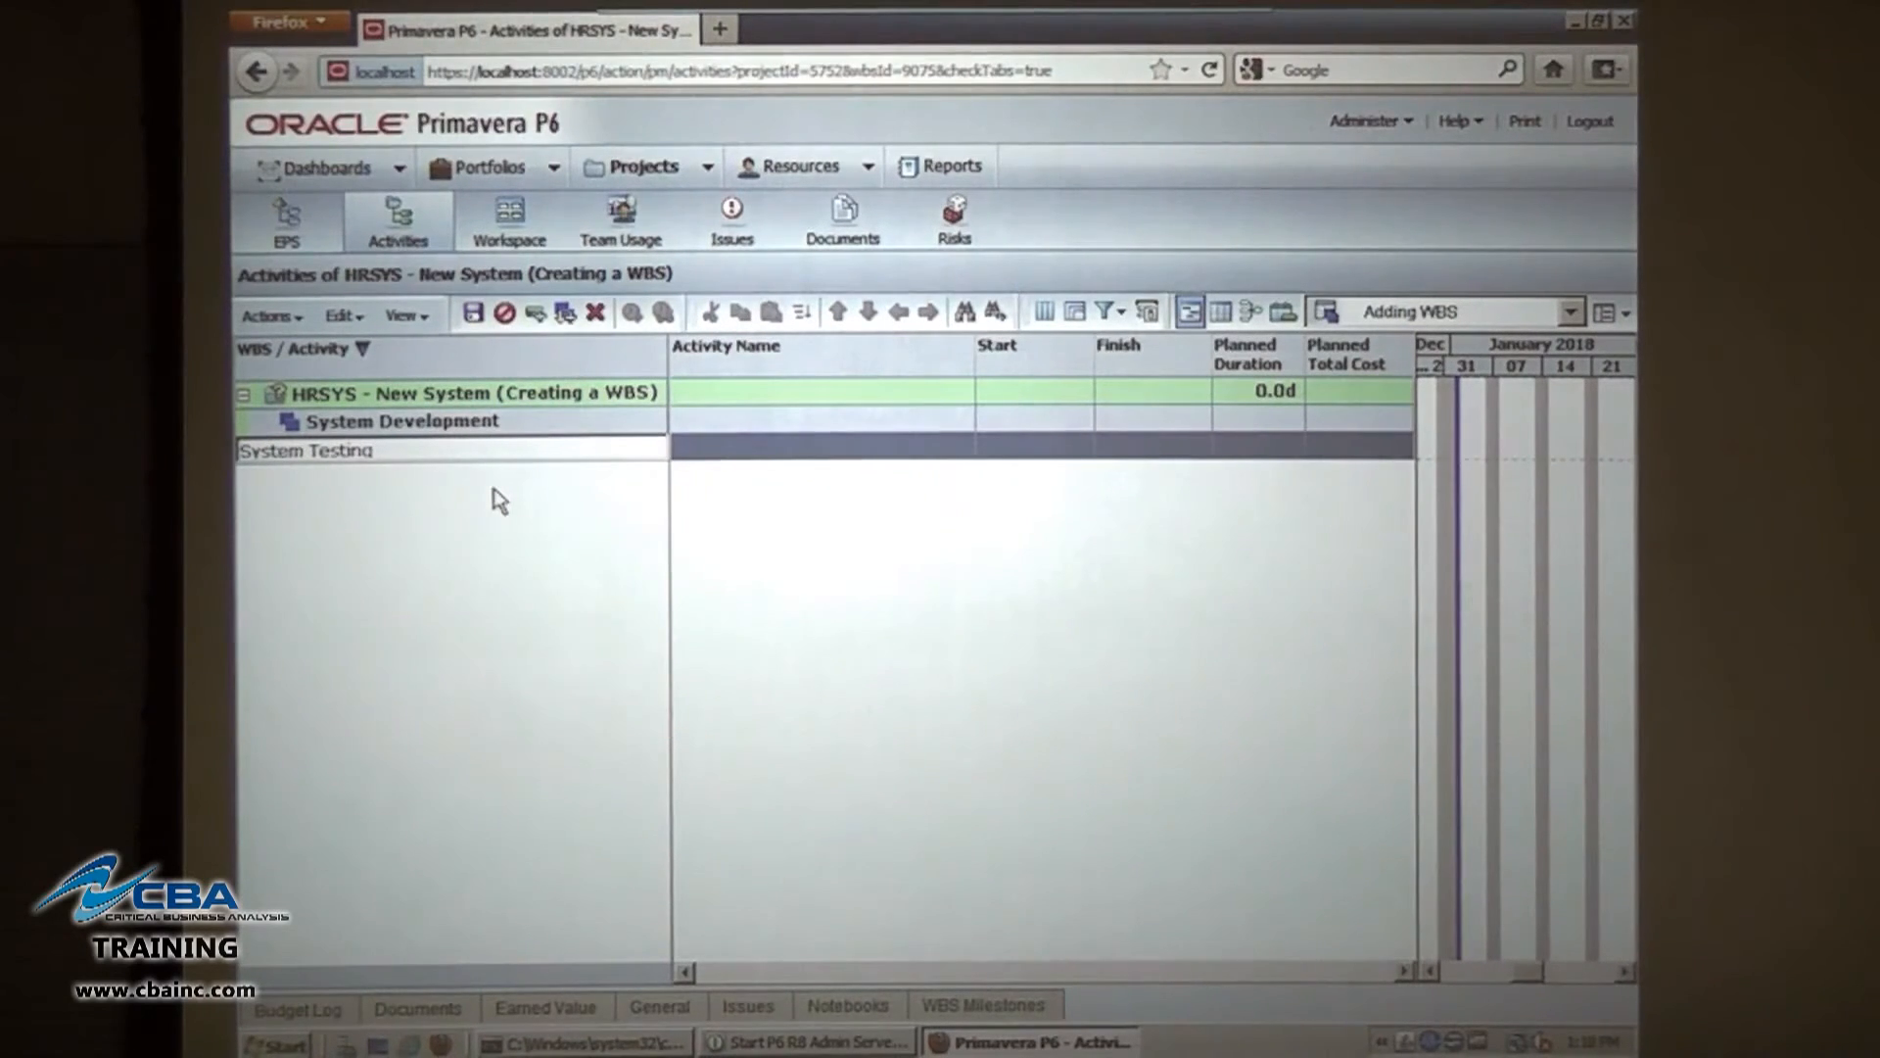
pyautogui.click(305, 449)
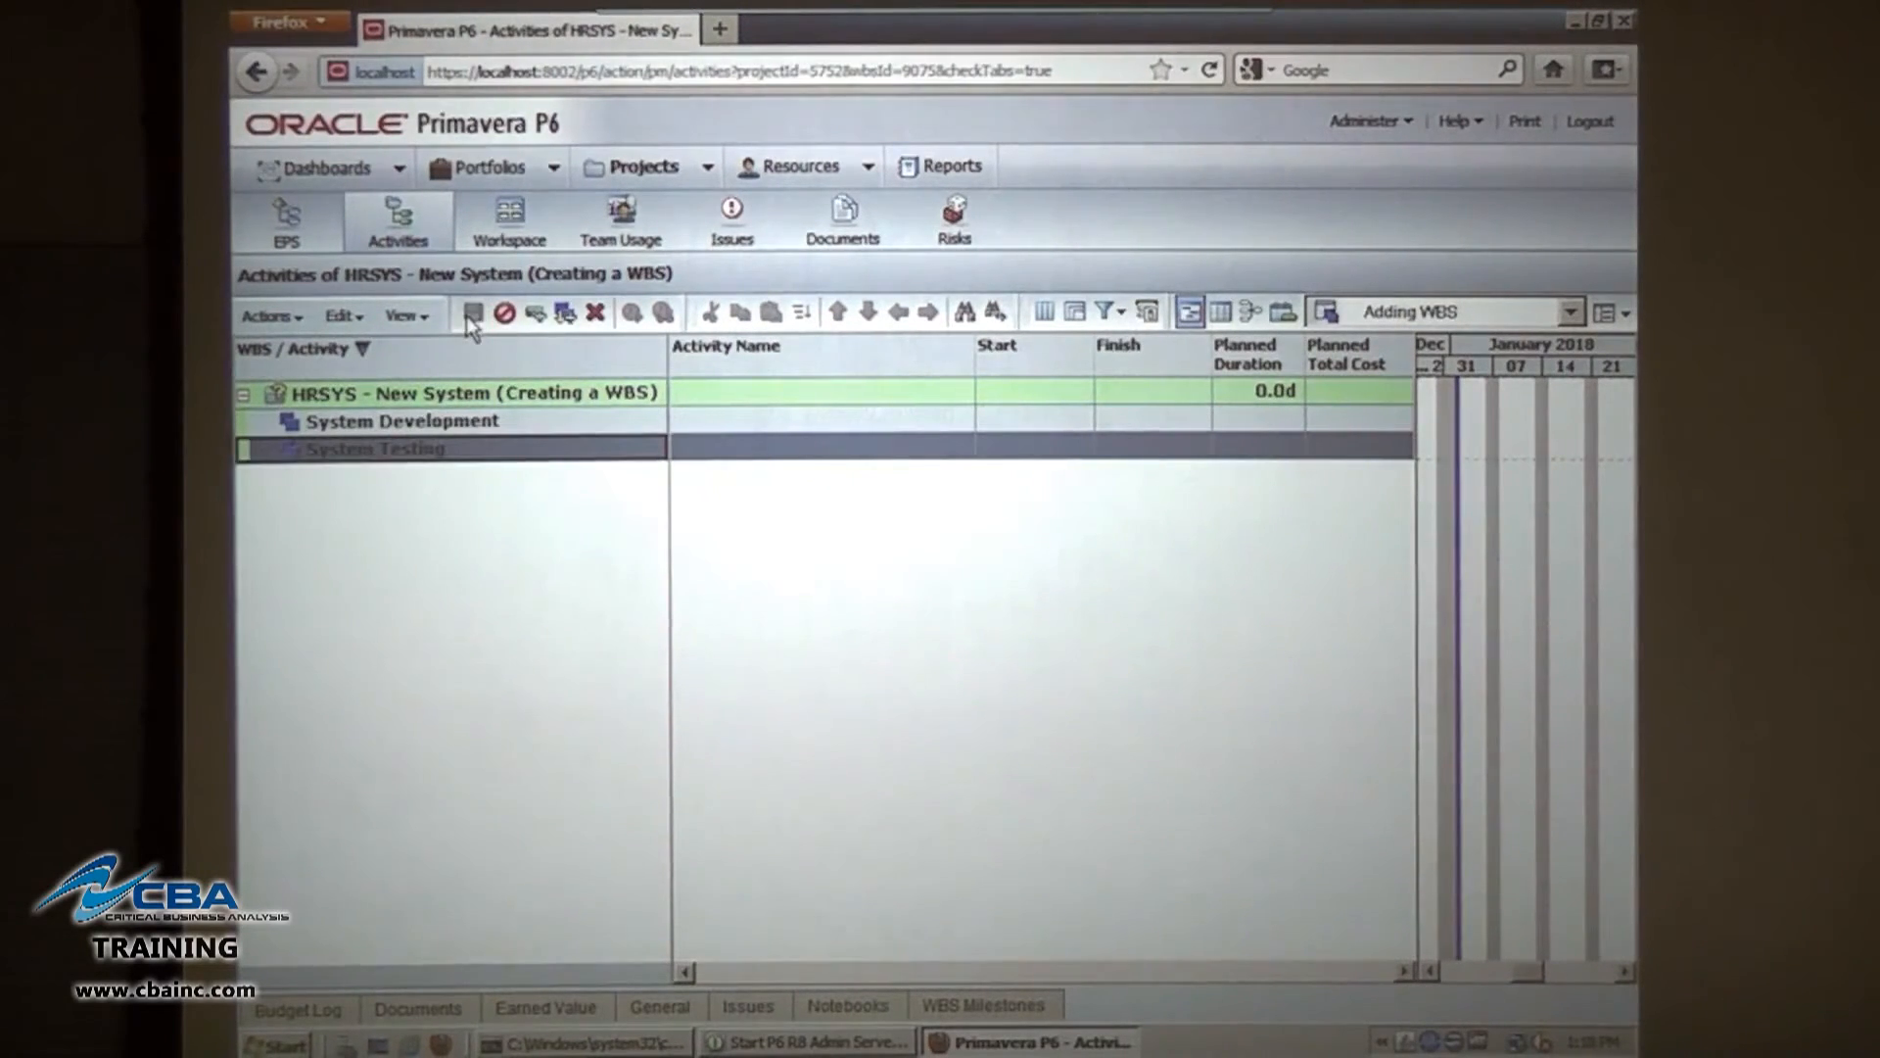
# Add another sibling WBS named 'System Deployment' after System Testing.
pyautogui.rightClick(378, 448)
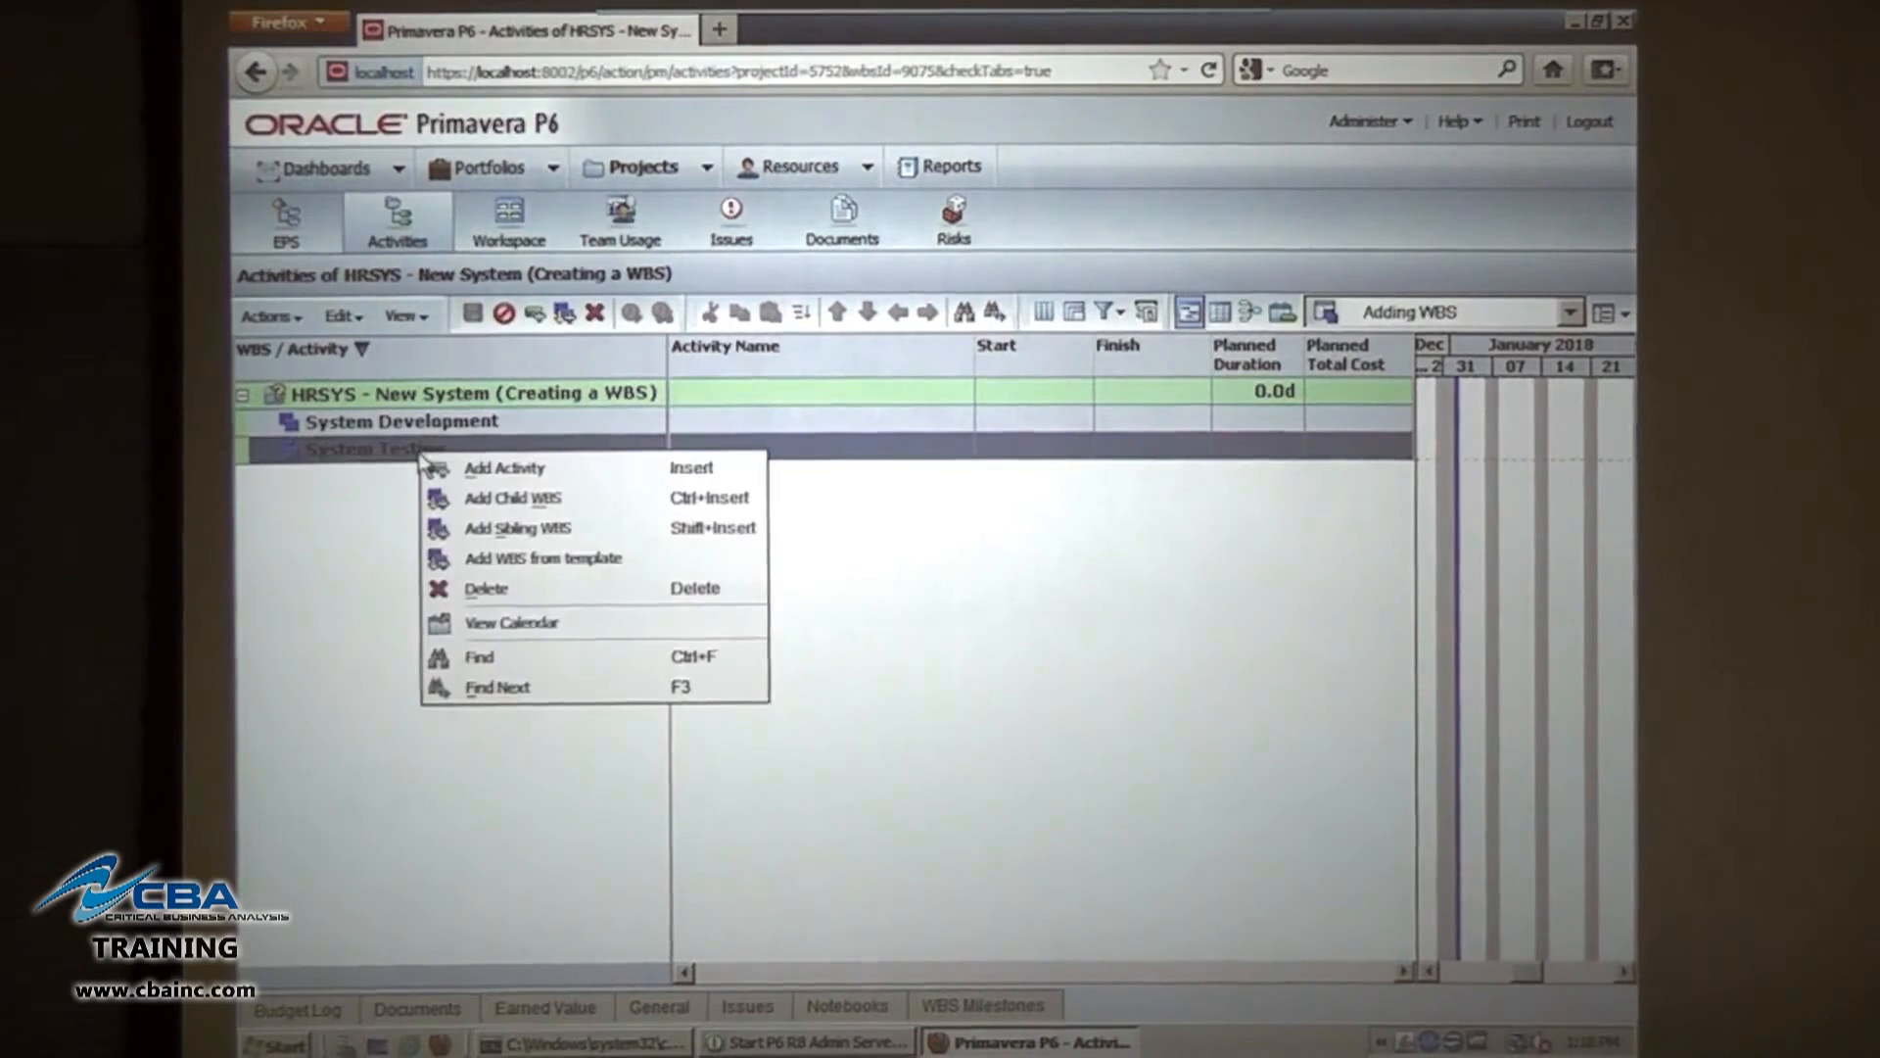
pyautogui.moveTo(517, 528)
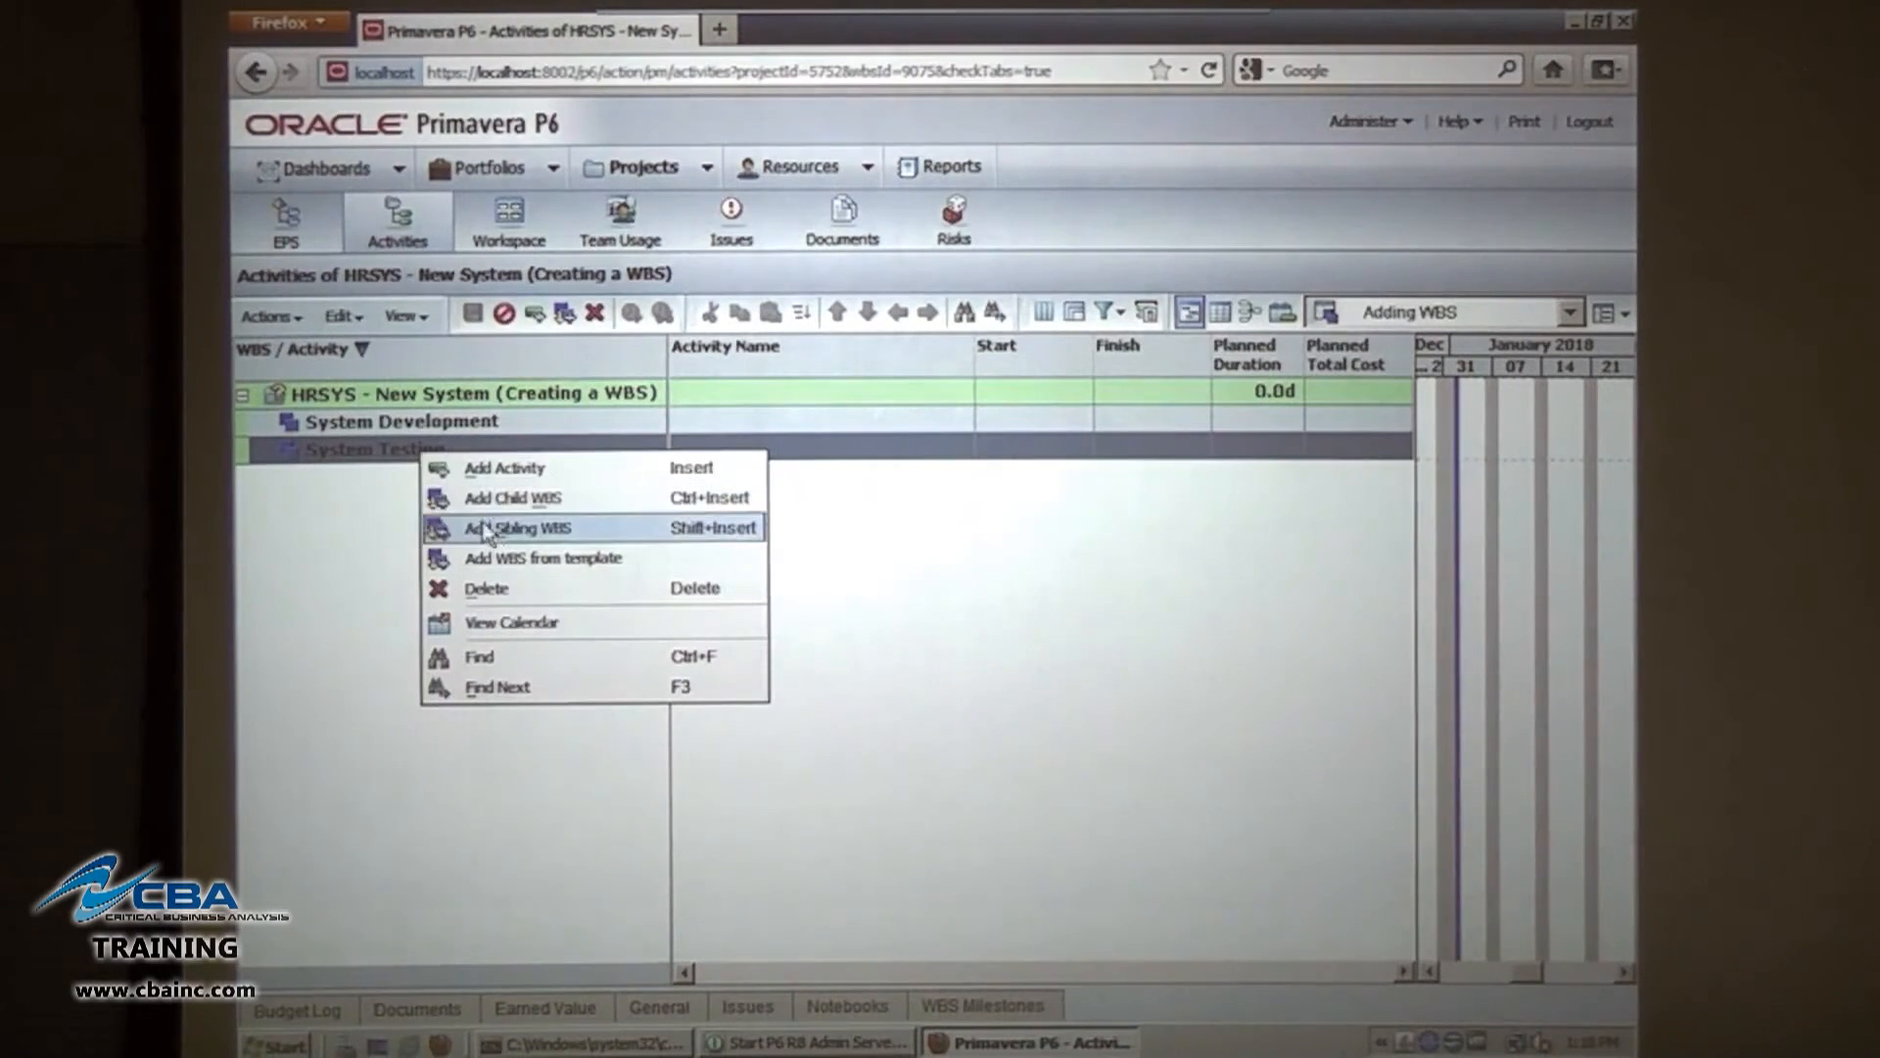
pyautogui.click(519, 528)
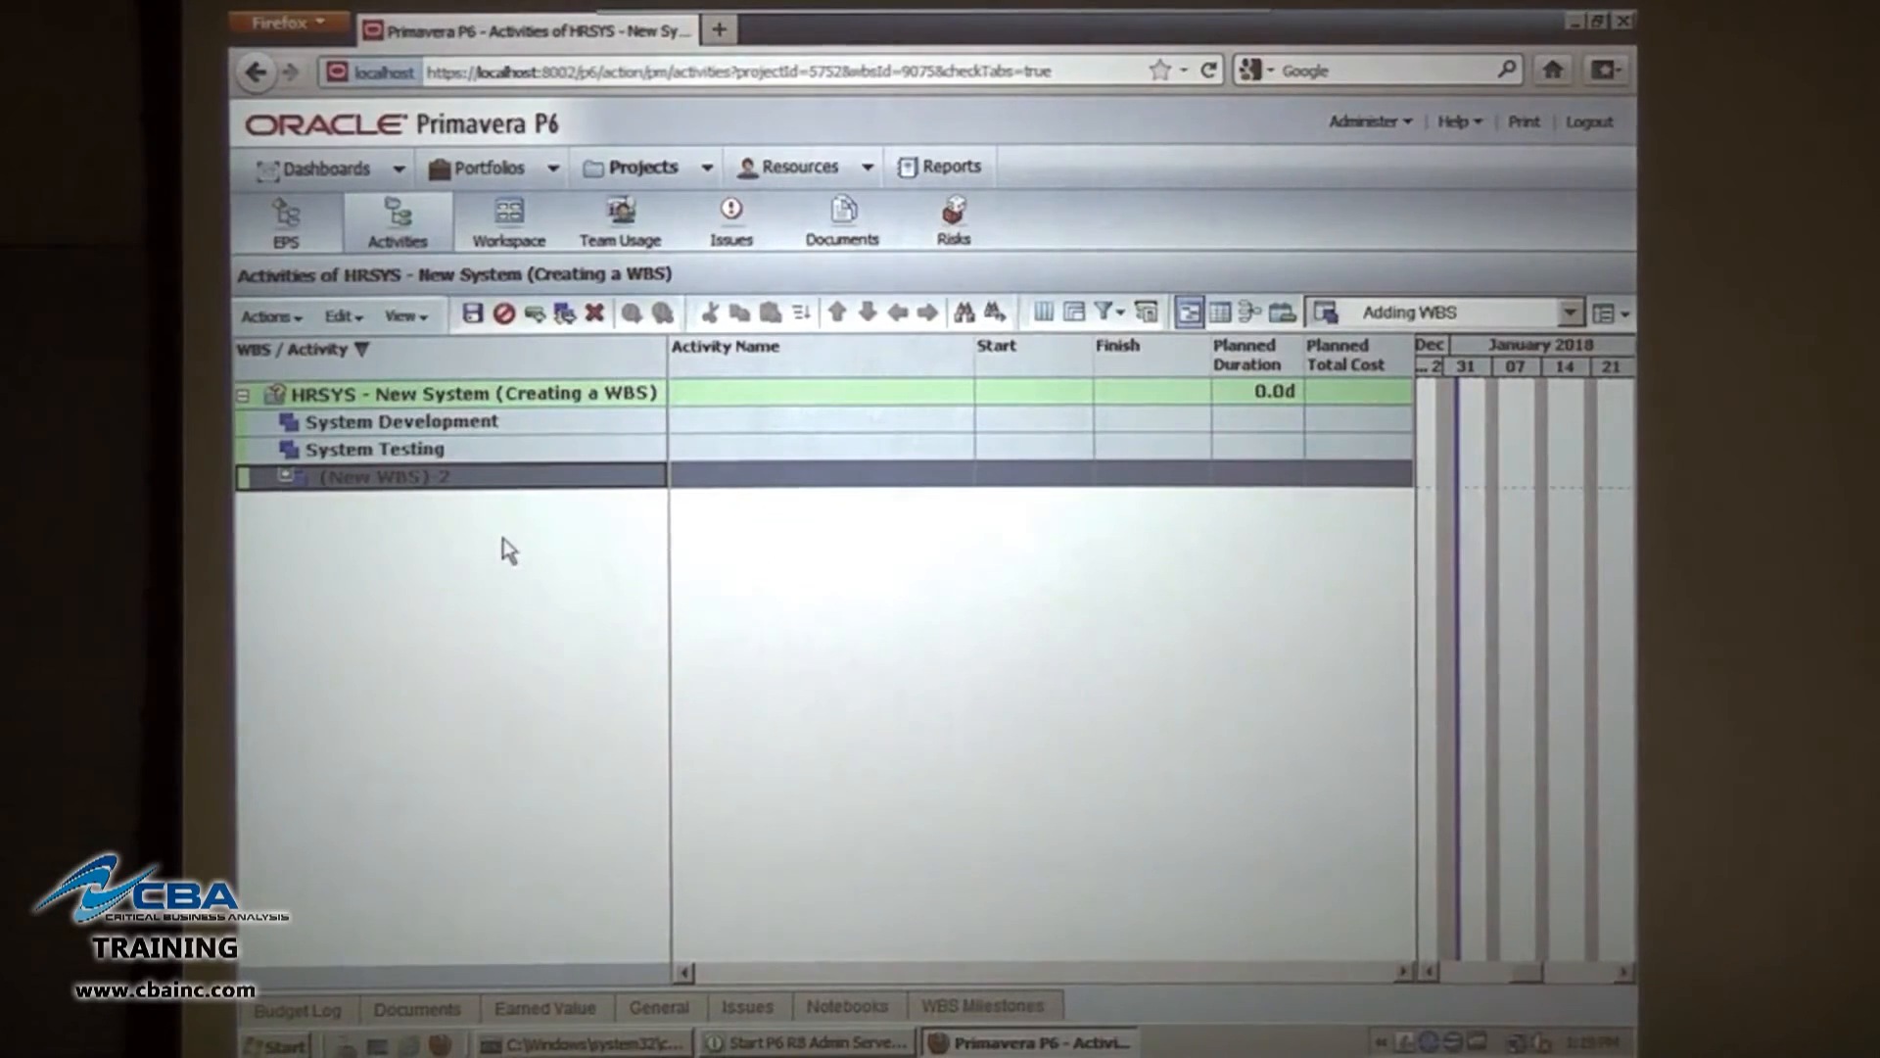
pyautogui.write('System')
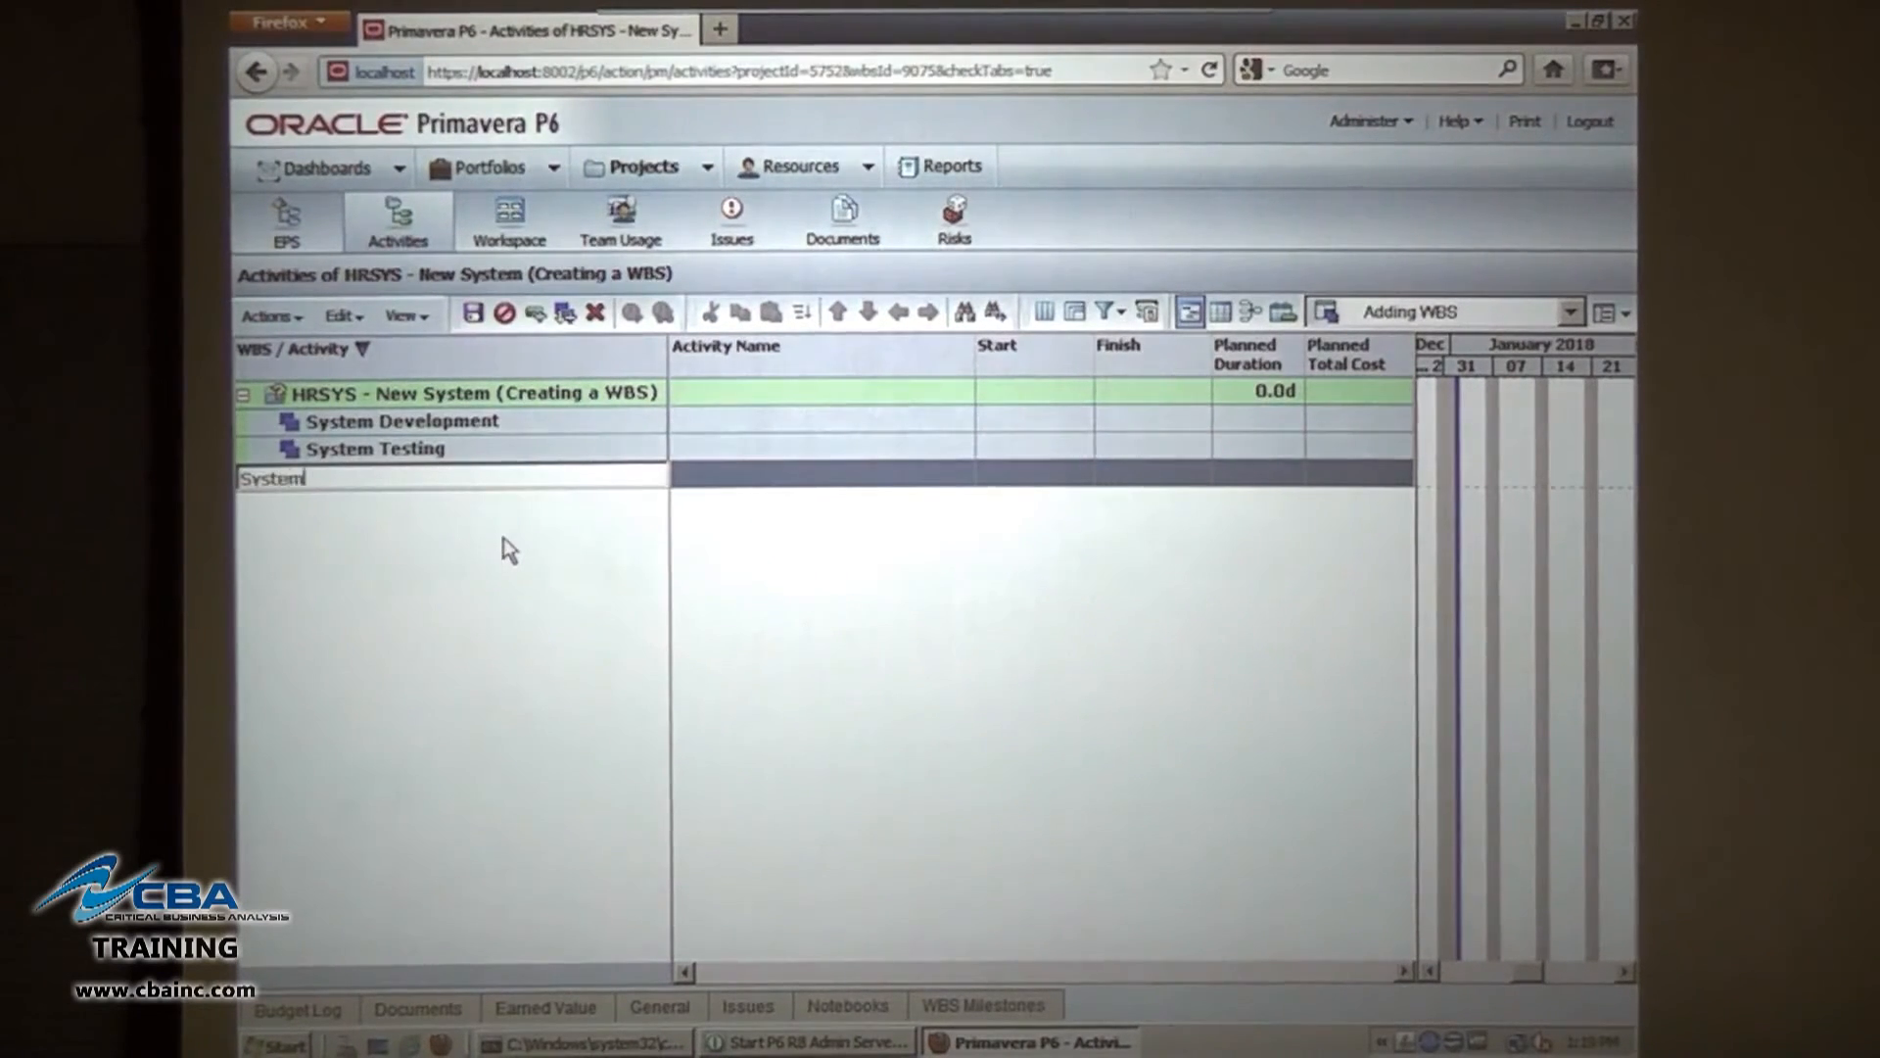
pyautogui.write('Deployment')
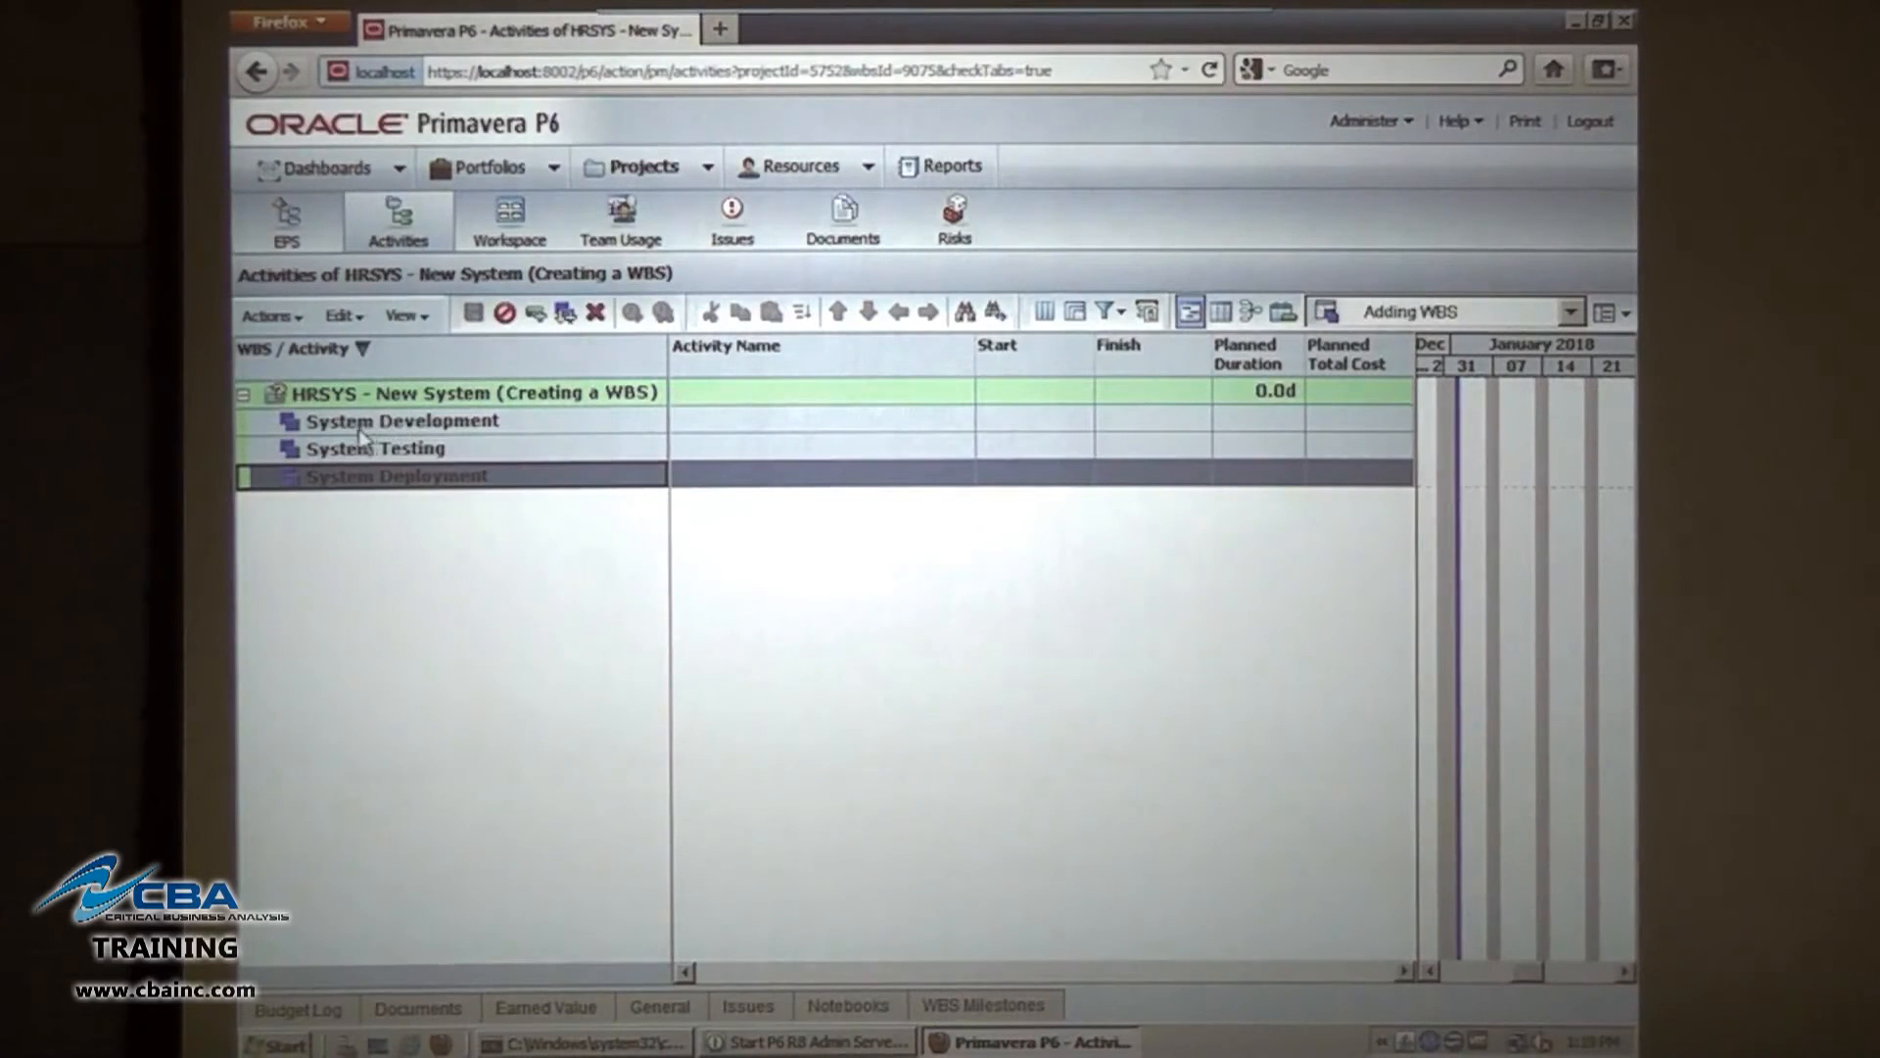
# Add a child WBS 'System Requirements' under System Development.
pyautogui.click(401, 421)
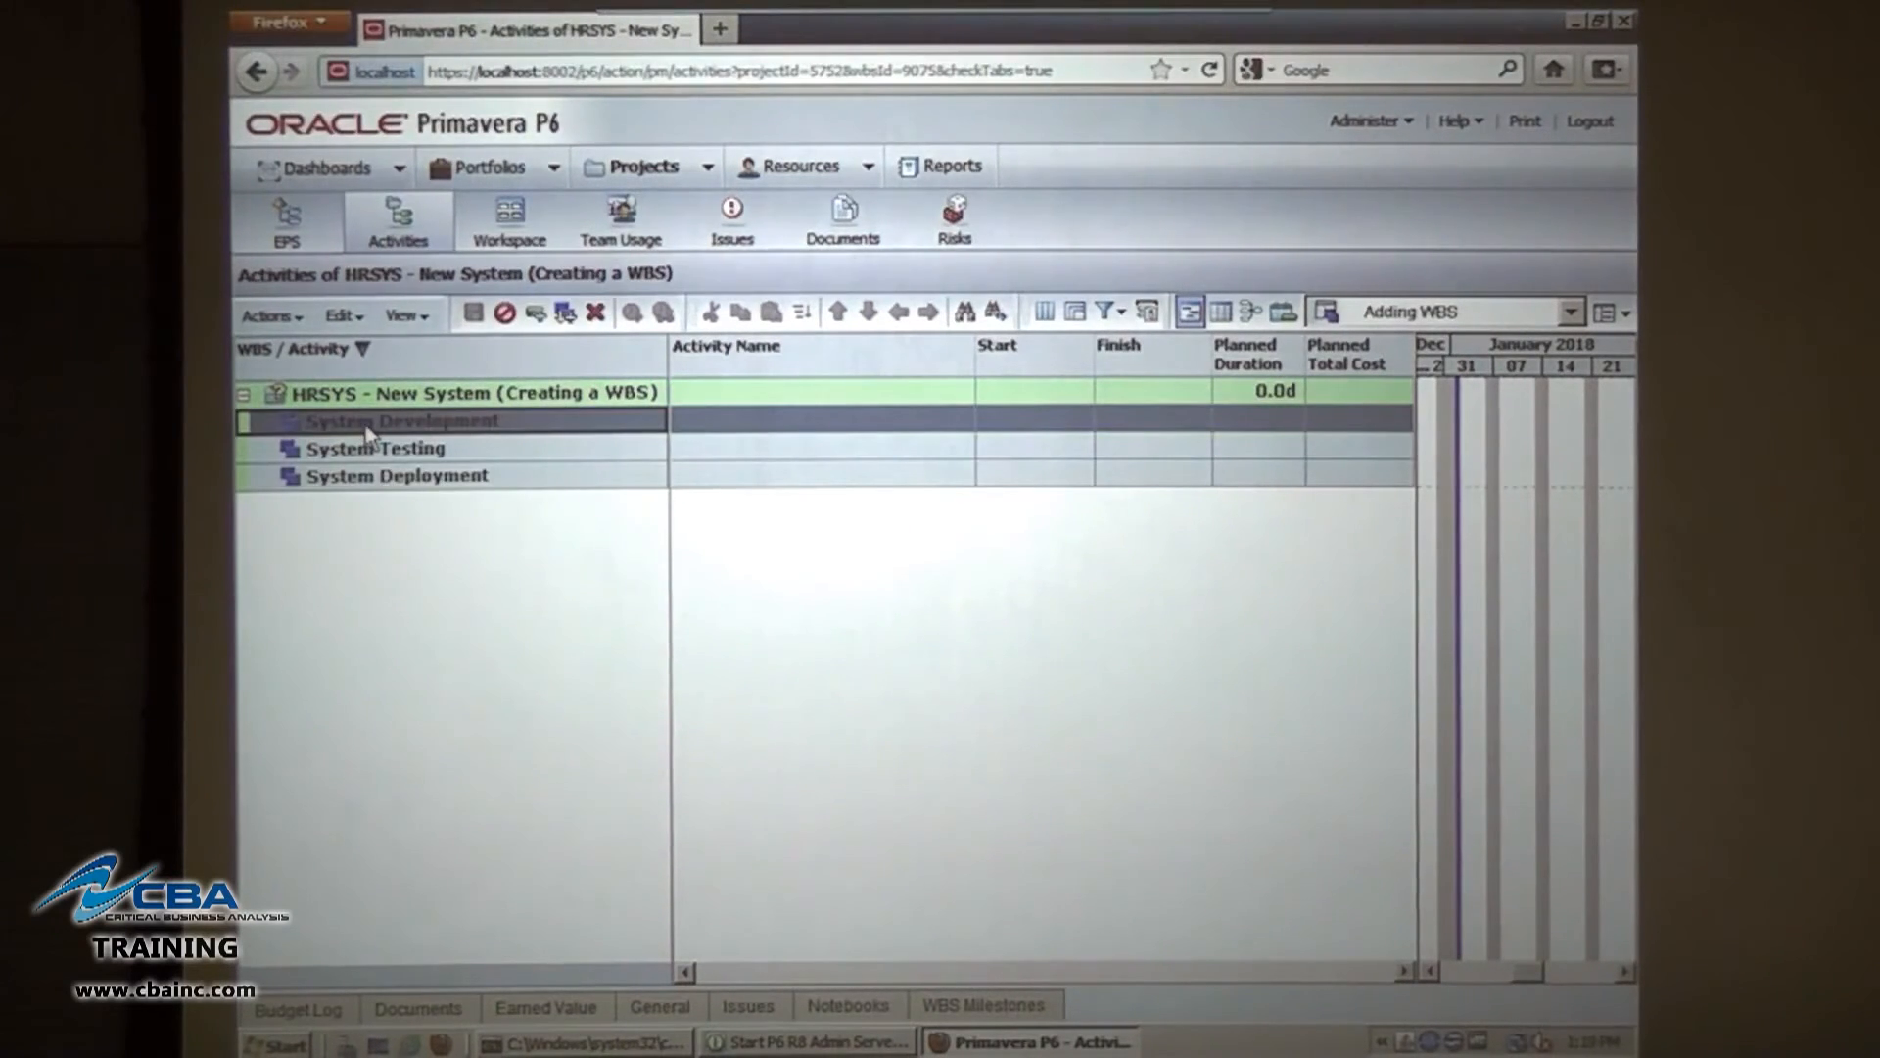
pyautogui.rightClick(373, 434)
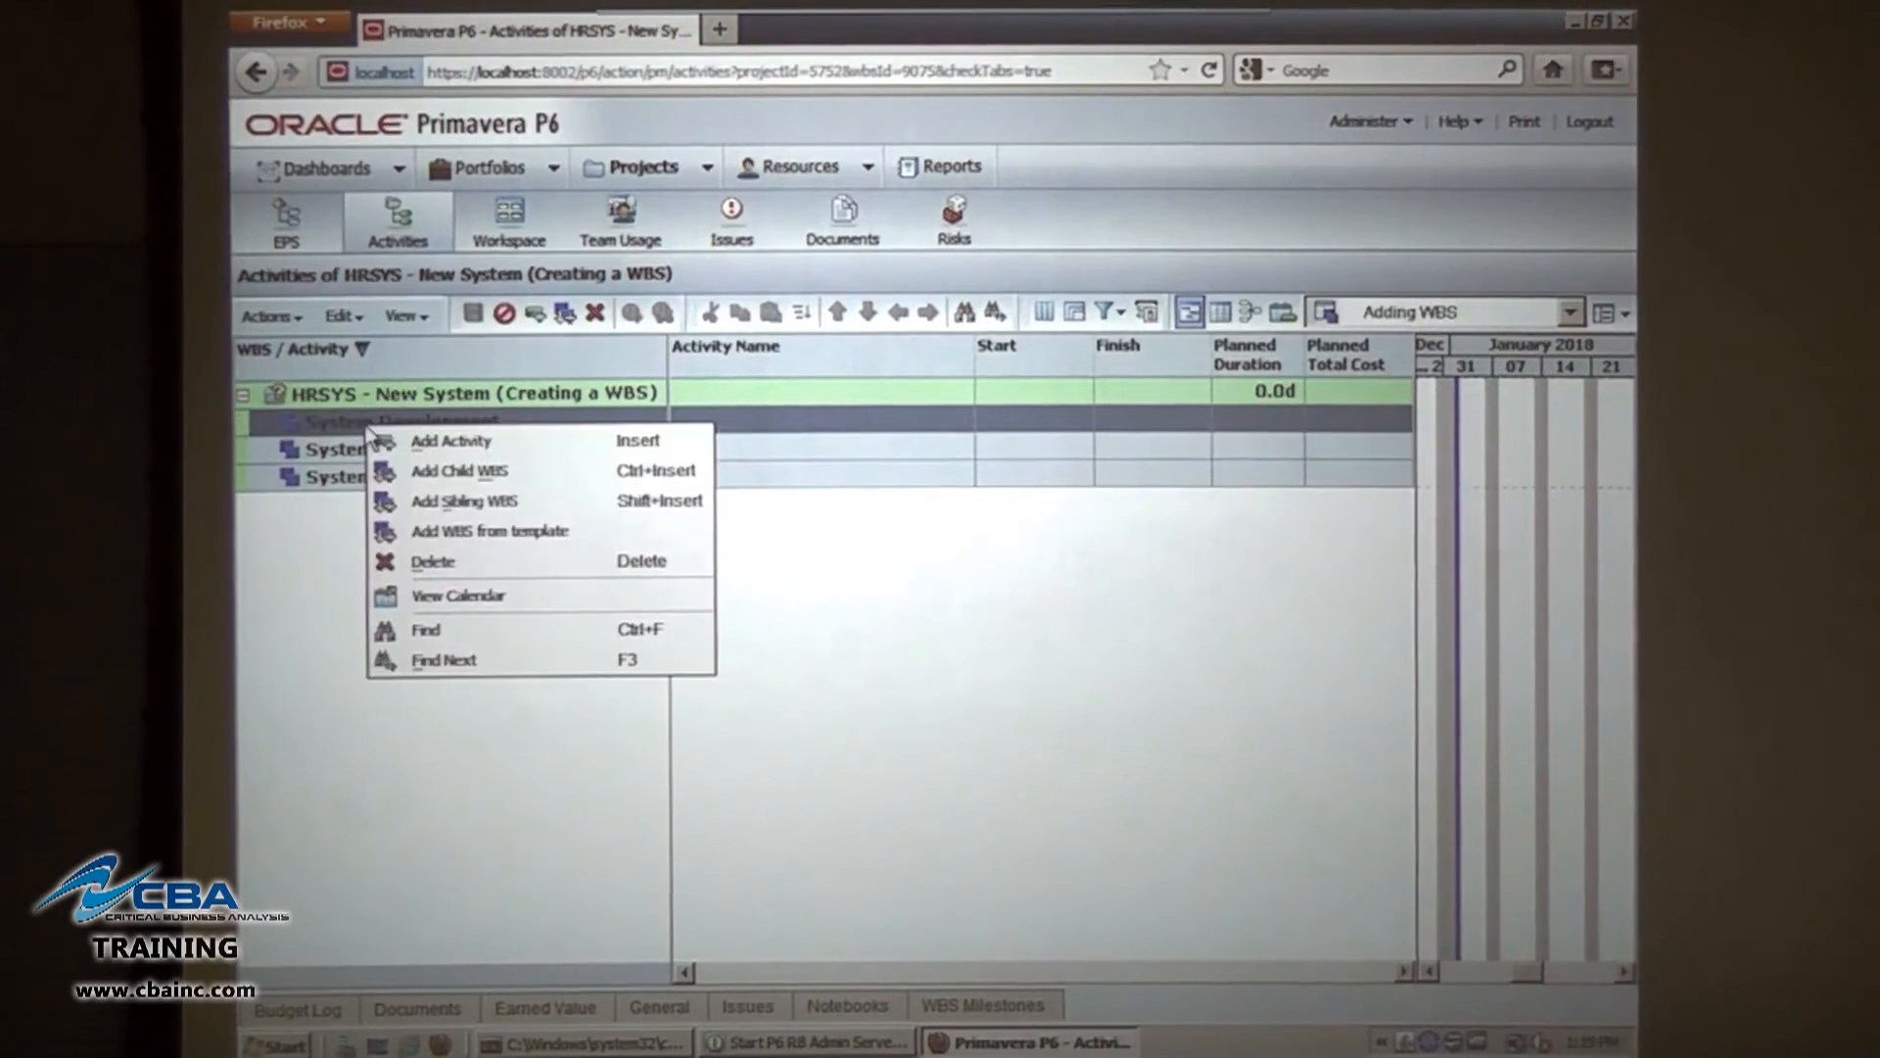
pyautogui.moveTo(459, 470)
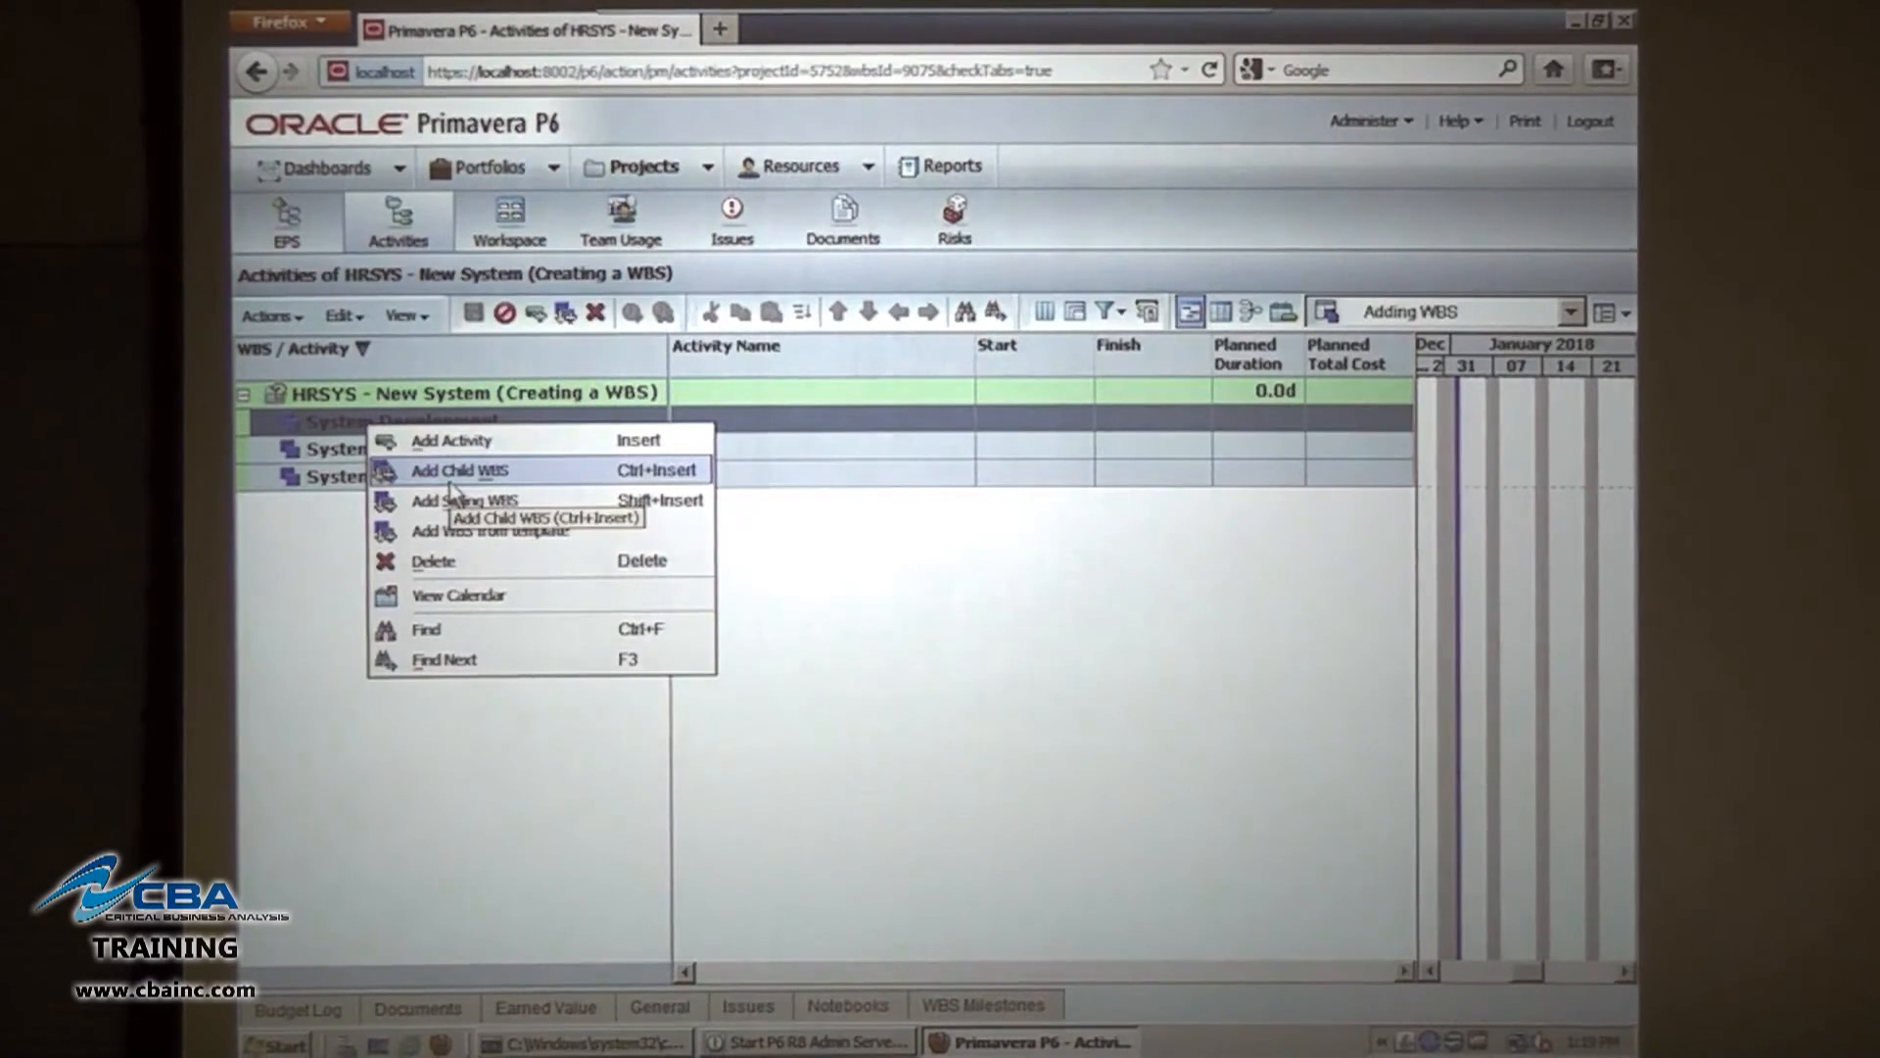
pyautogui.click(459, 470)
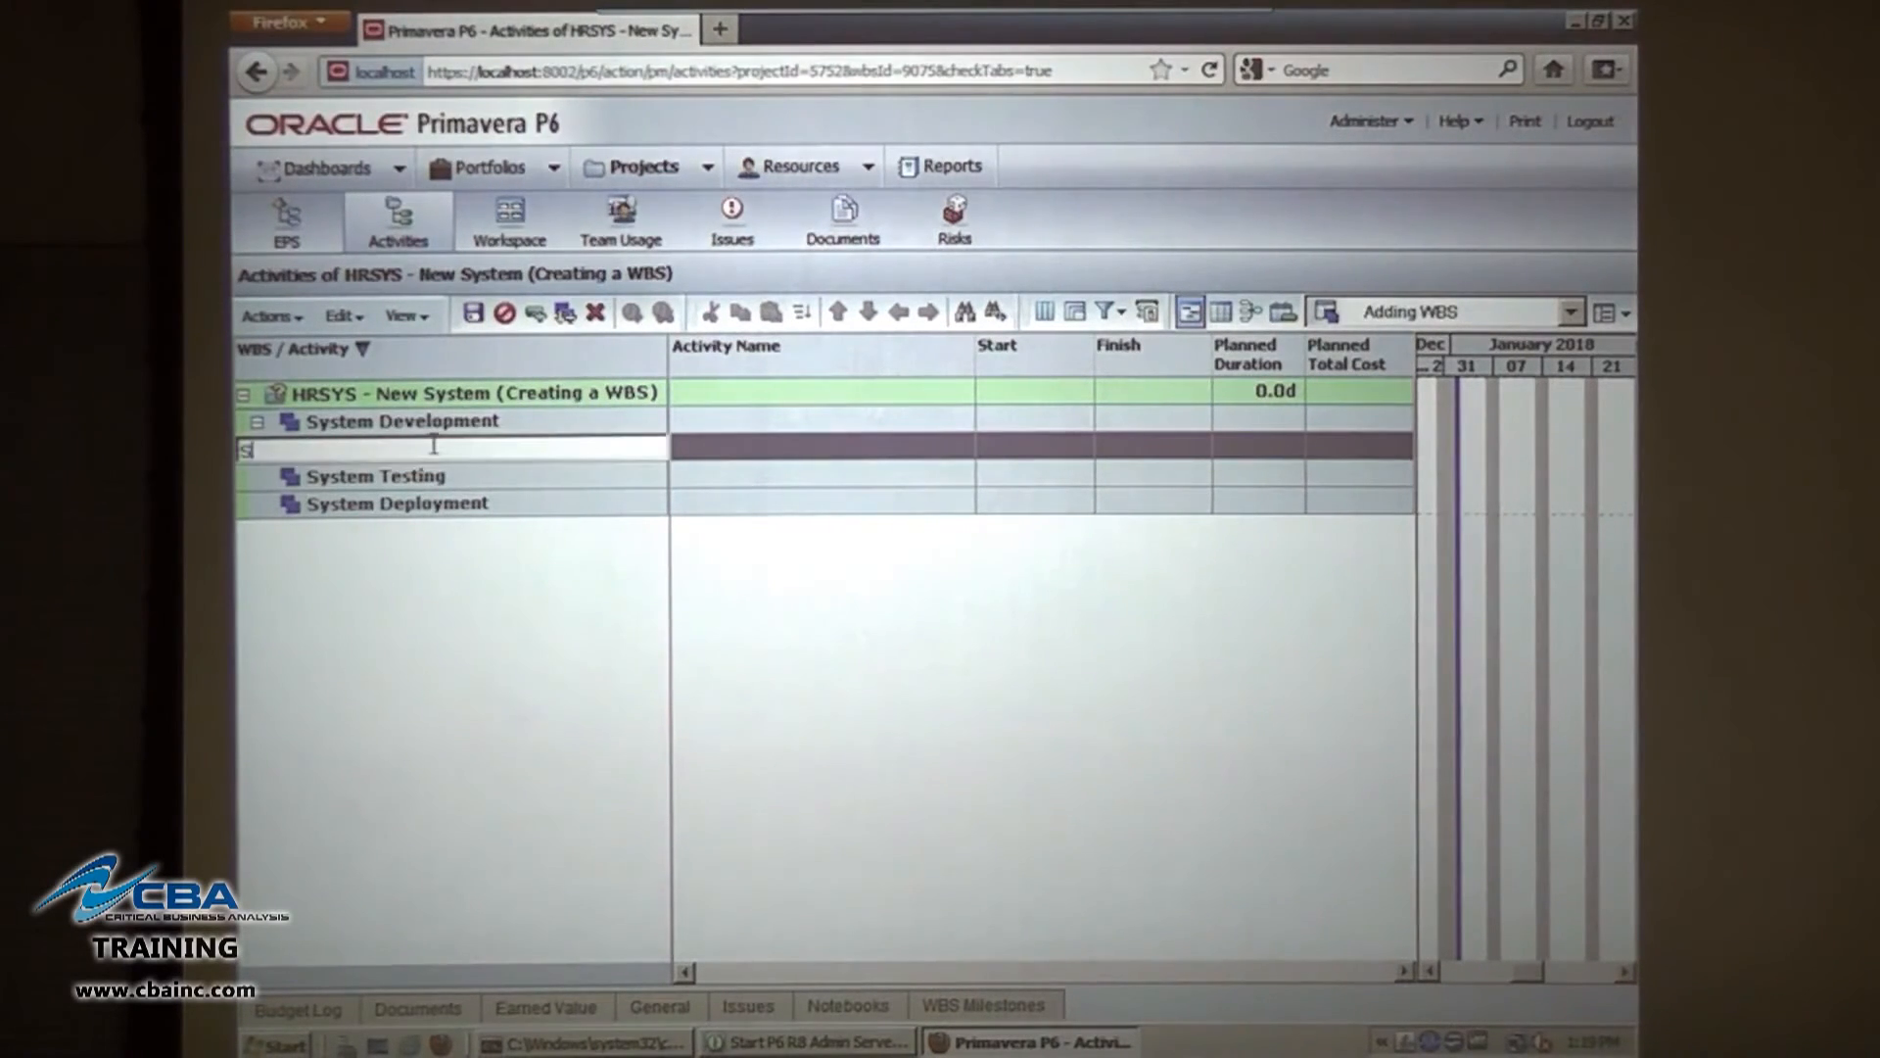
pyautogui.write('System Req')
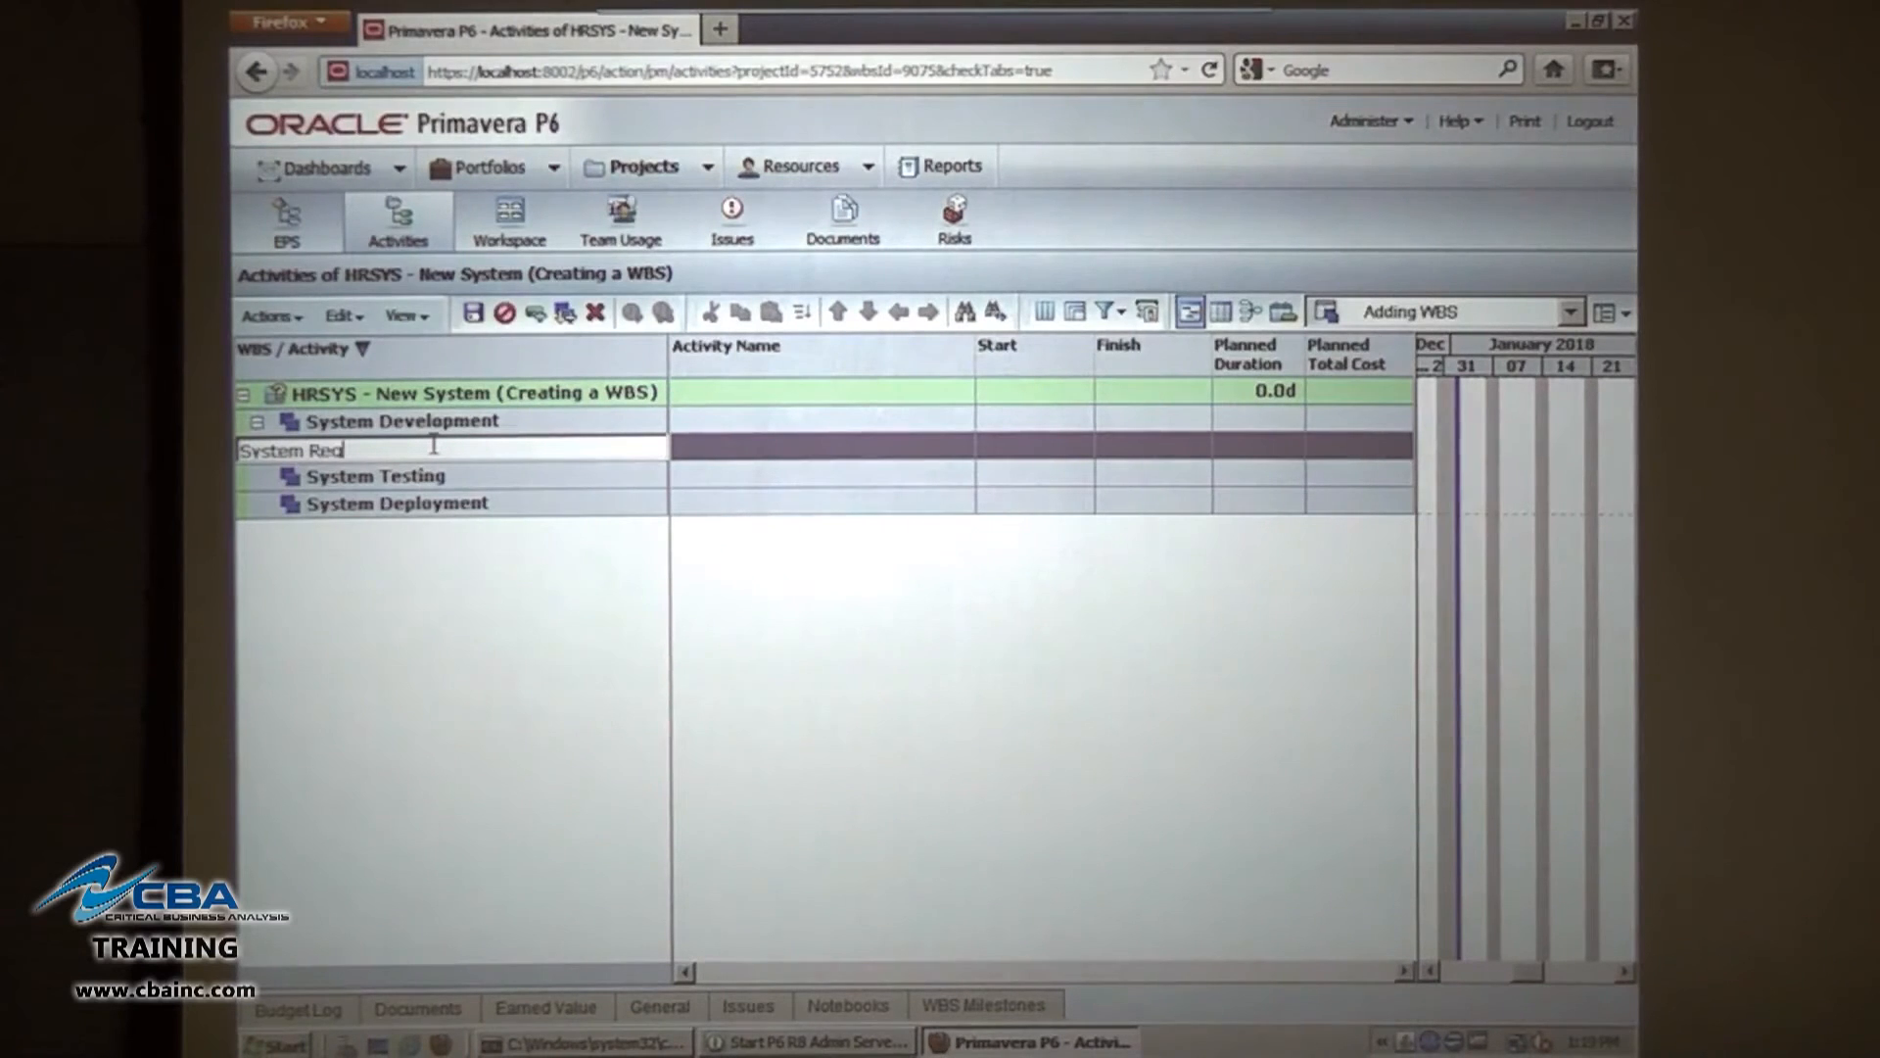
pyautogui.write('uire')
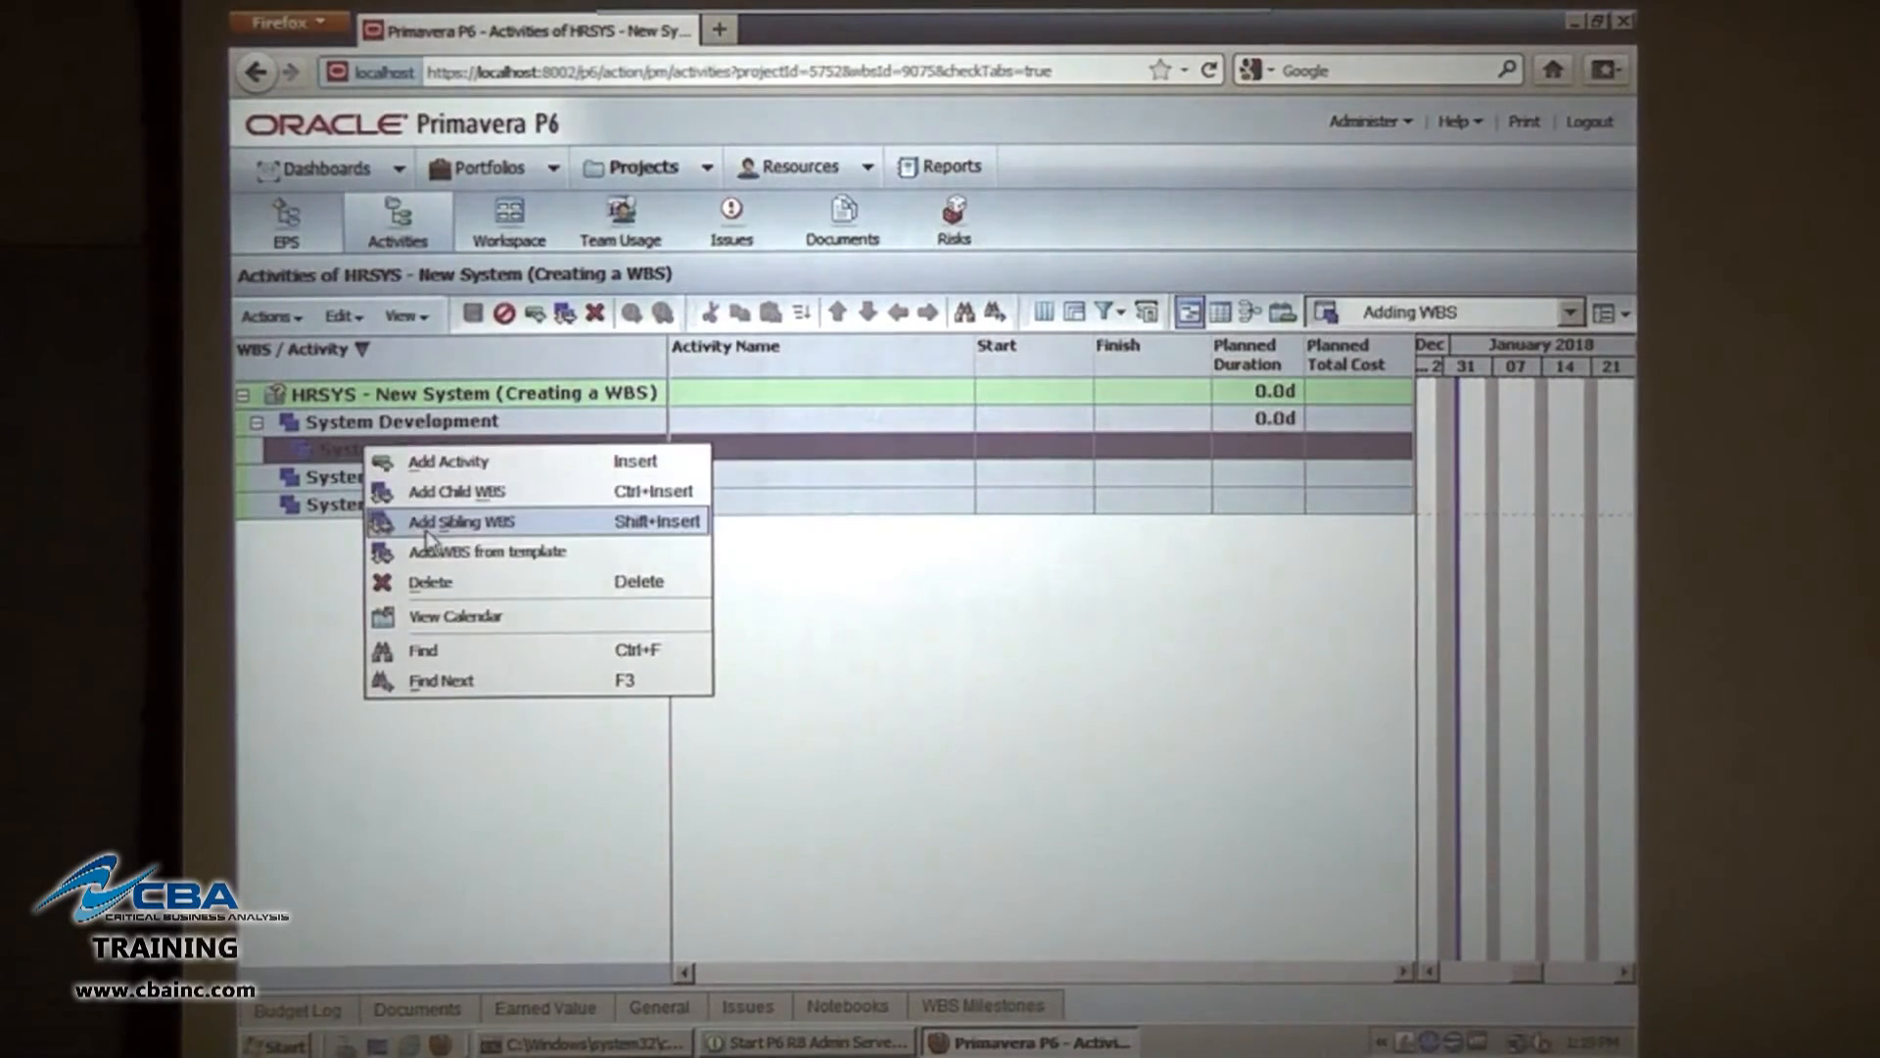
# Add sibling WBS elements 'System Design' and 'System Implementation' beside System Requirements.
pyautogui.click(462, 520)
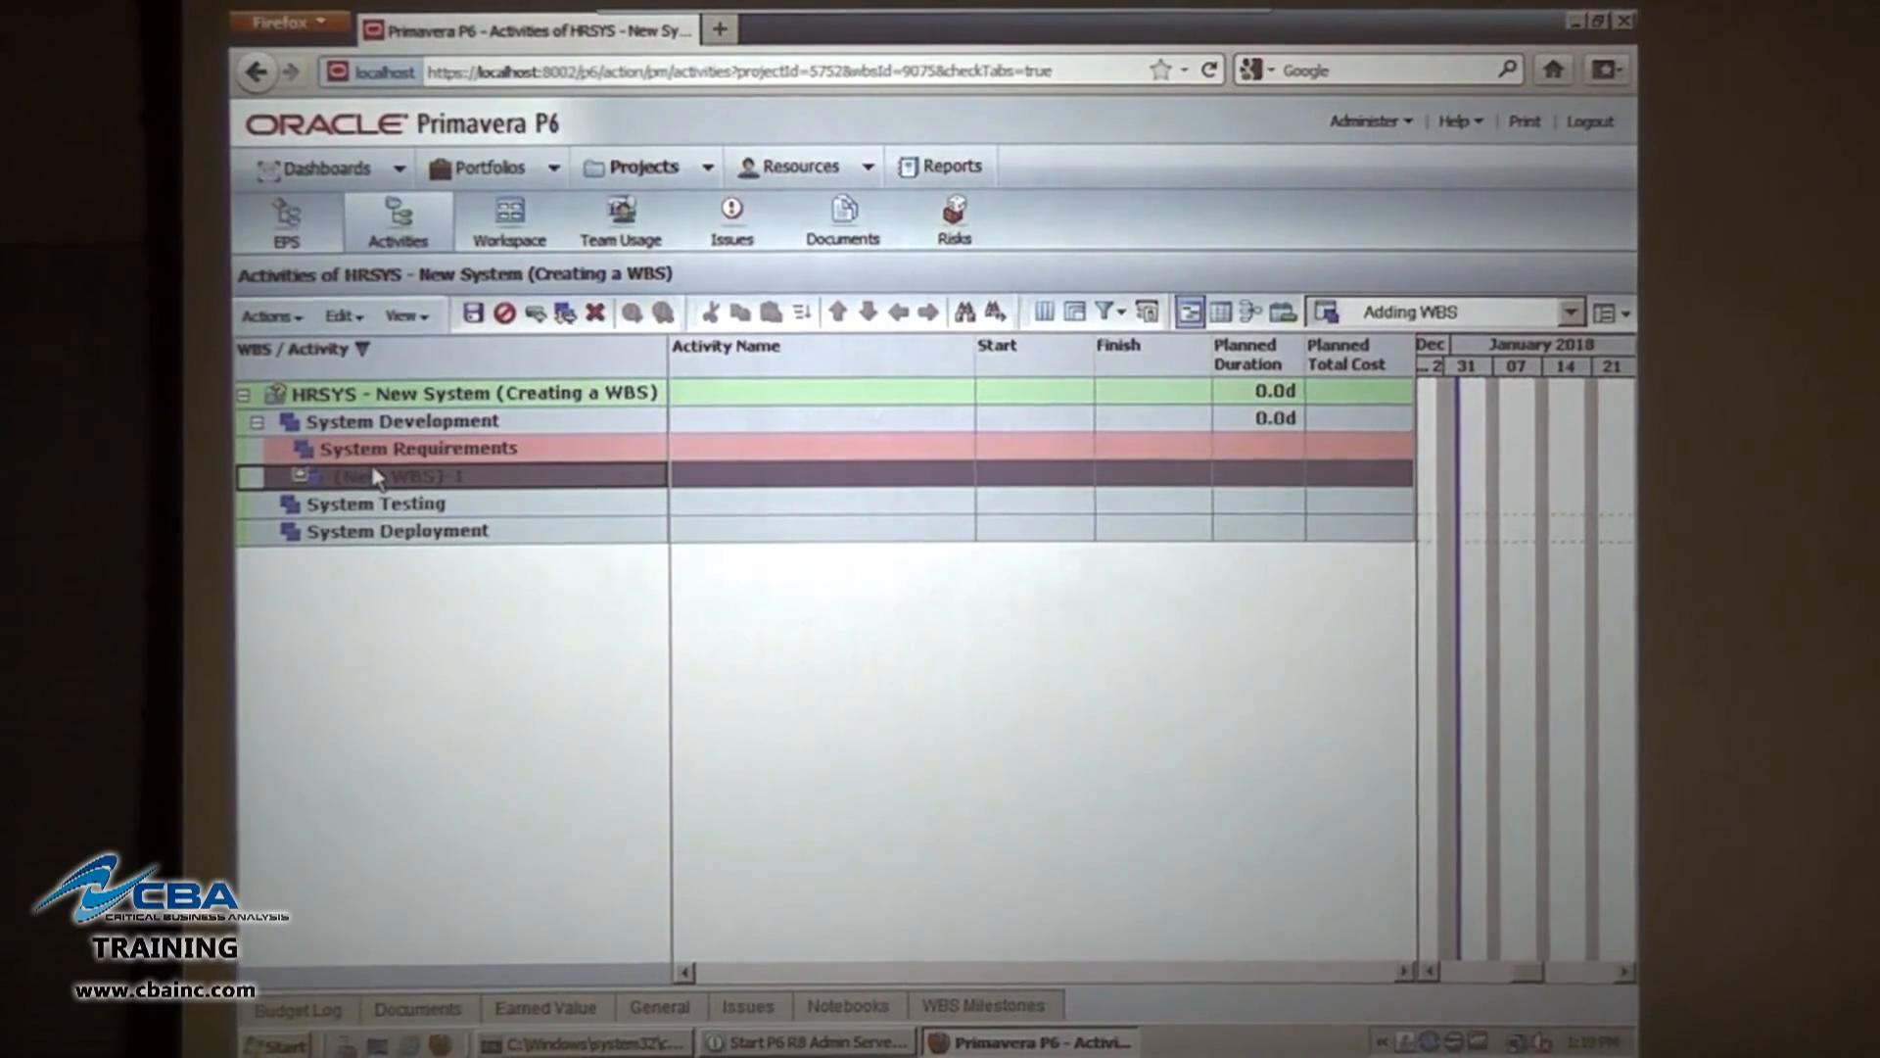
pyautogui.write('System Design')
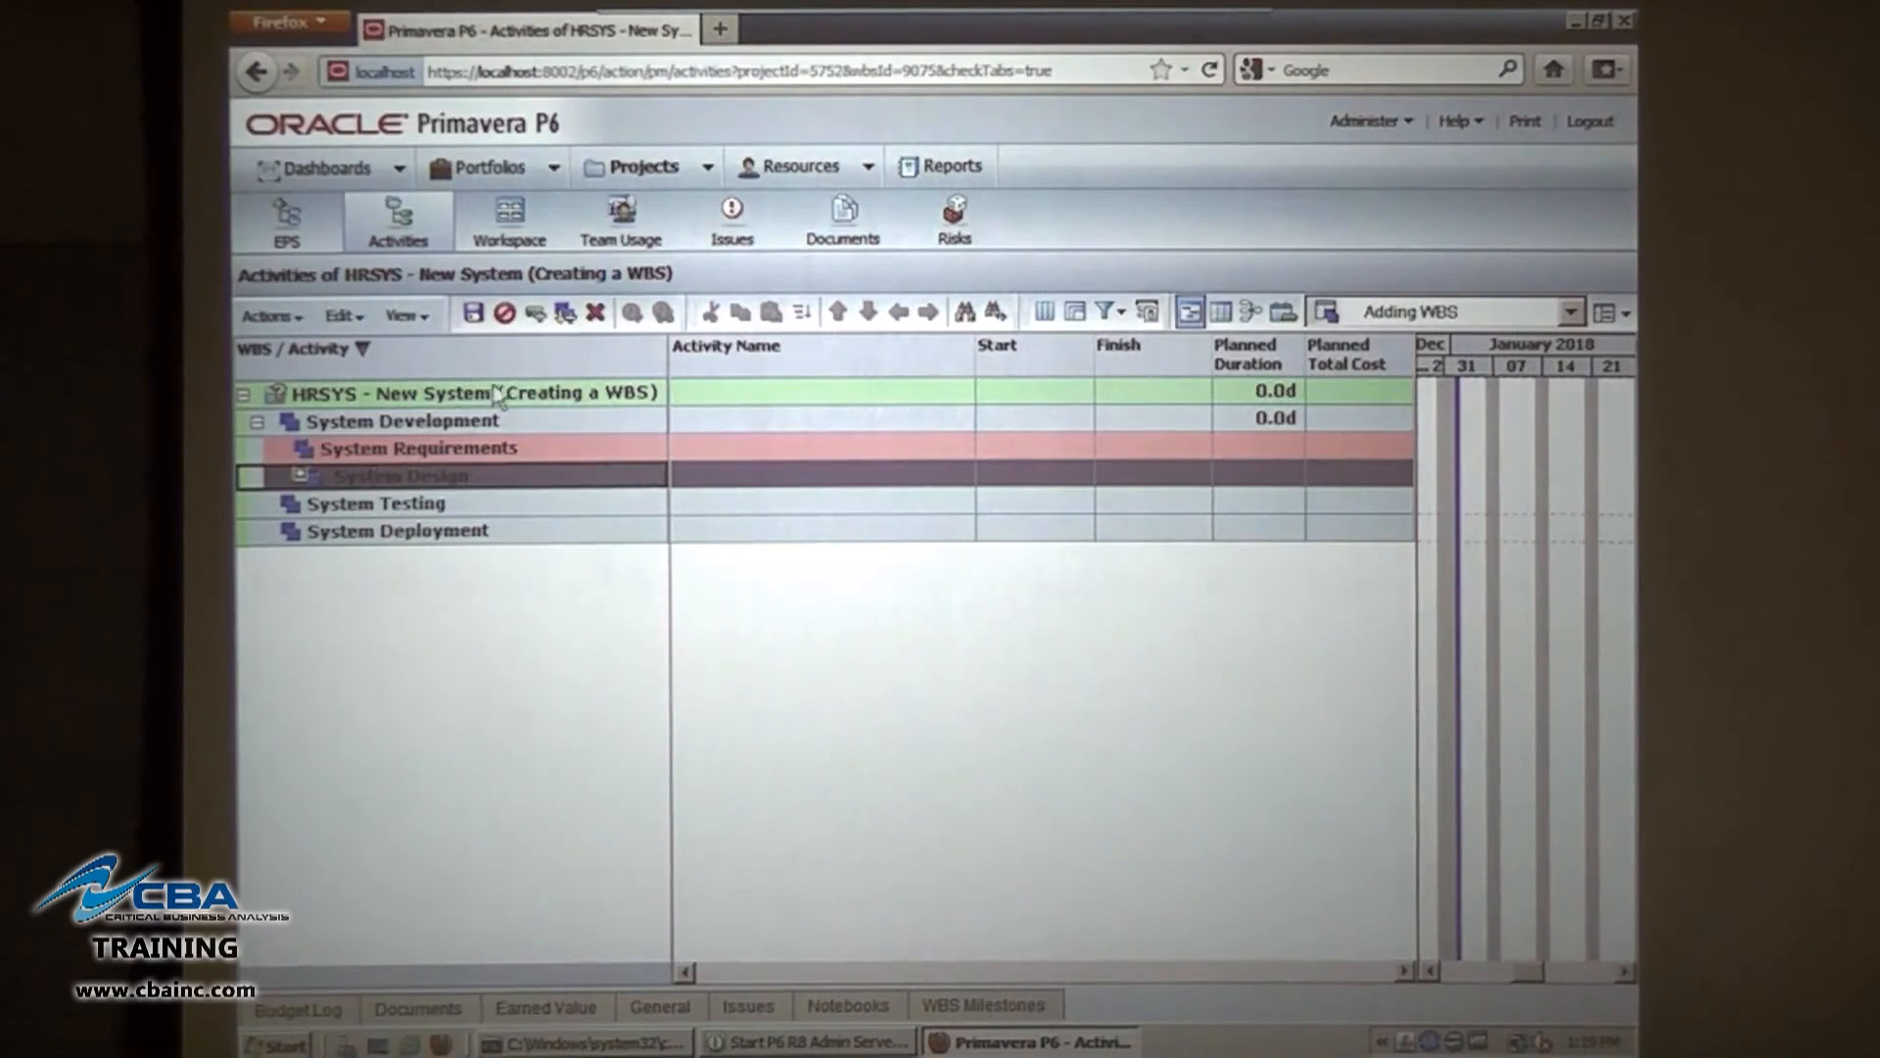
pyautogui.rightClick(395, 475)
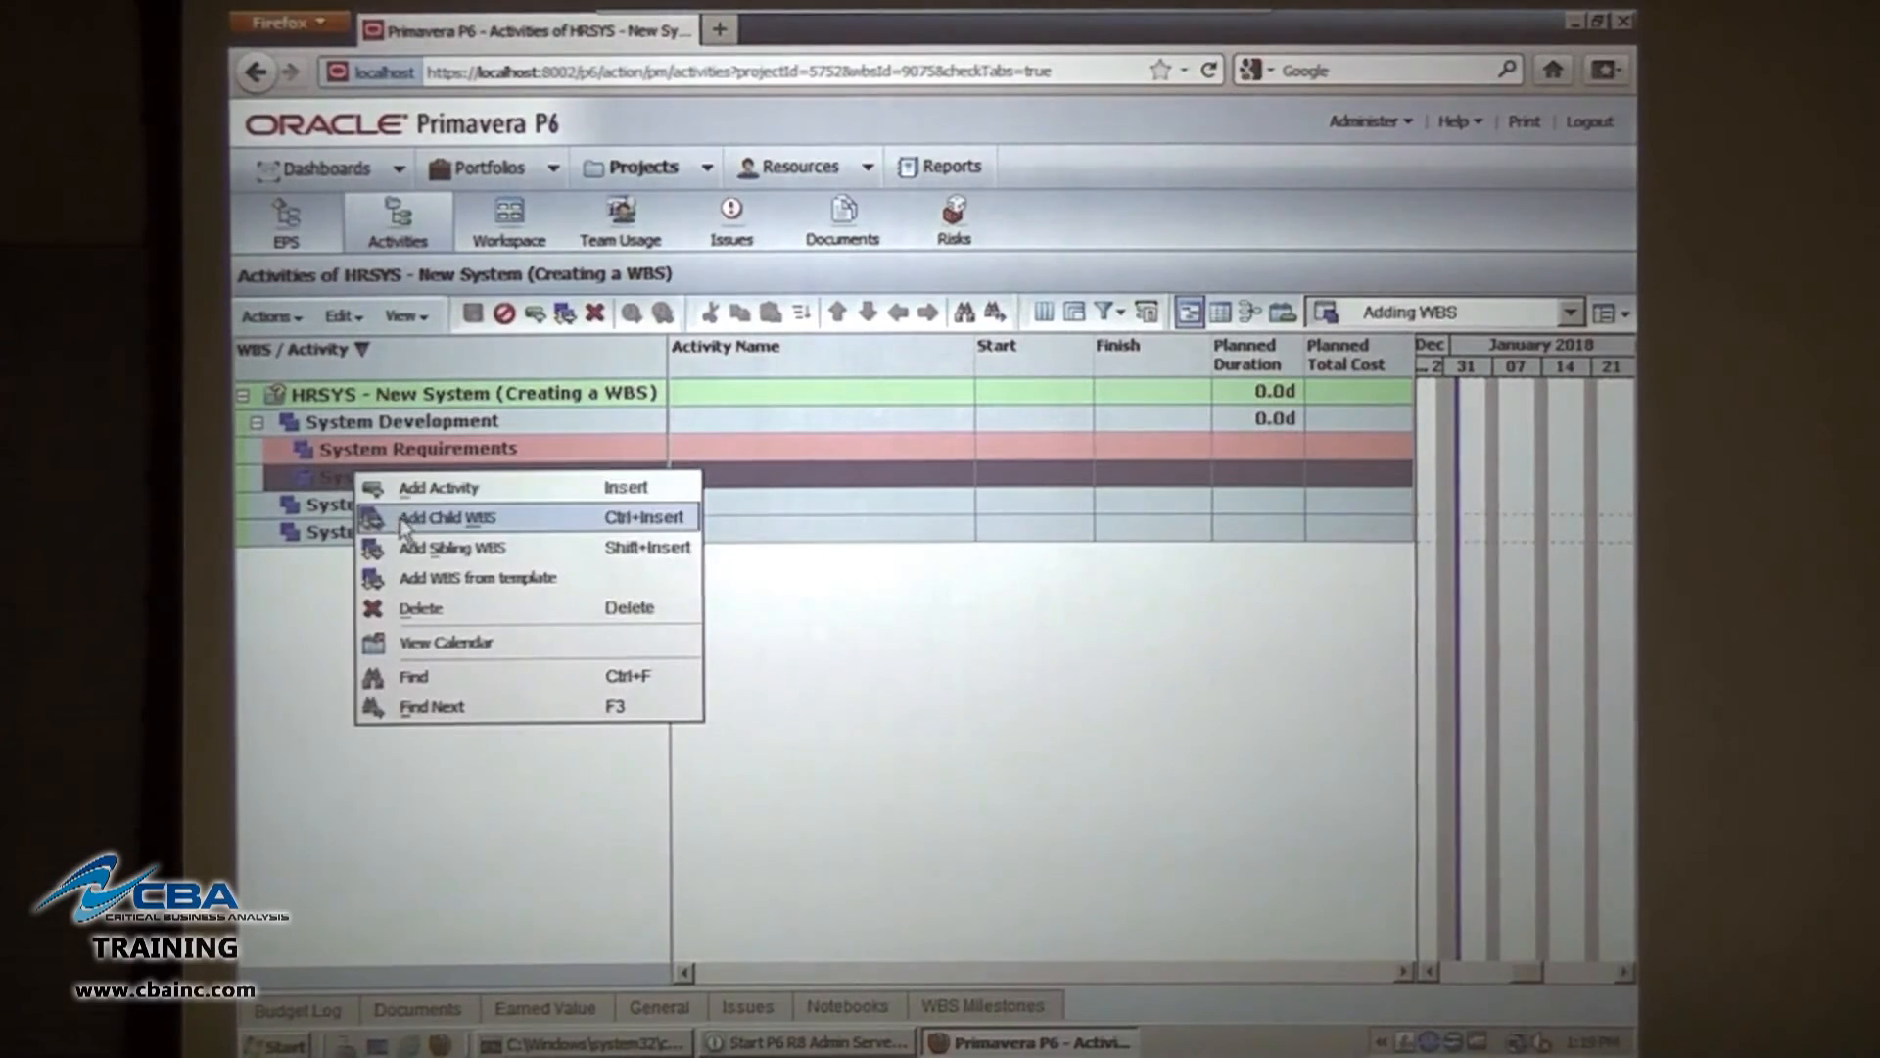
pyautogui.click(447, 516)
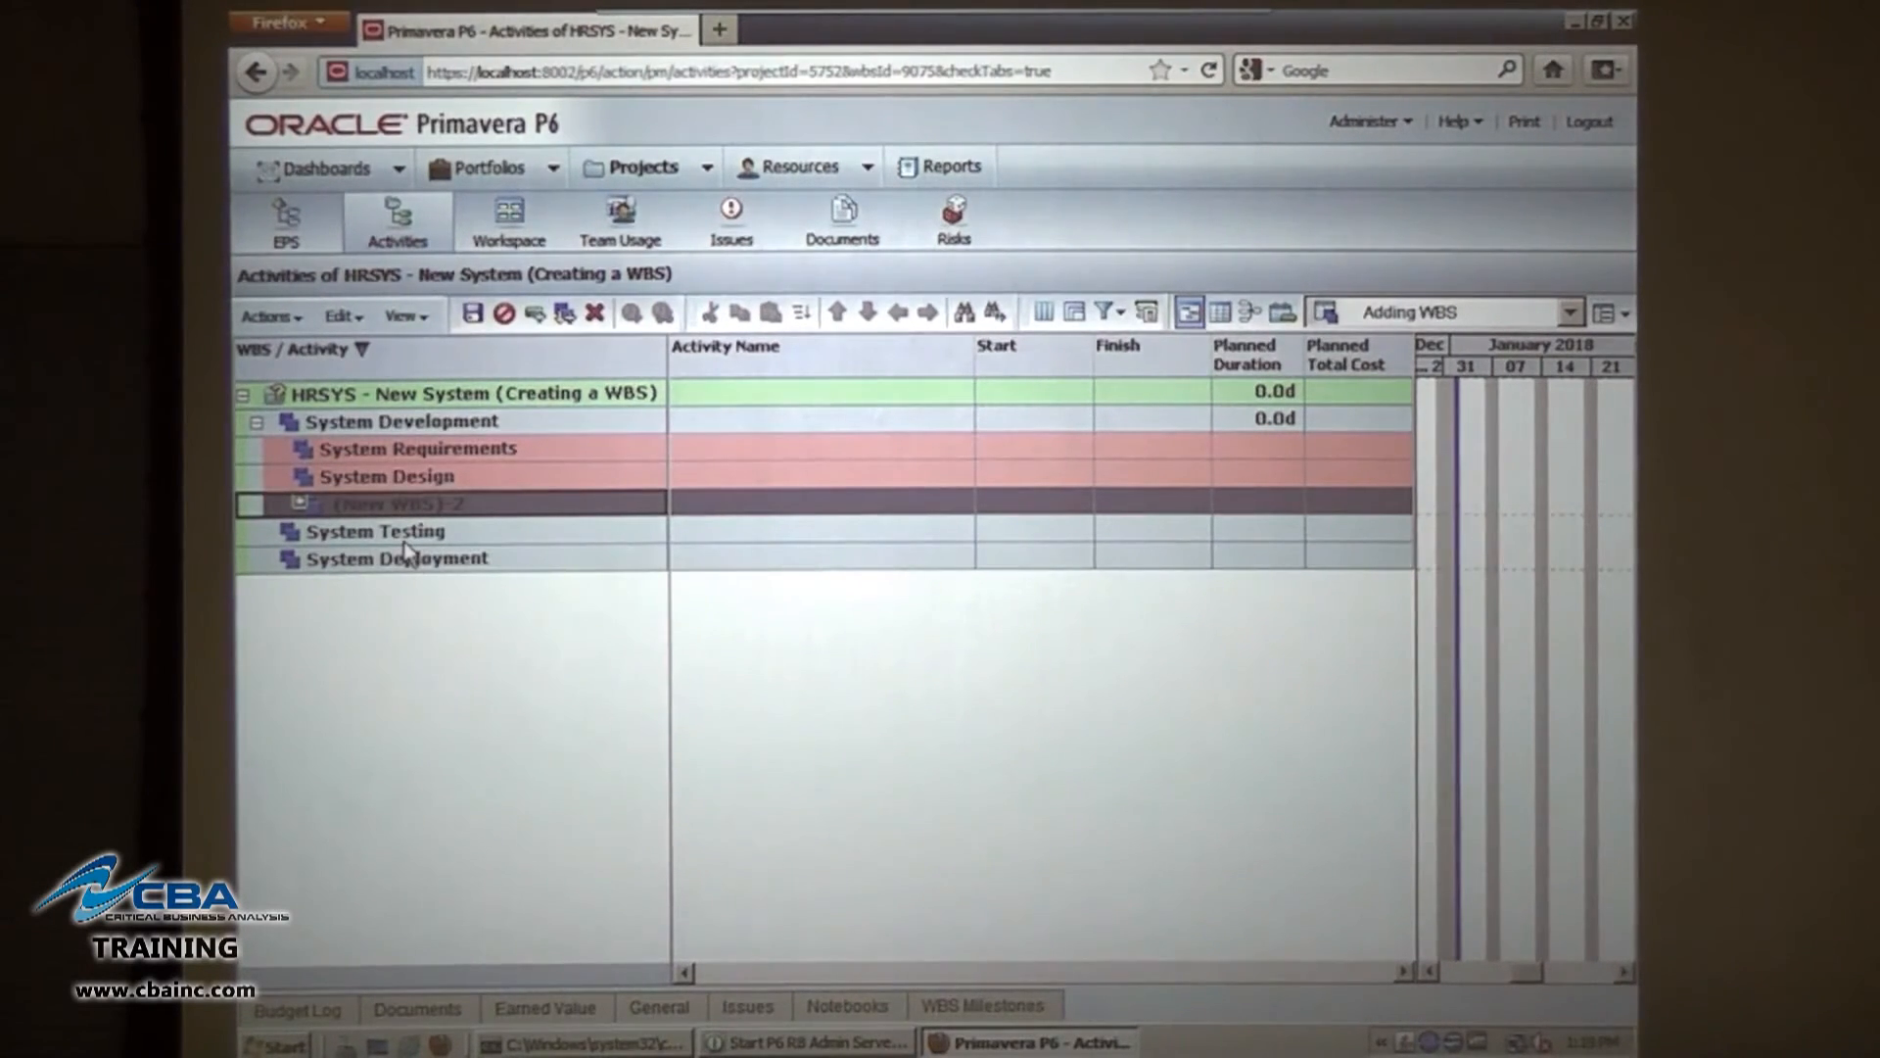
pyautogui.write('System Implementation')
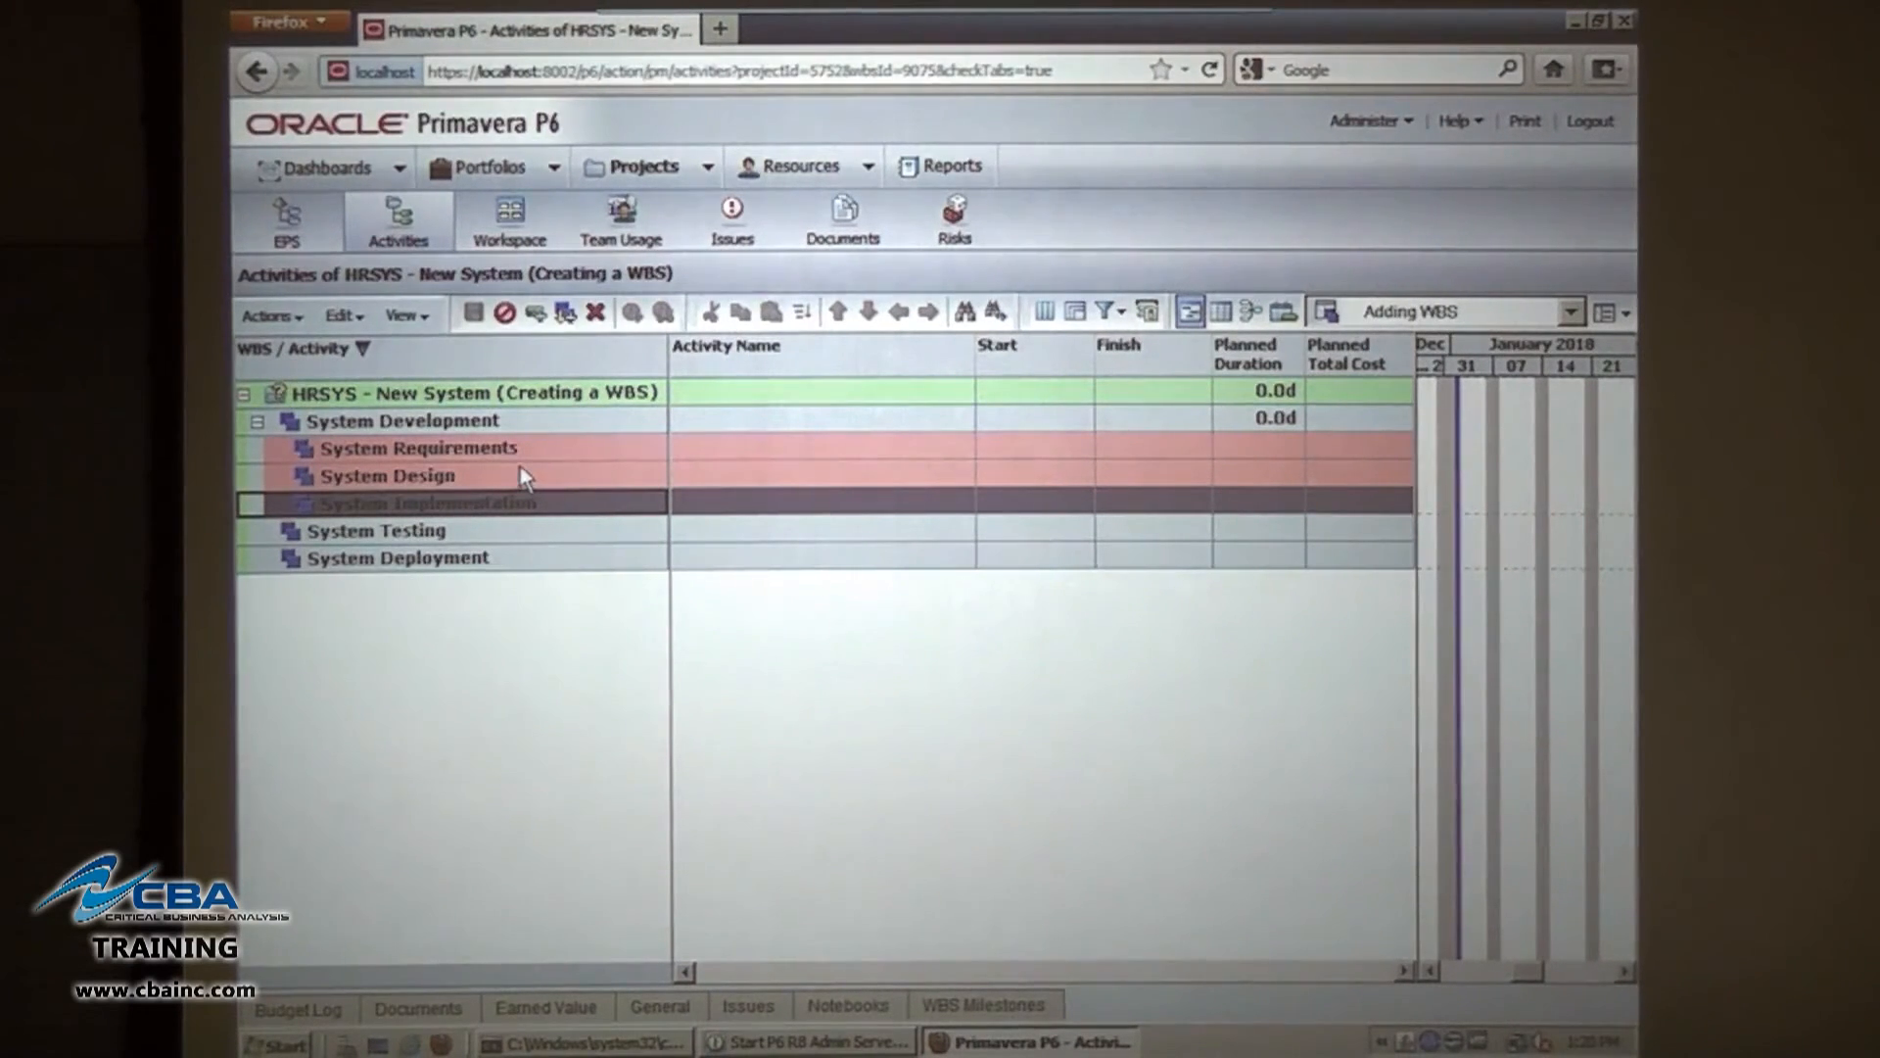
pyautogui.moveTo(432, 493)
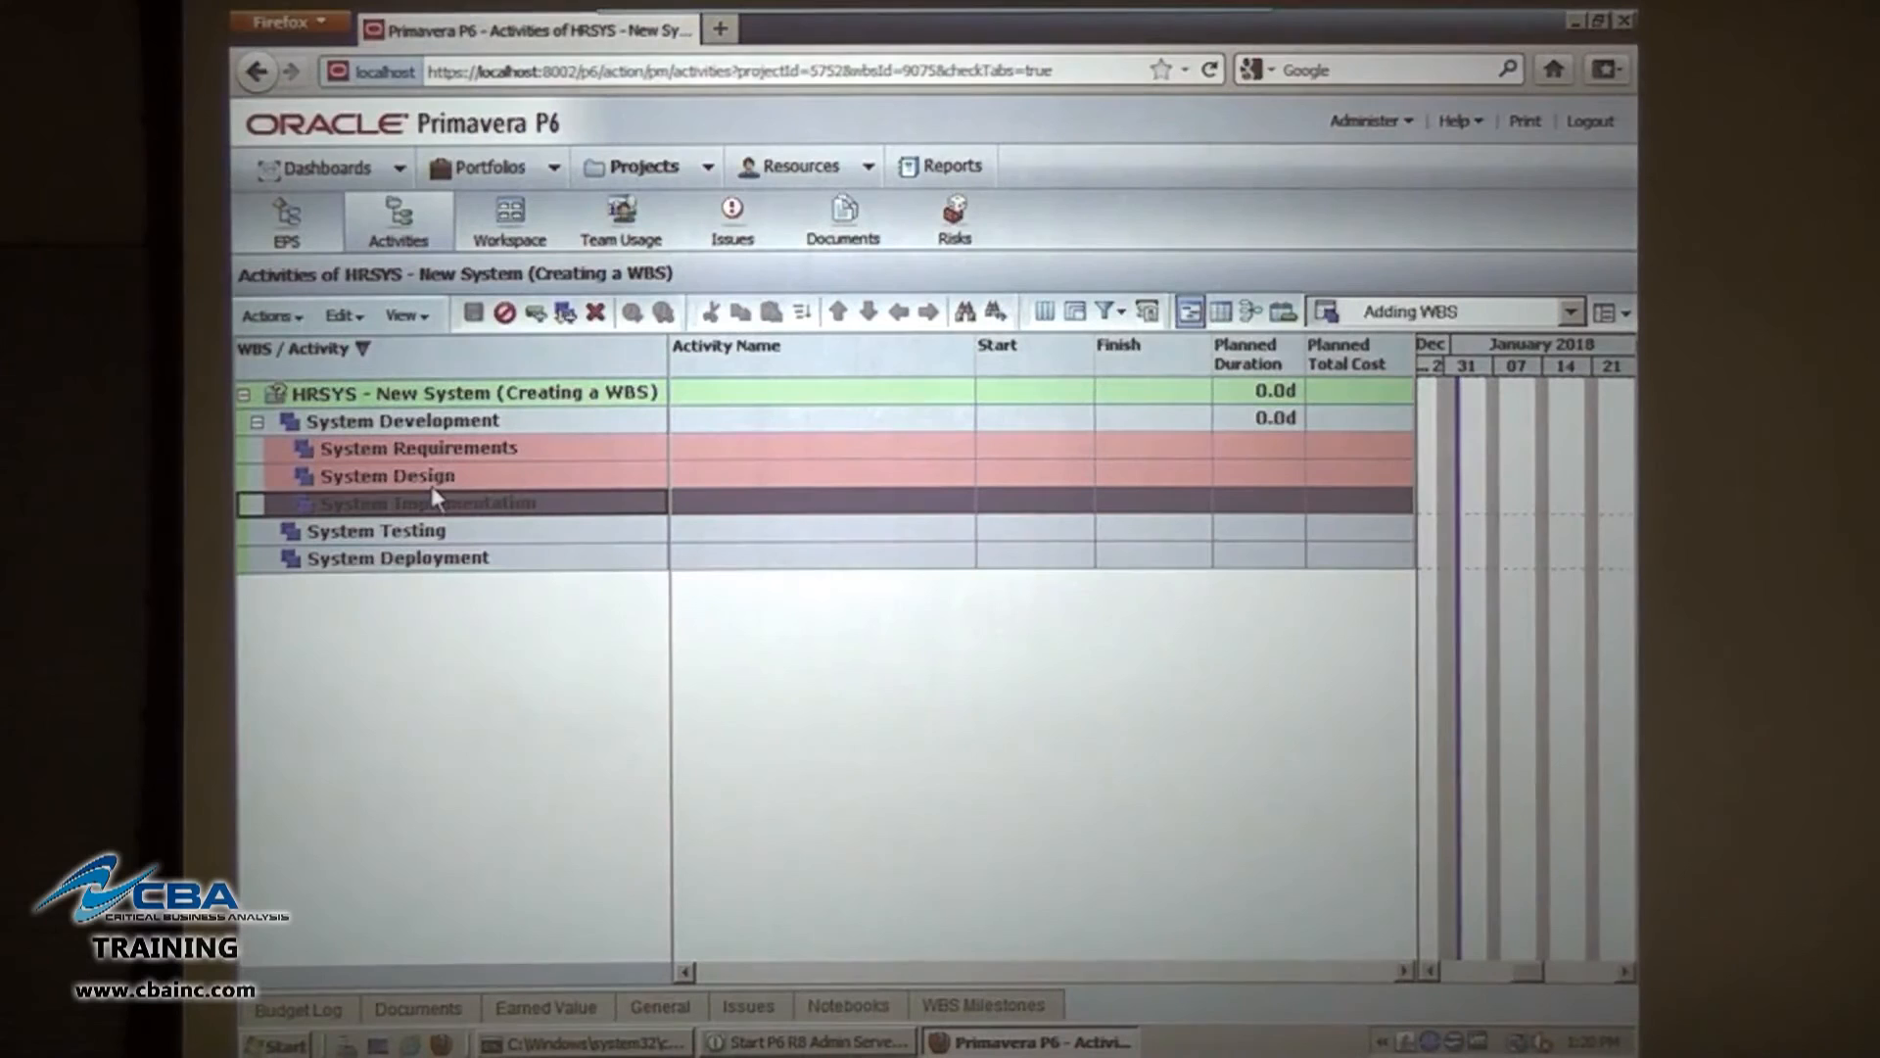
pyautogui.moveTo(369, 461)
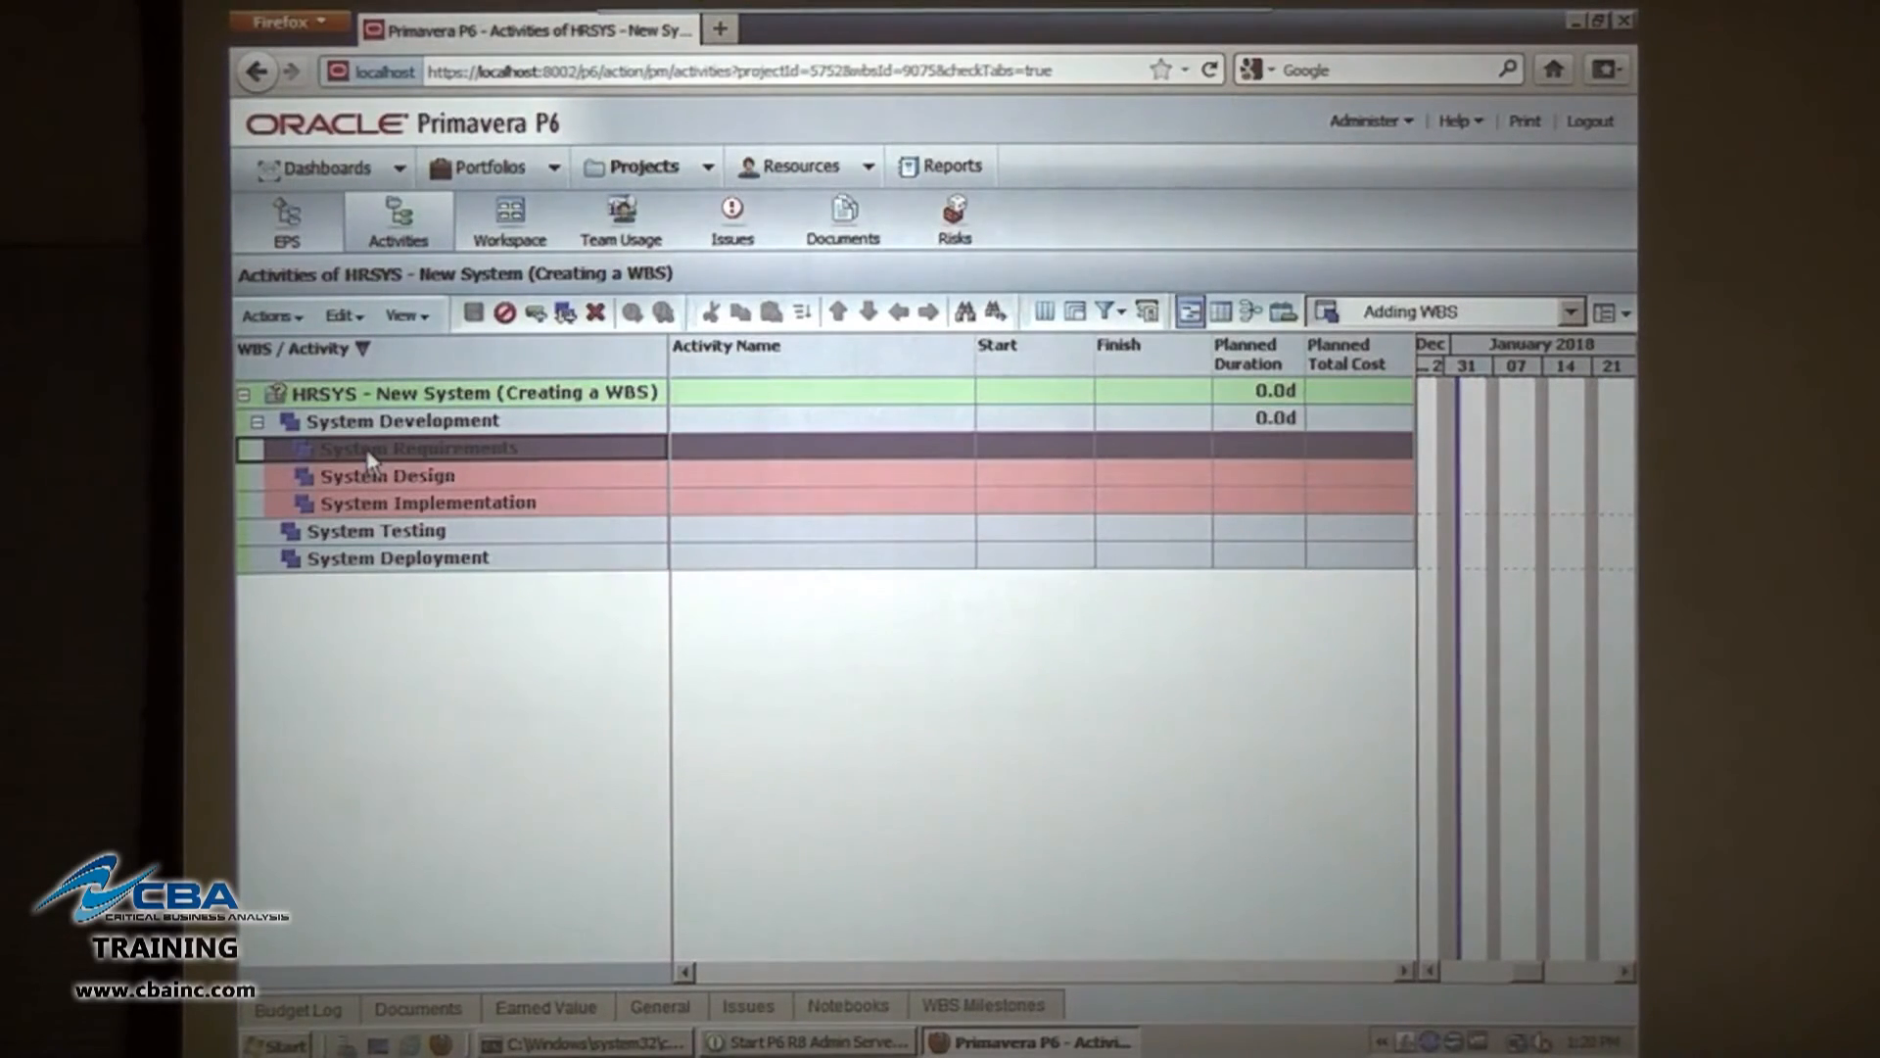
# Create activity 'Define operational requirements' under System Requirements and display its Expenses.
pyautogui.rightClick(372, 448)
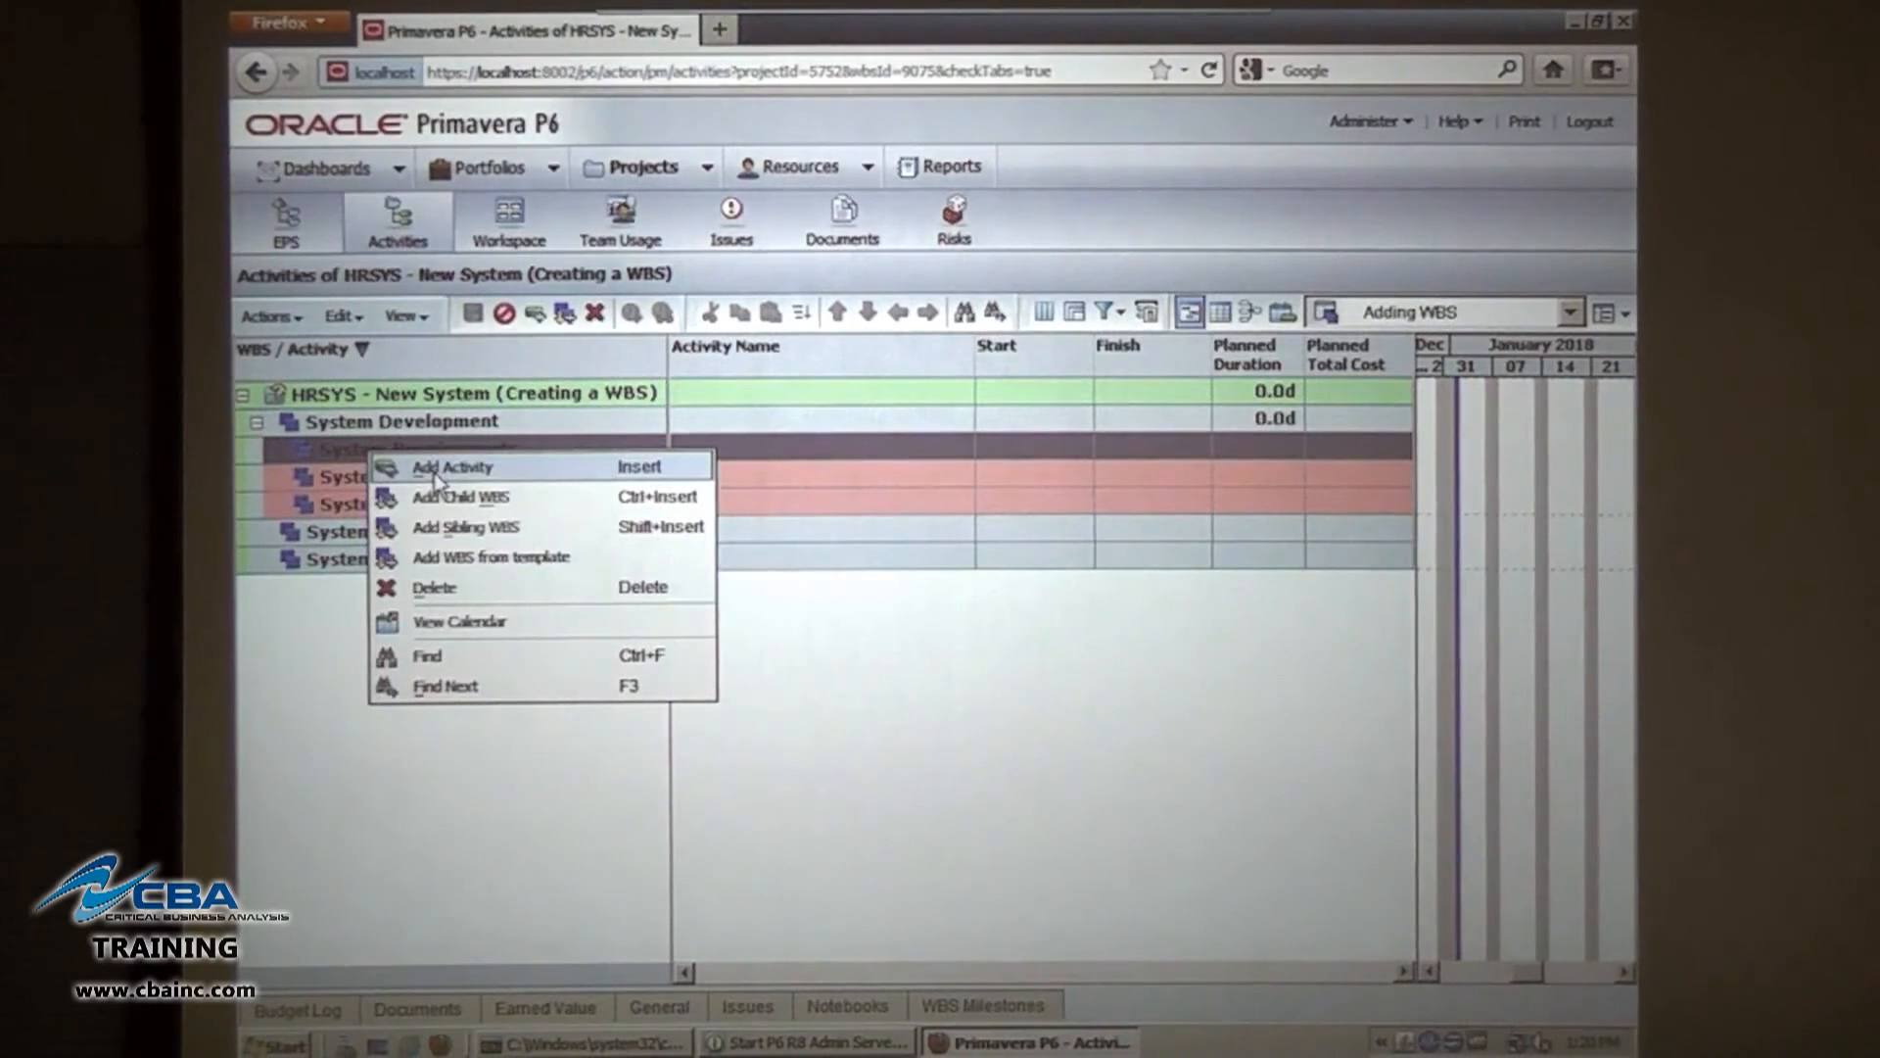
pyautogui.click(452, 467)
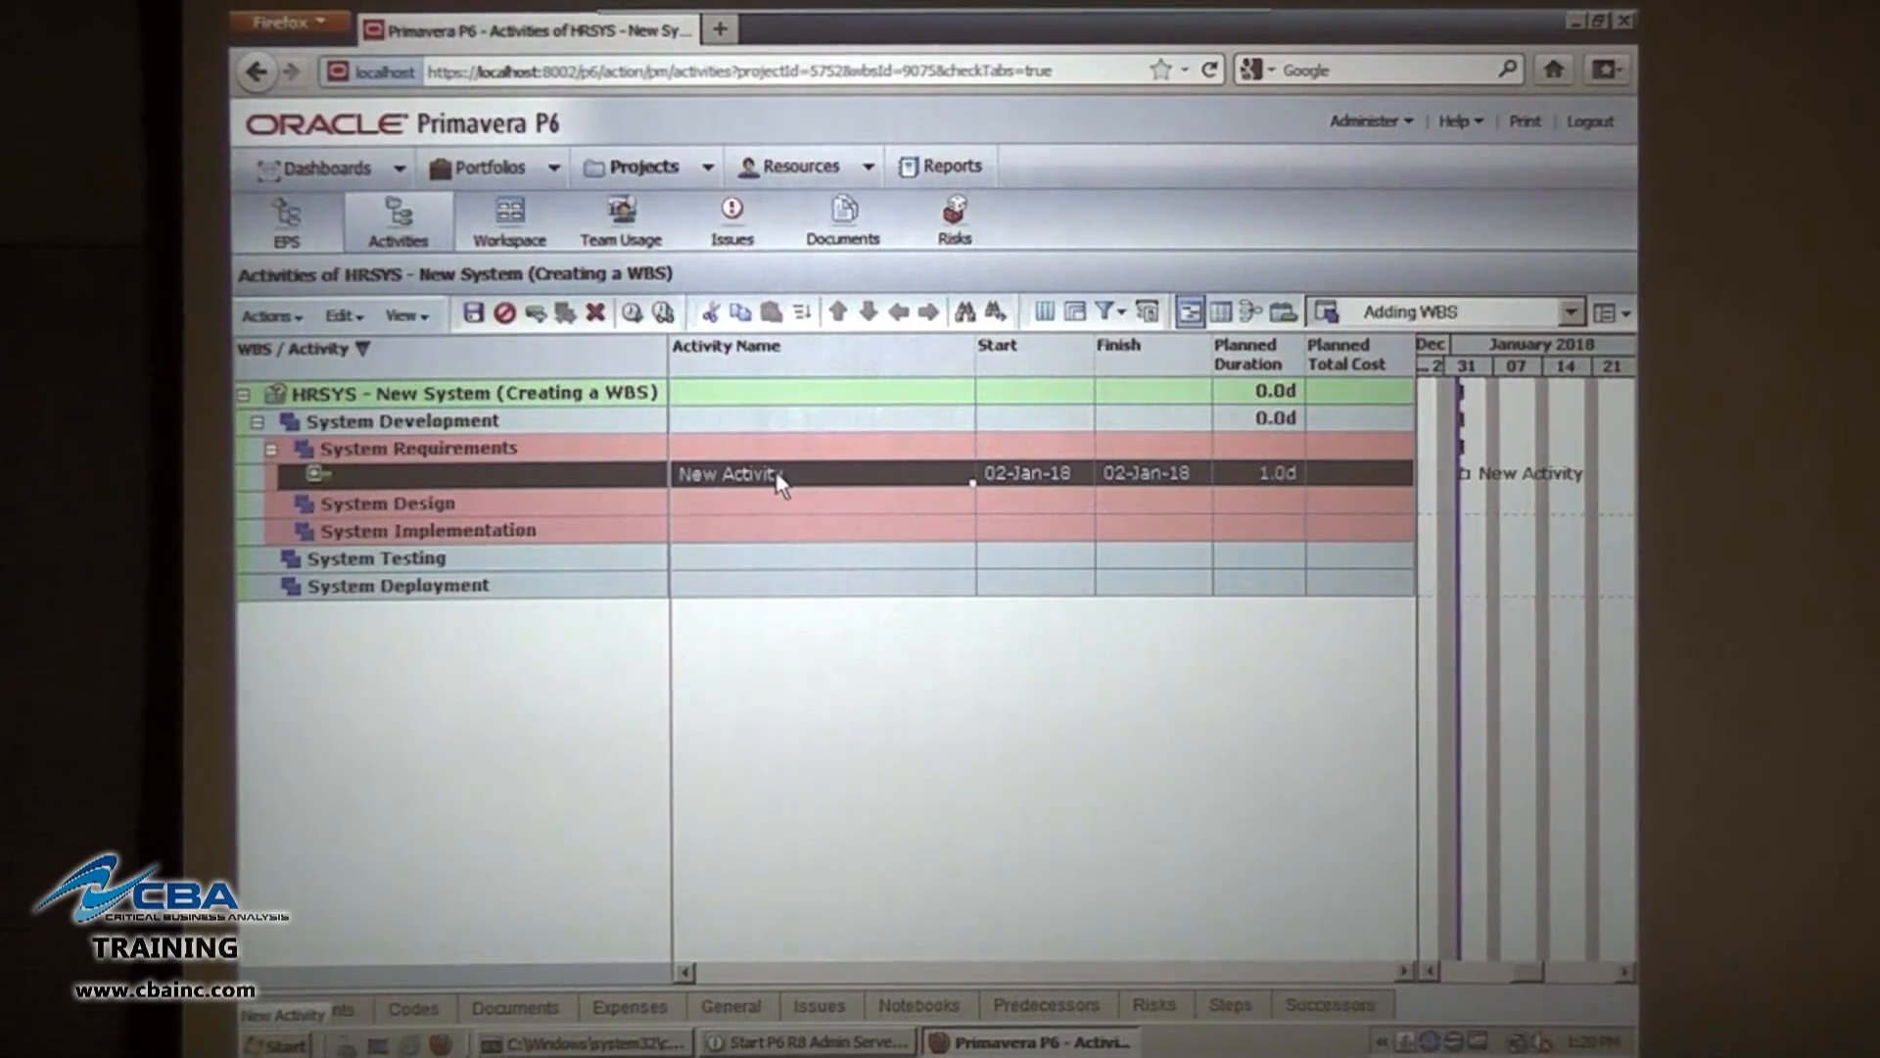
pyautogui.write('Define operationa')
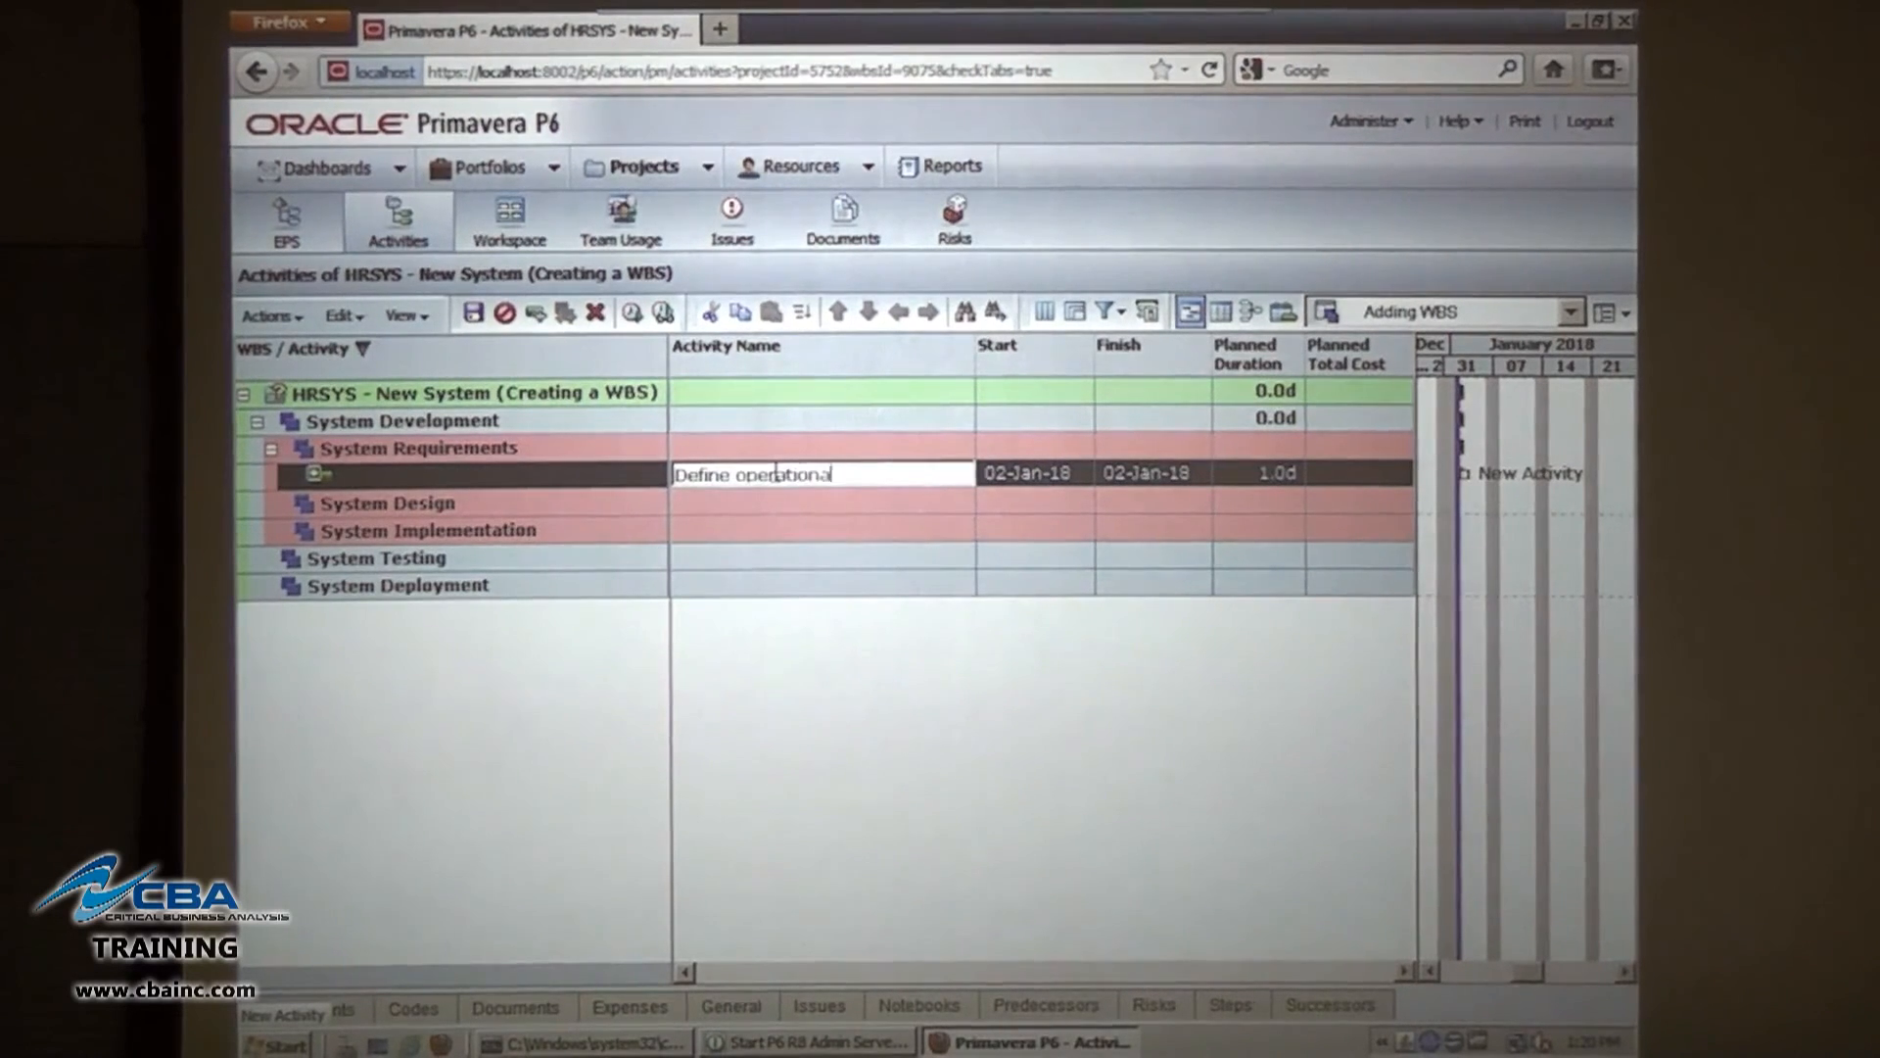
pyautogui.write('requirement')
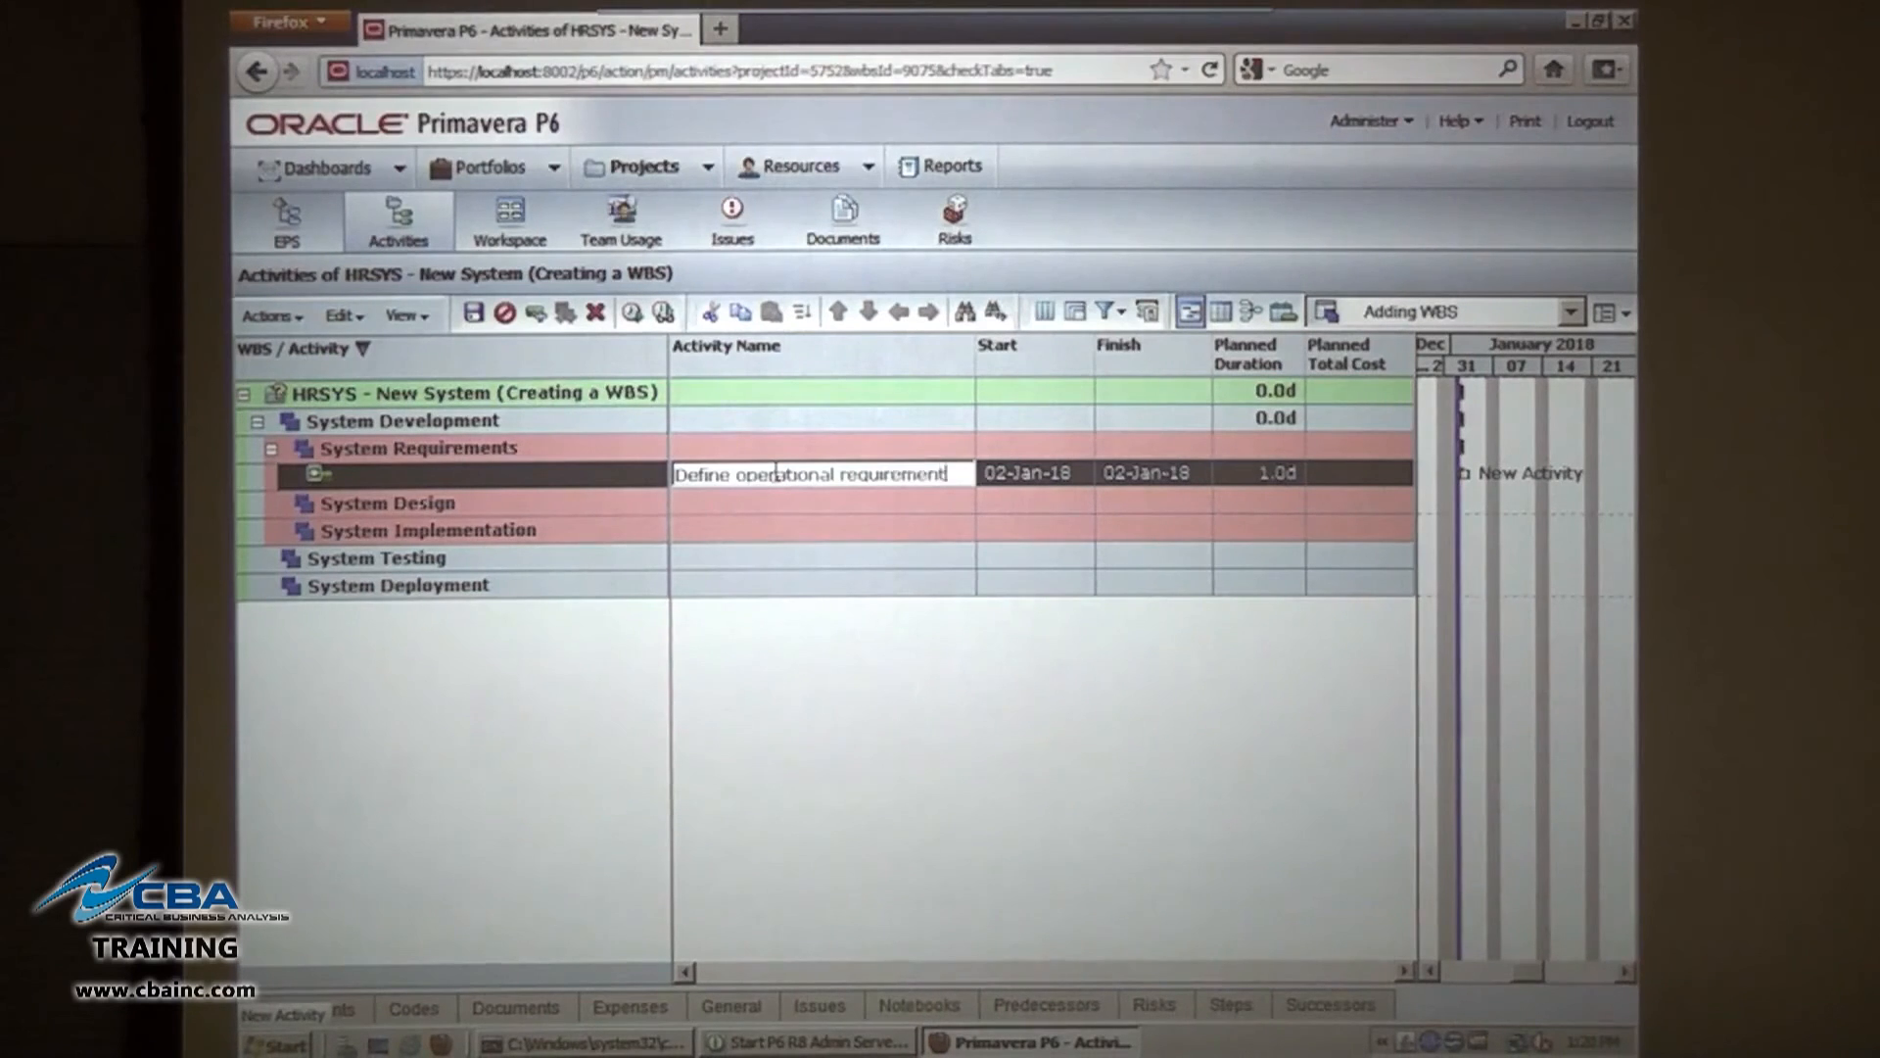
pyautogui.write('s')
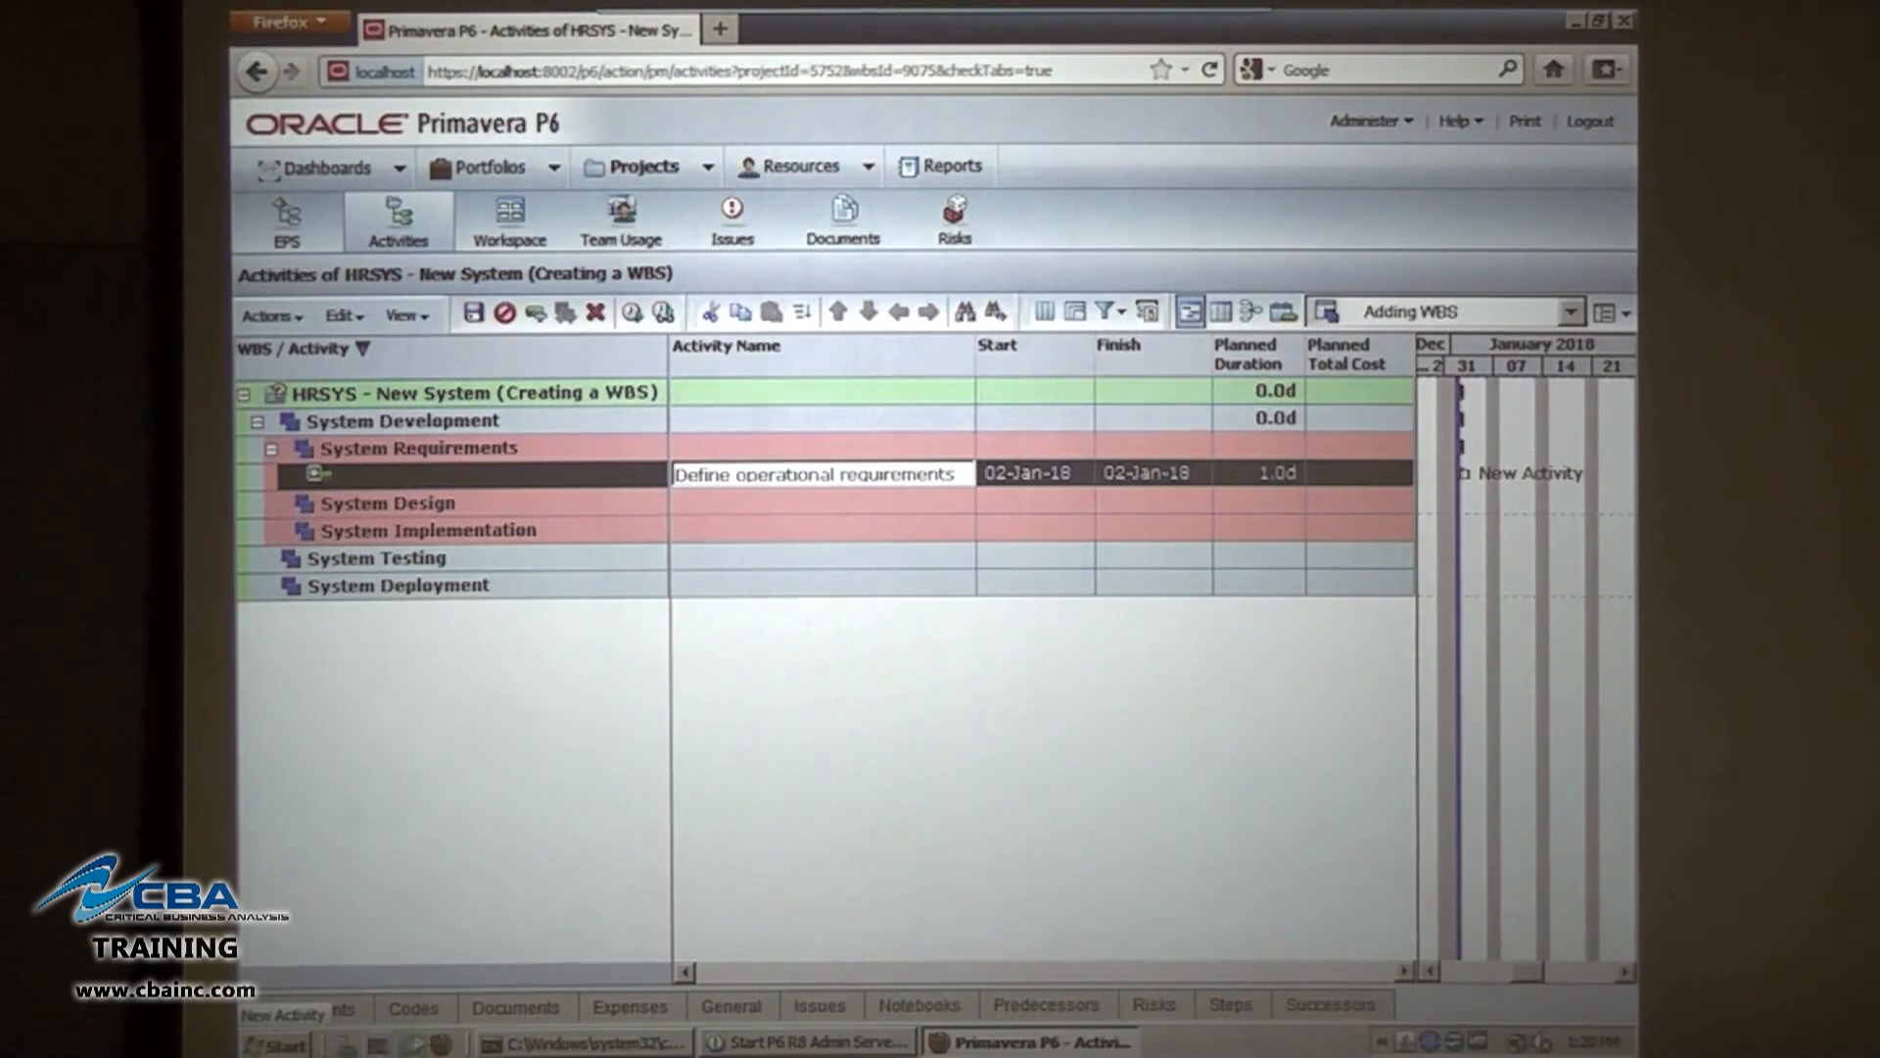
pyautogui.click(575, 1004)
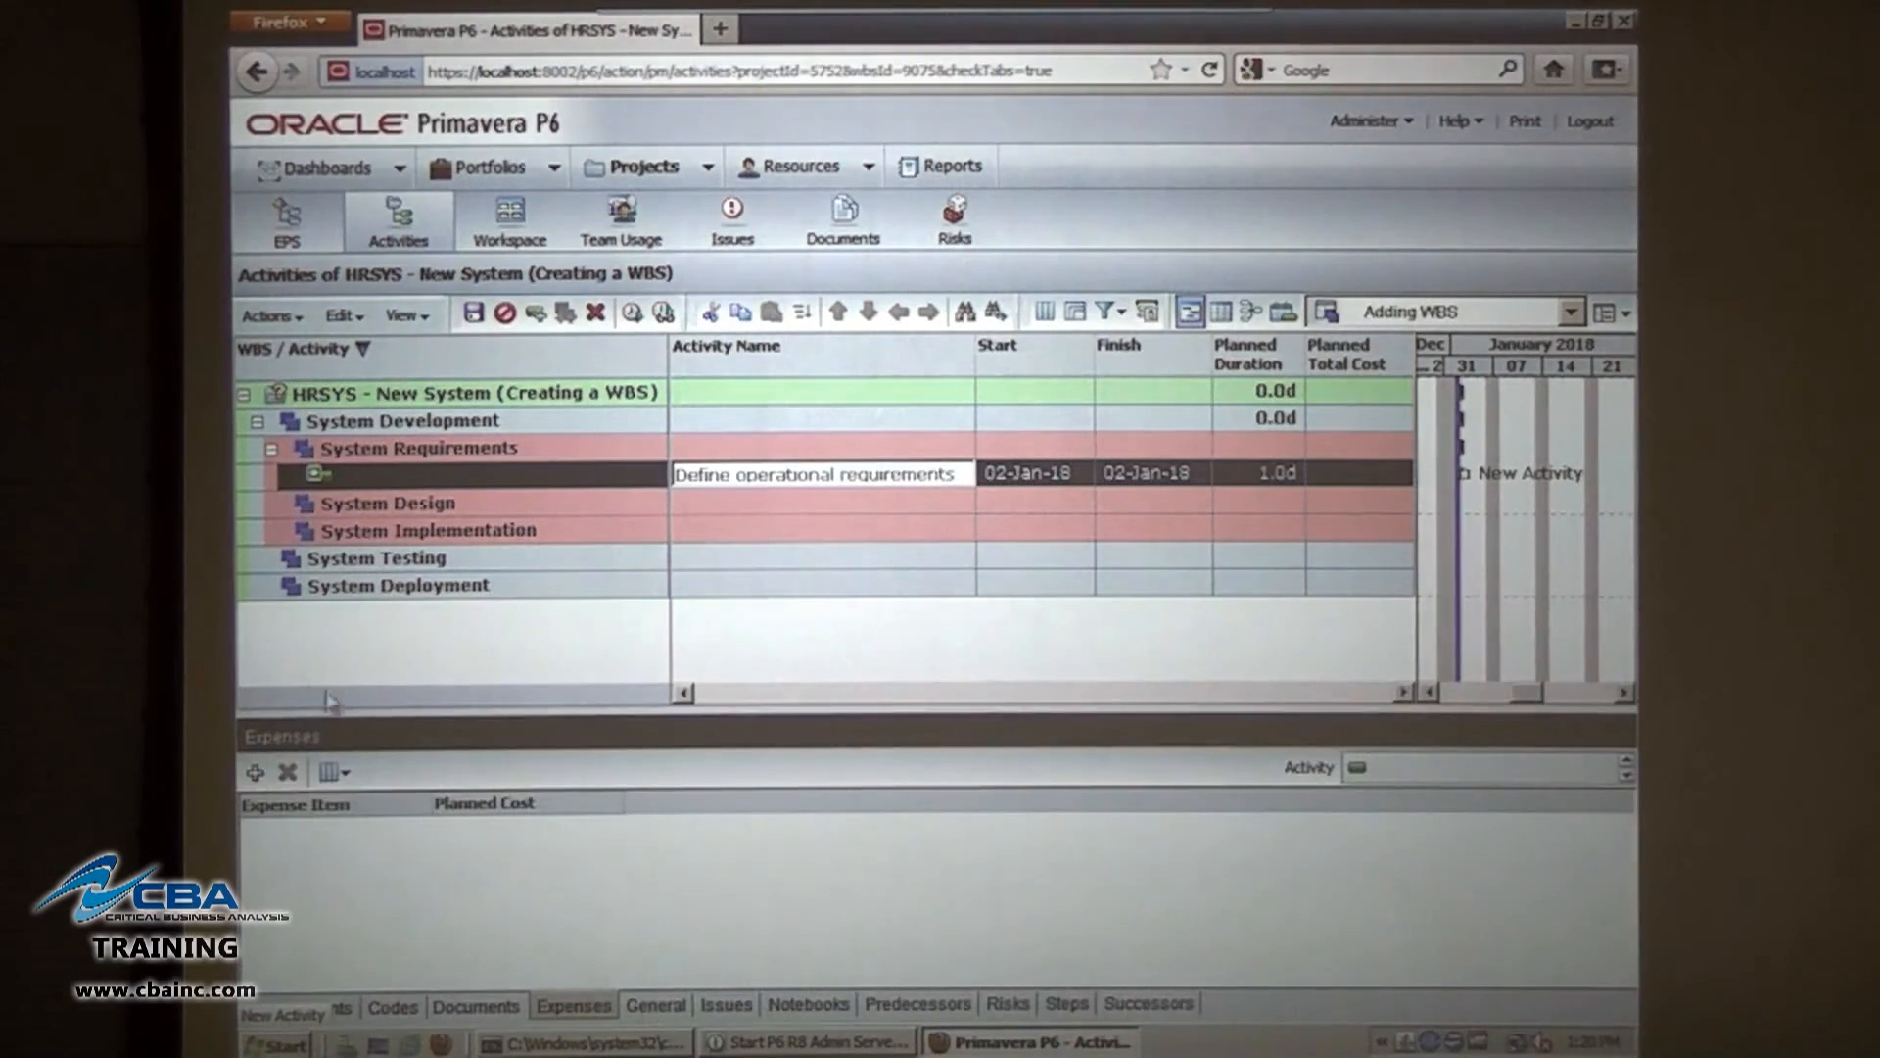
# Add a 'Printing' expense with planned cost 150 and save the activity.
pyautogui.click(252, 771)
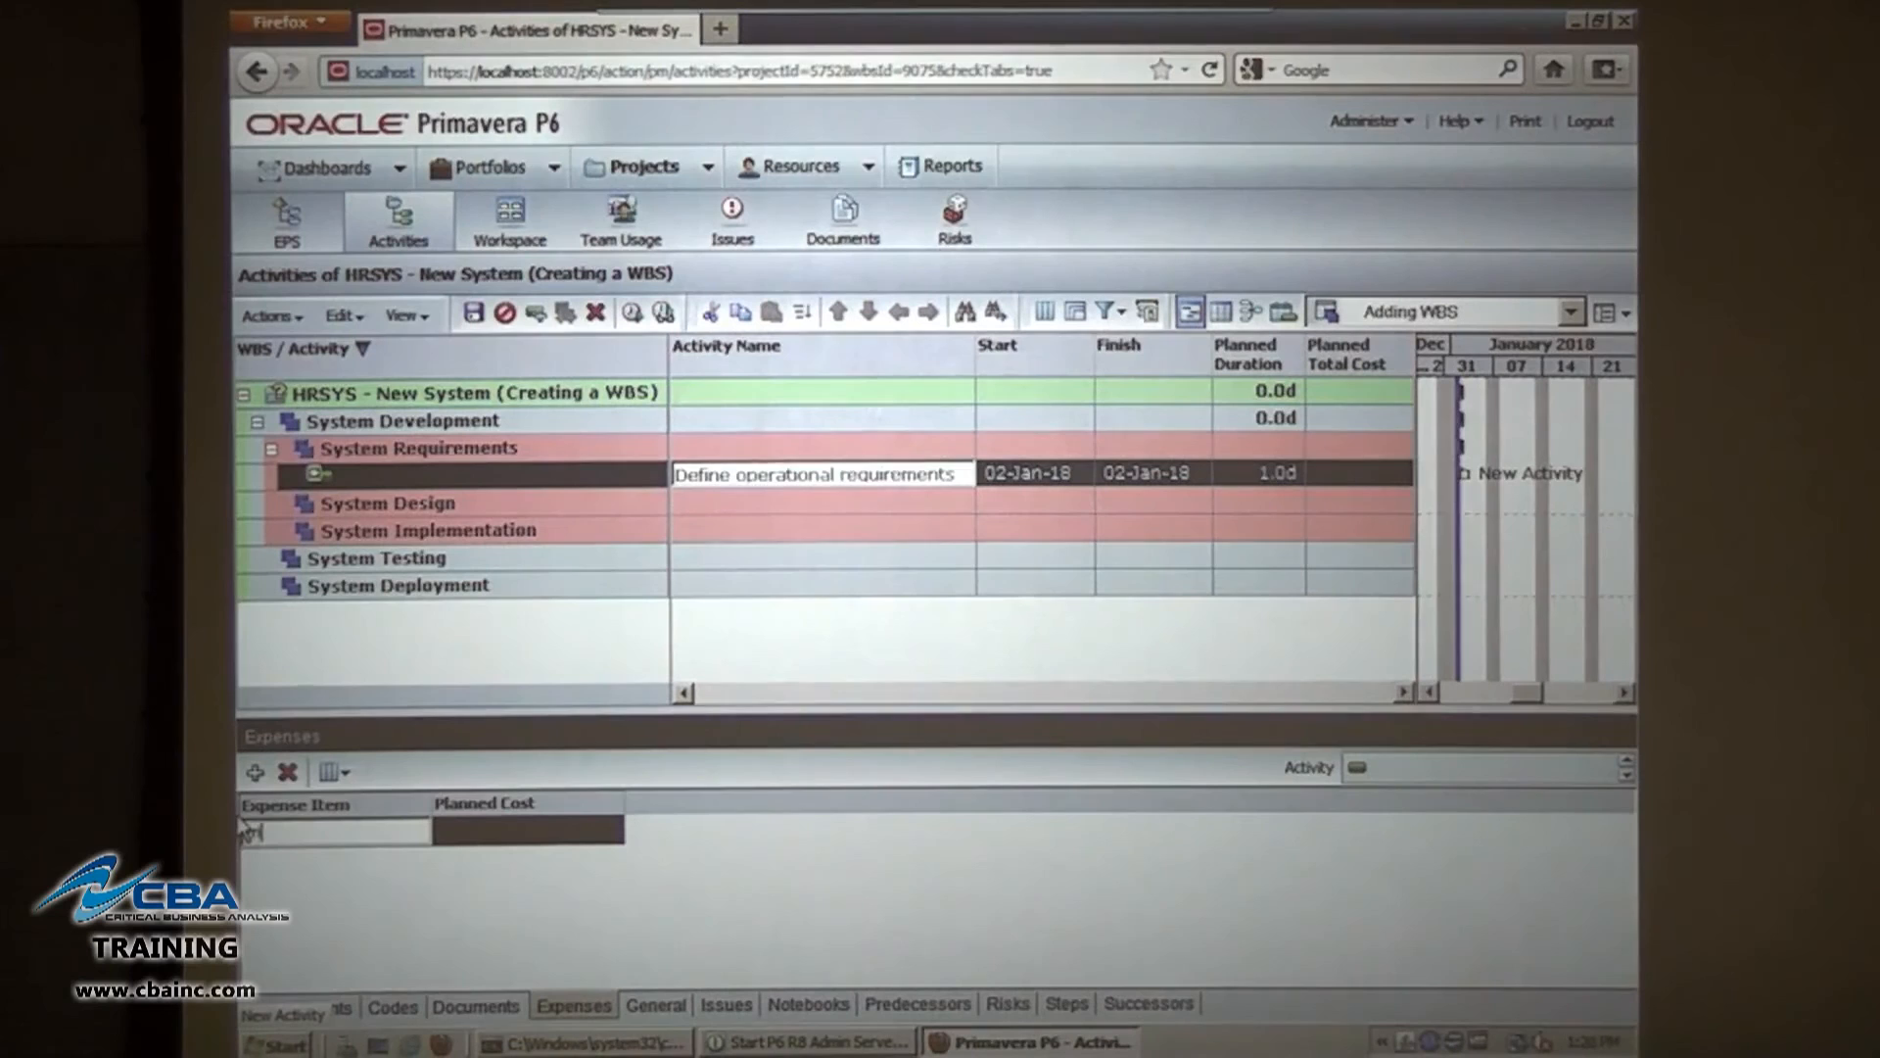
pyautogui.write('Printing')
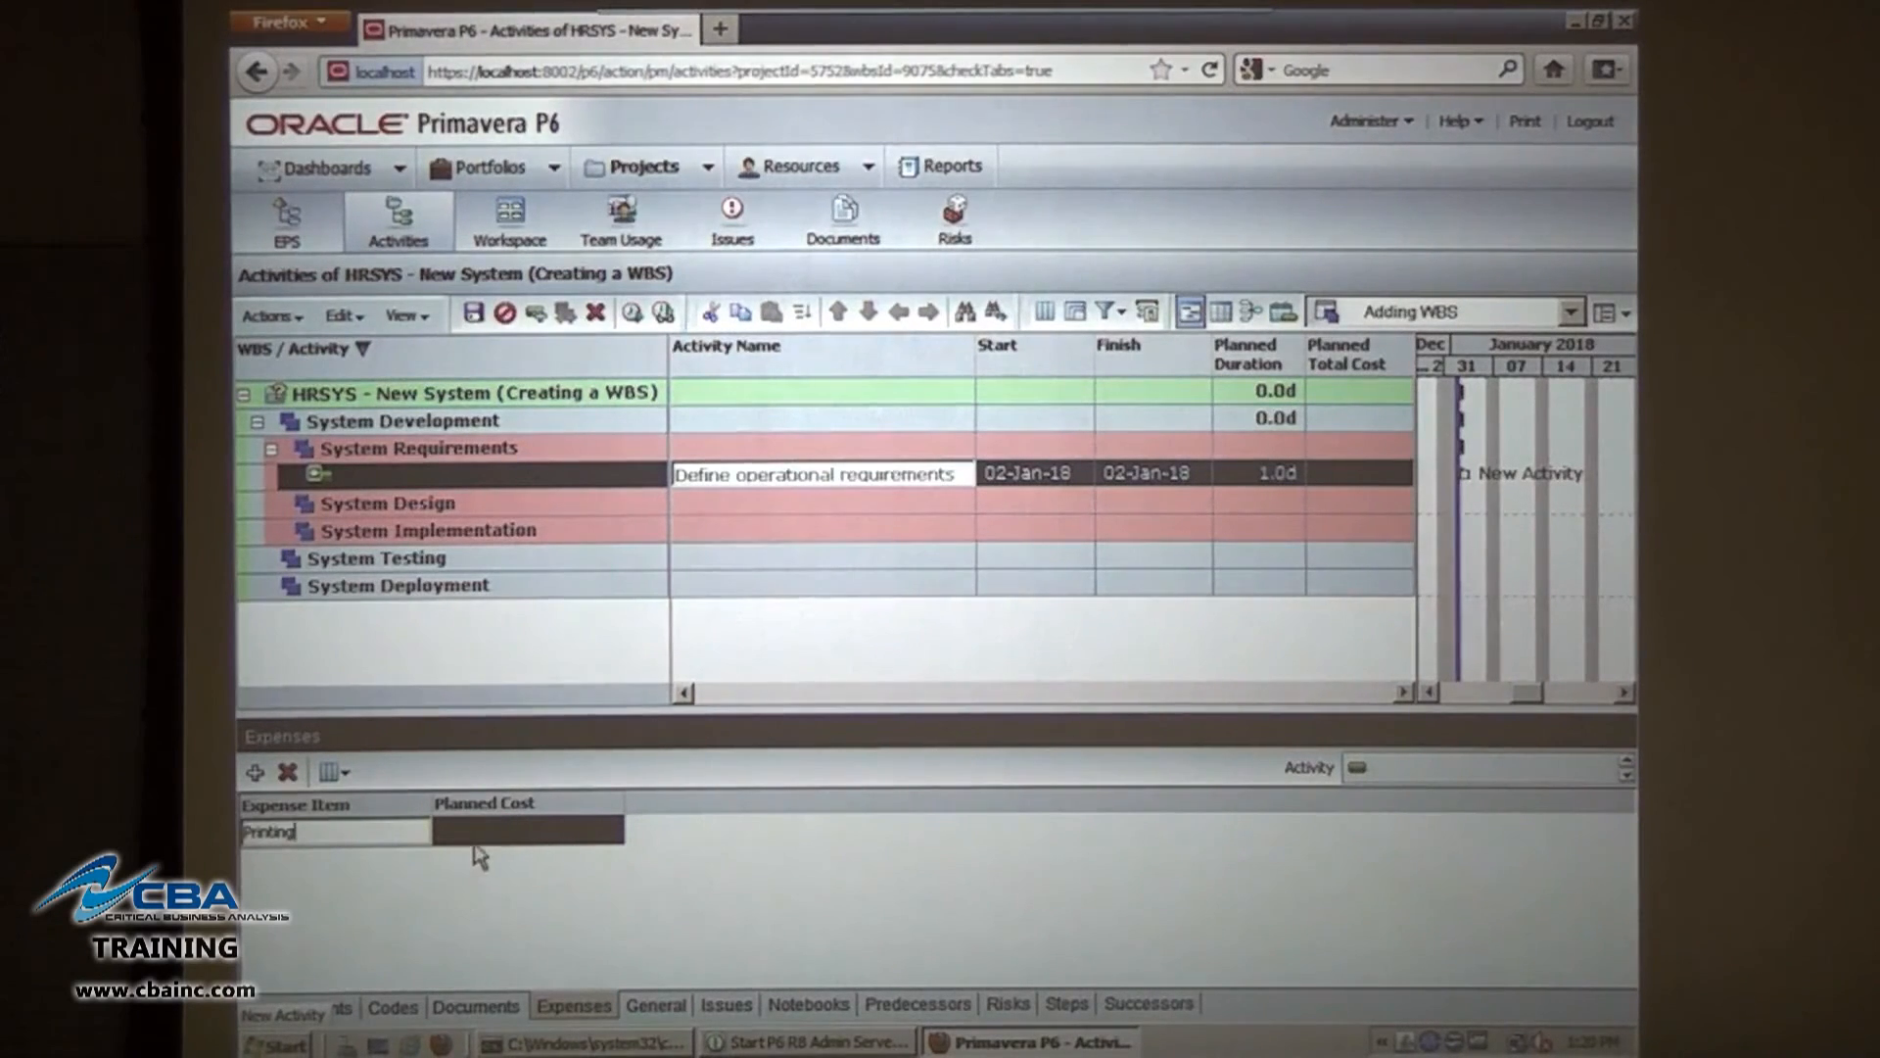
pyautogui.write('150.00')
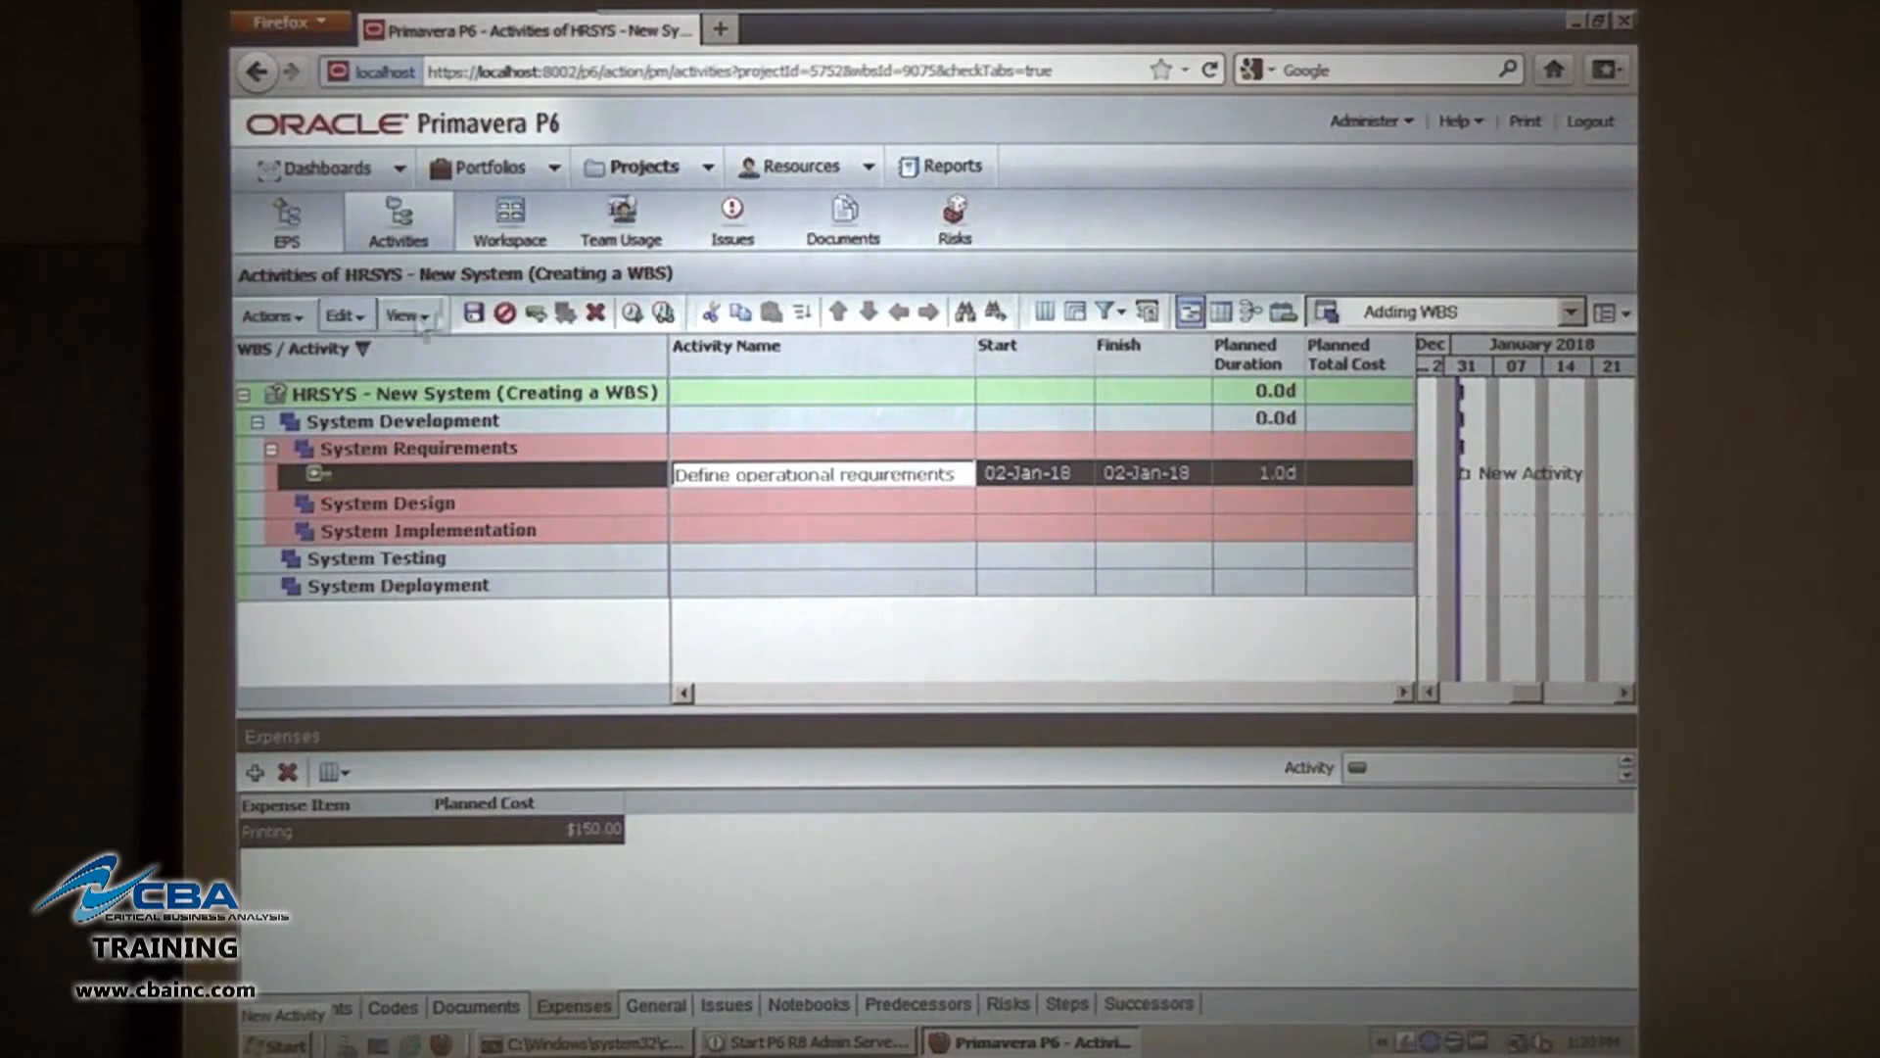
pyautogui.click(472, 311)
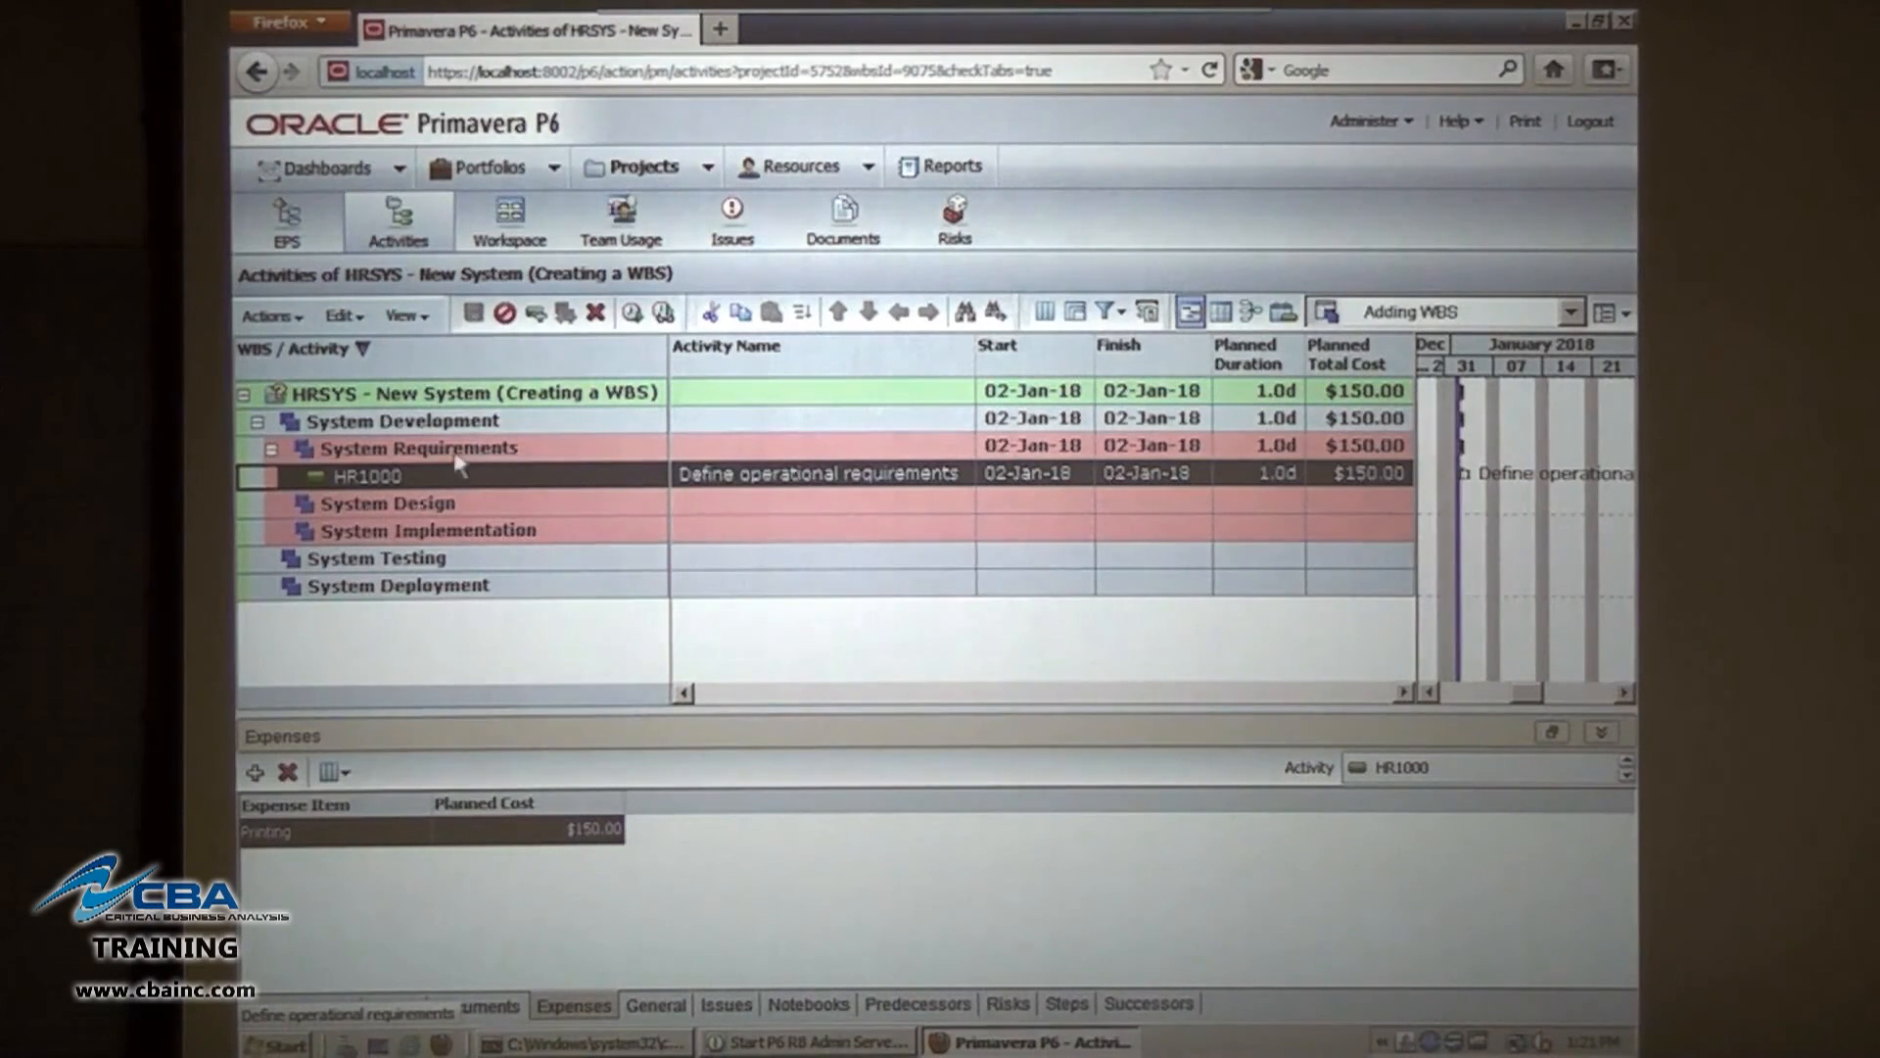
pyautogui.moveTo(442, 481)
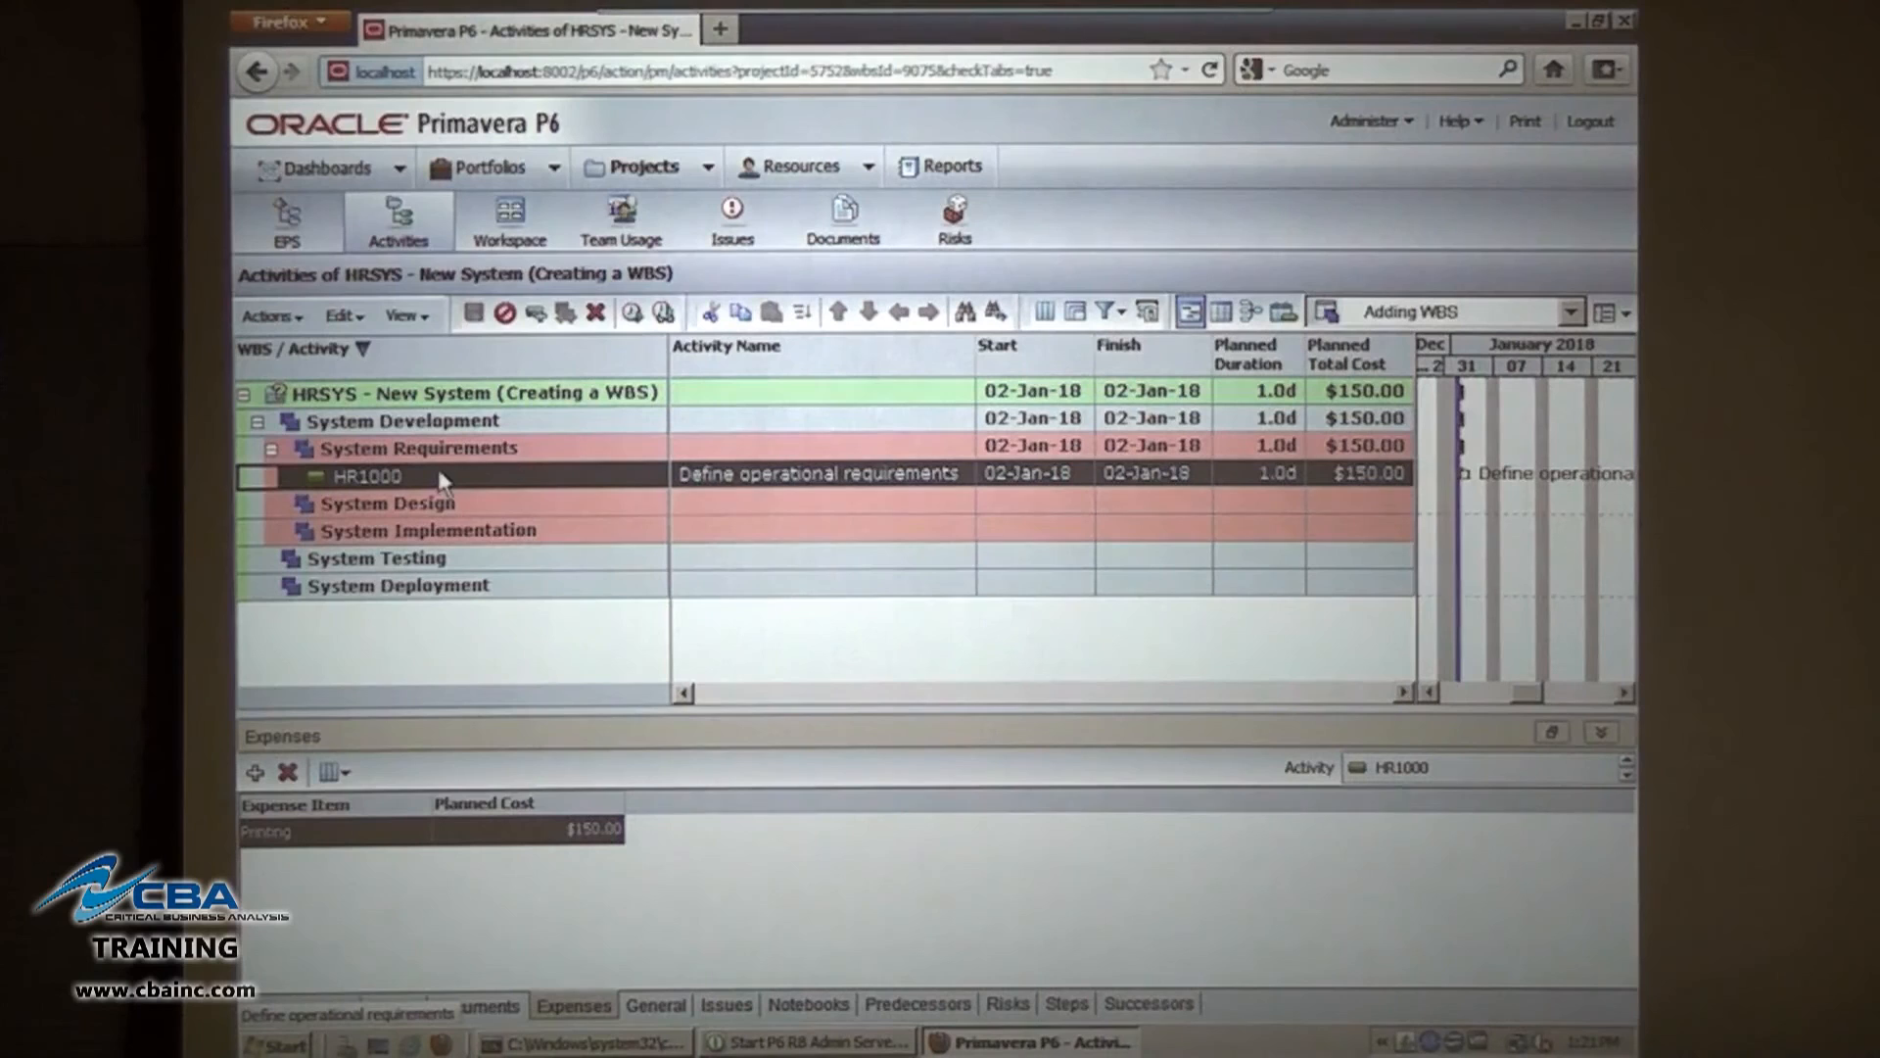